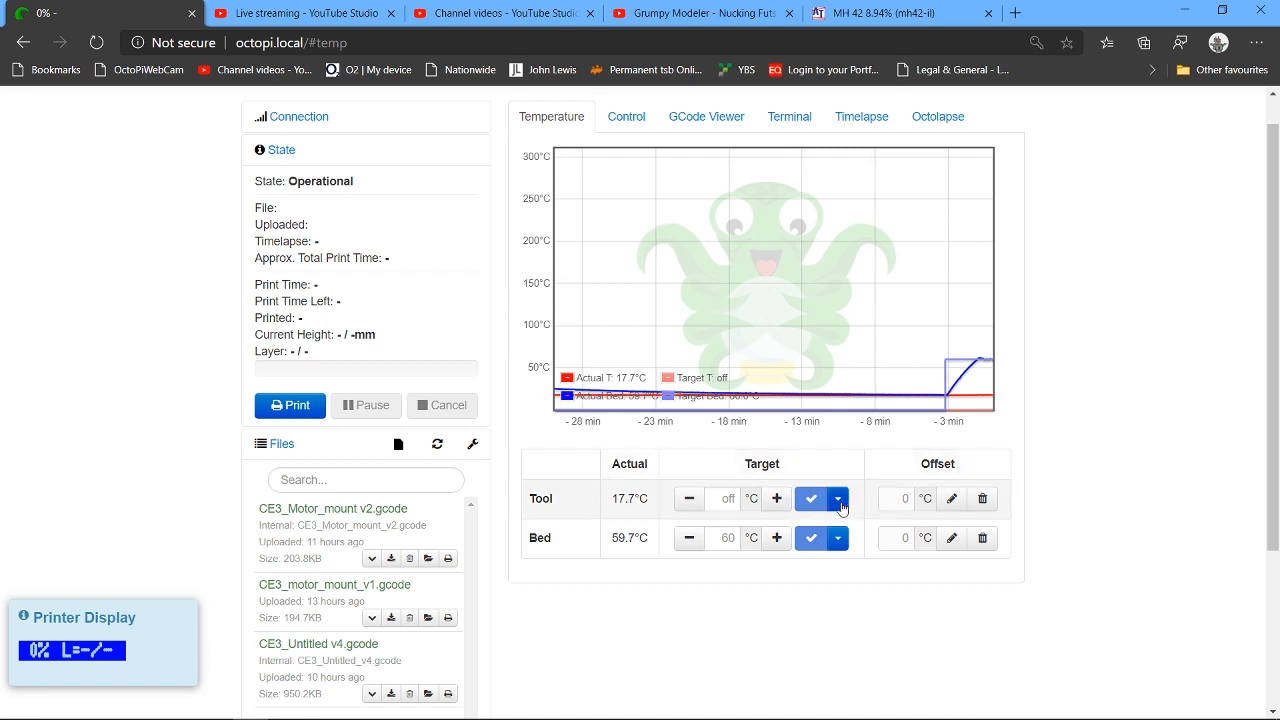
Set the OctoPrint tool target temperature to the PLA preset (205°C).
left_click(837, 498)
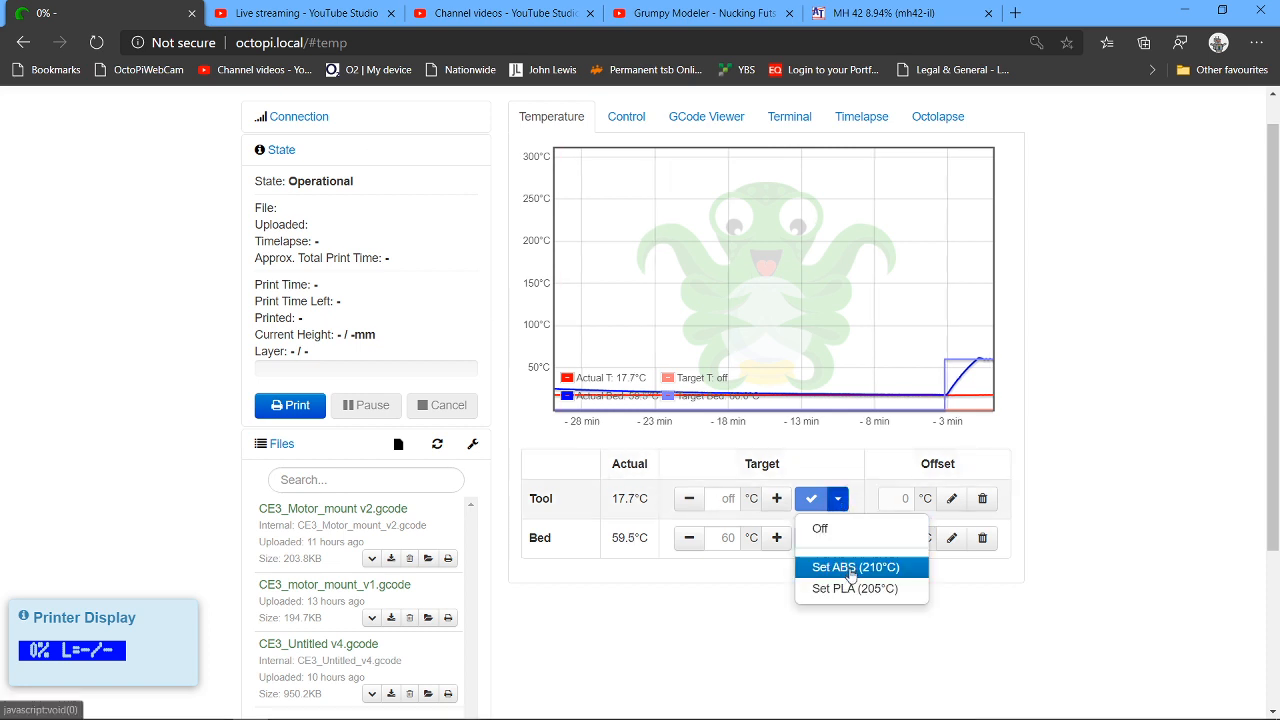
mouse_move(851, 588)
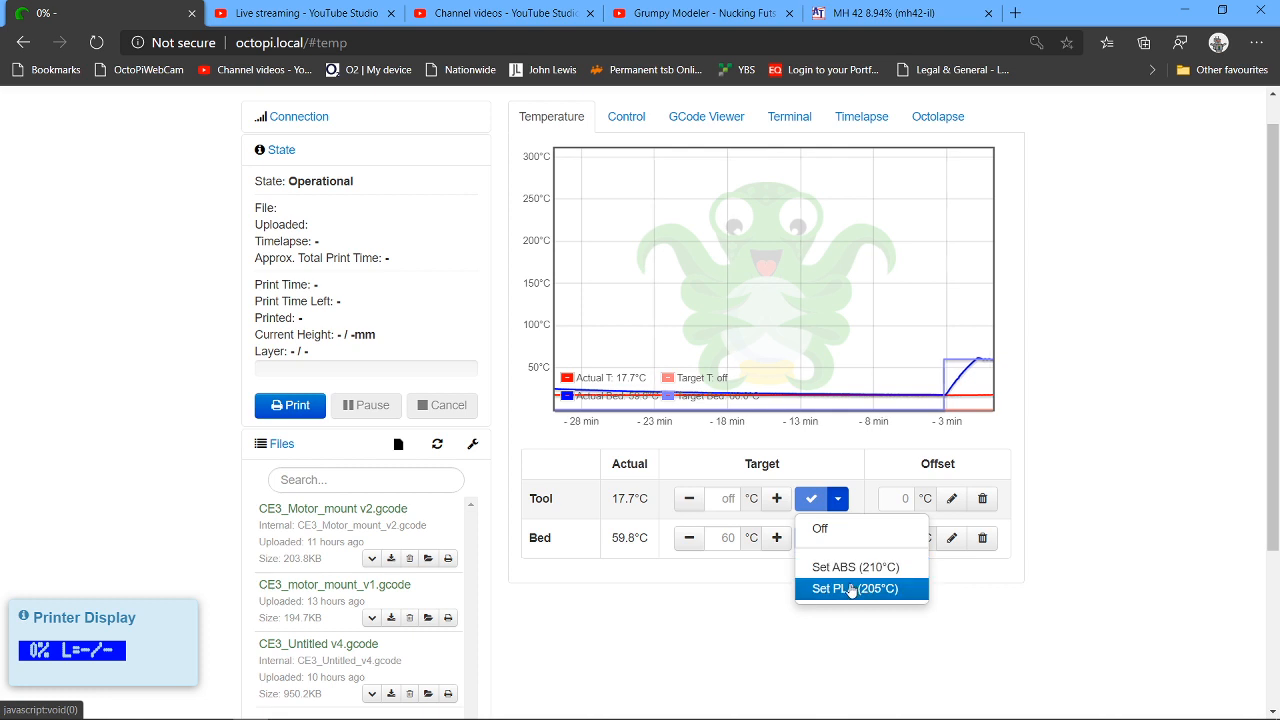
left_click(851, 588)
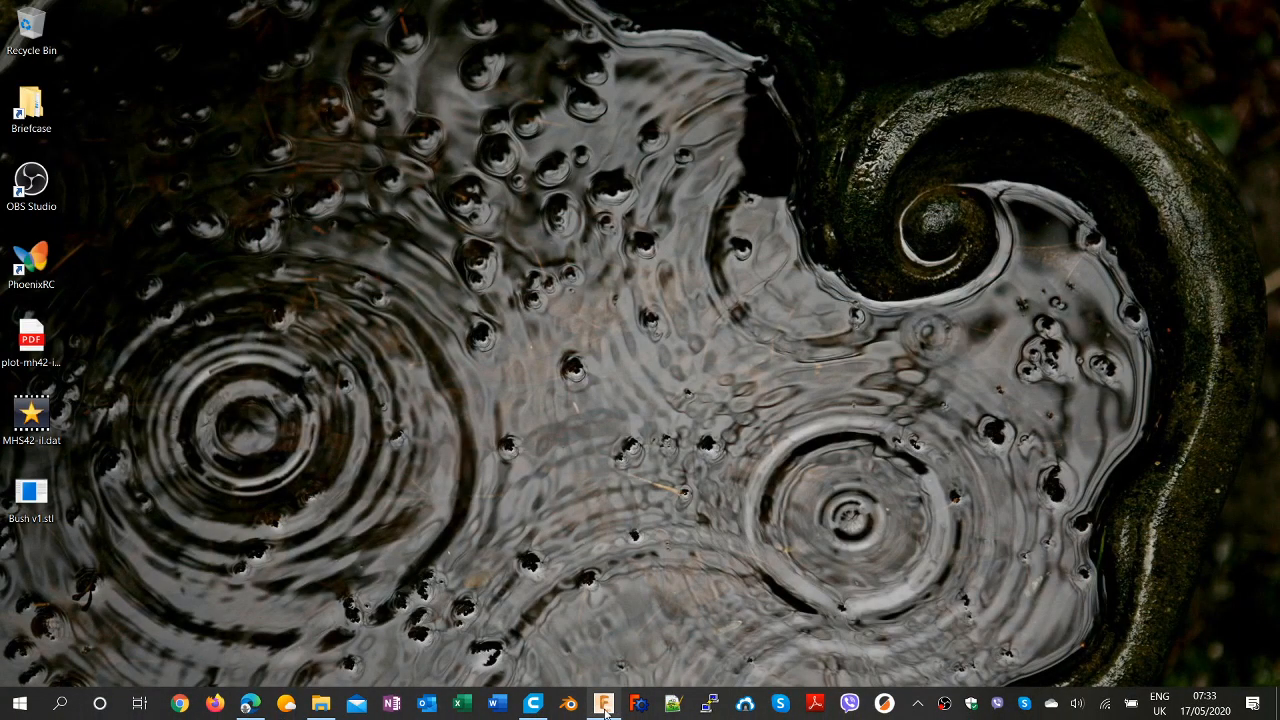
Restore the Fusion 360 window showing the motor mount block model.
left_click(603, 705)
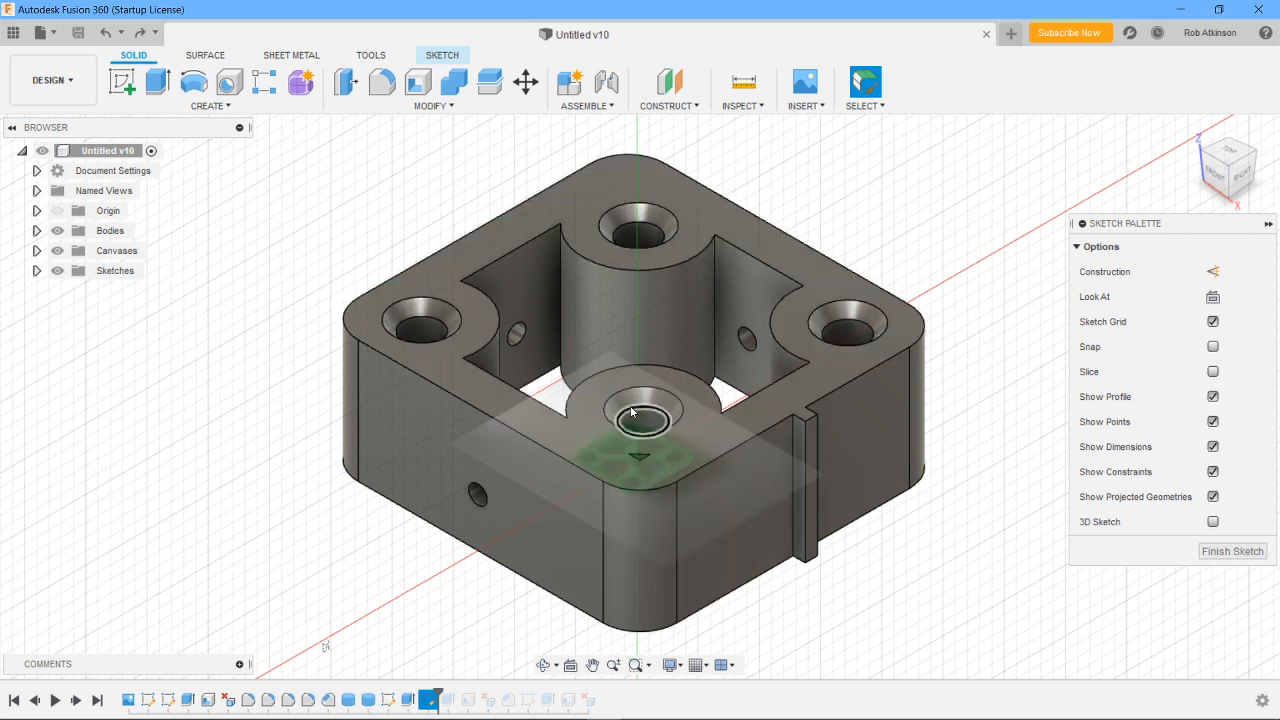
mouse_move(940, 383)
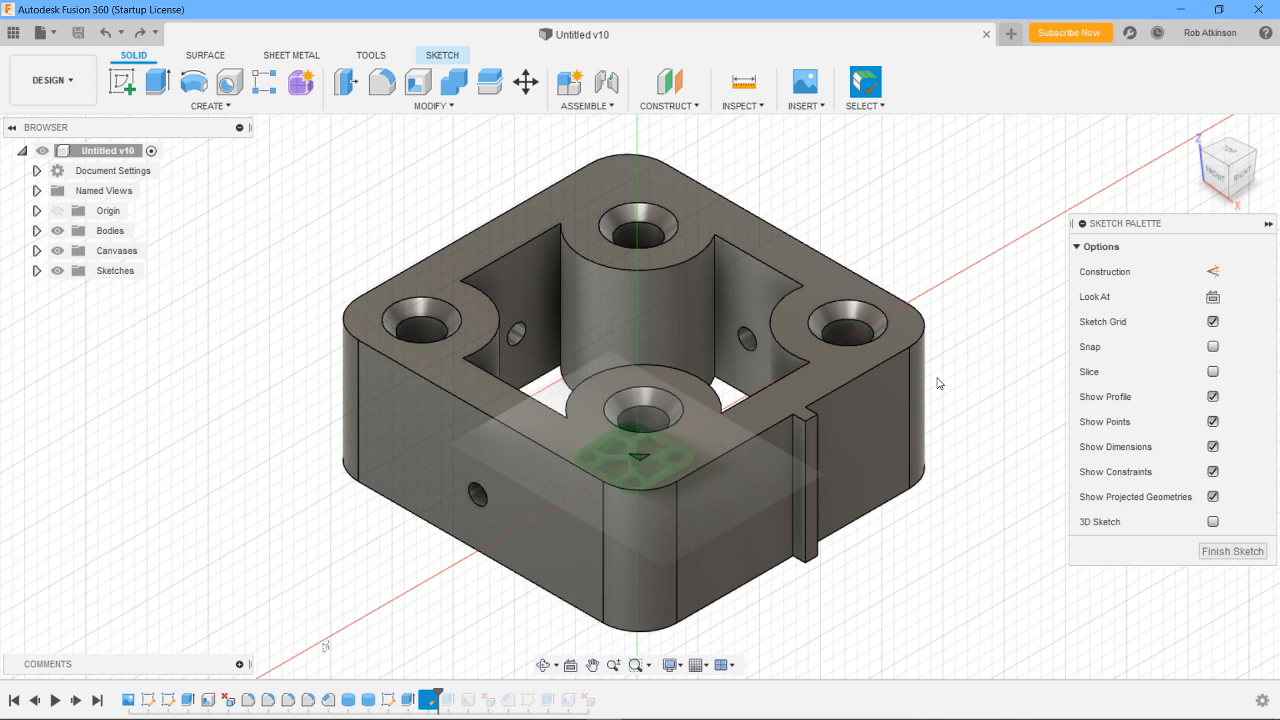
mouse_move(1225, 155)
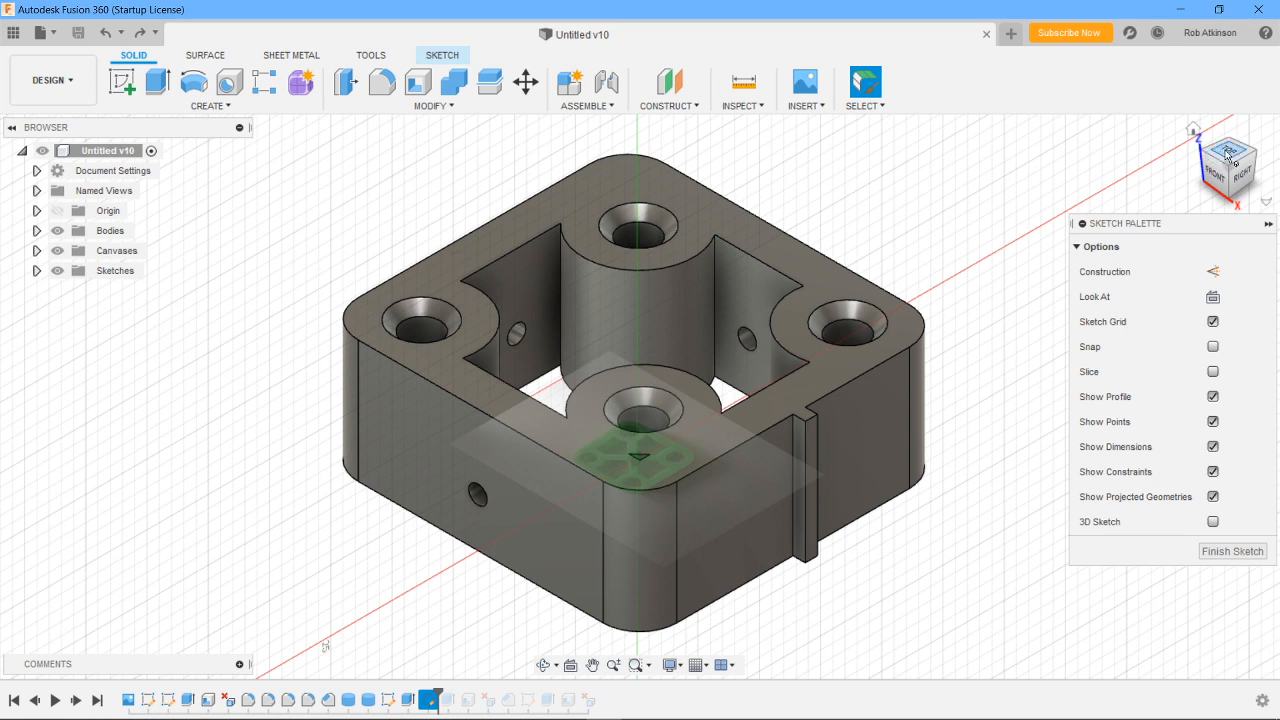
mouse_move(1232, 154)
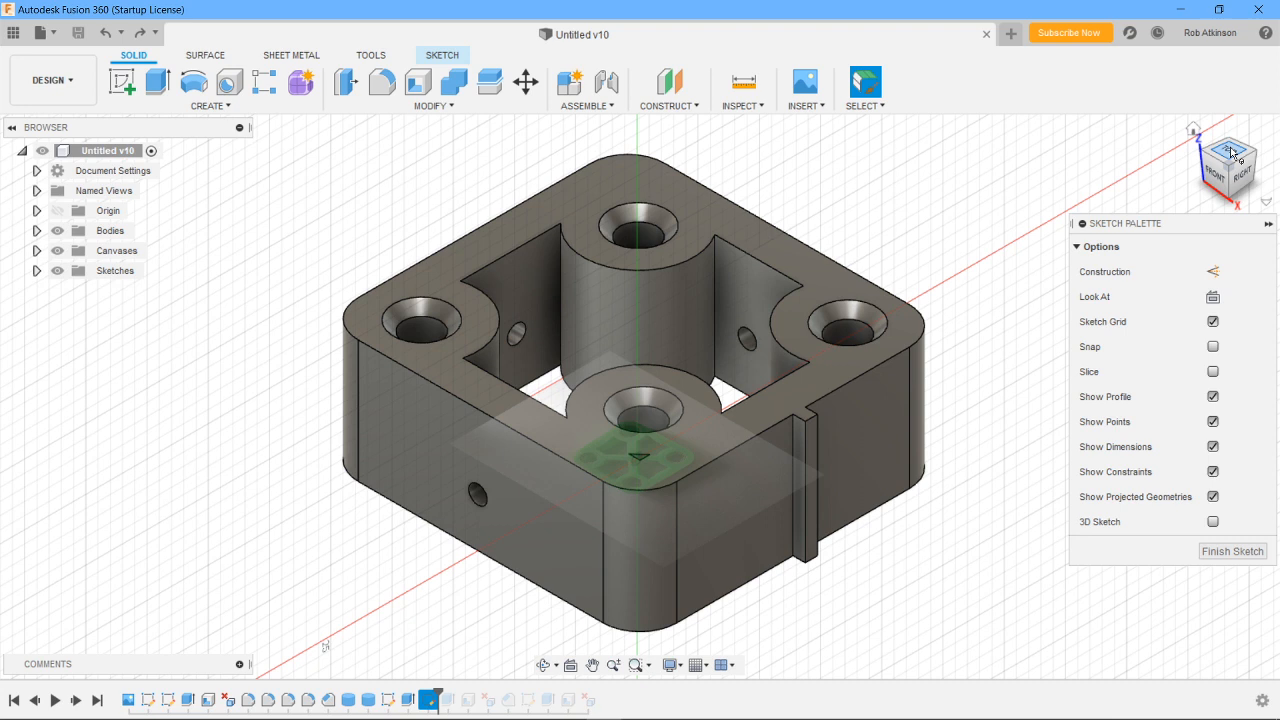
mouse_move(840, 162)
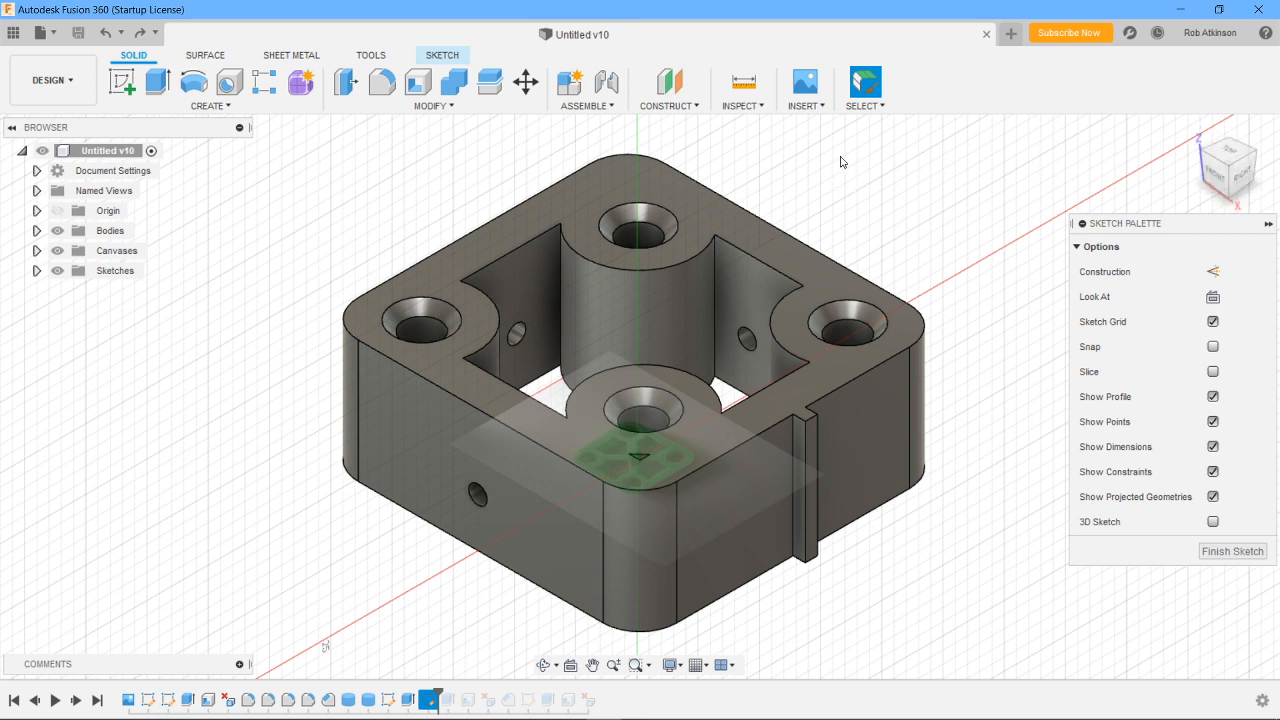
left_click(805, 88)
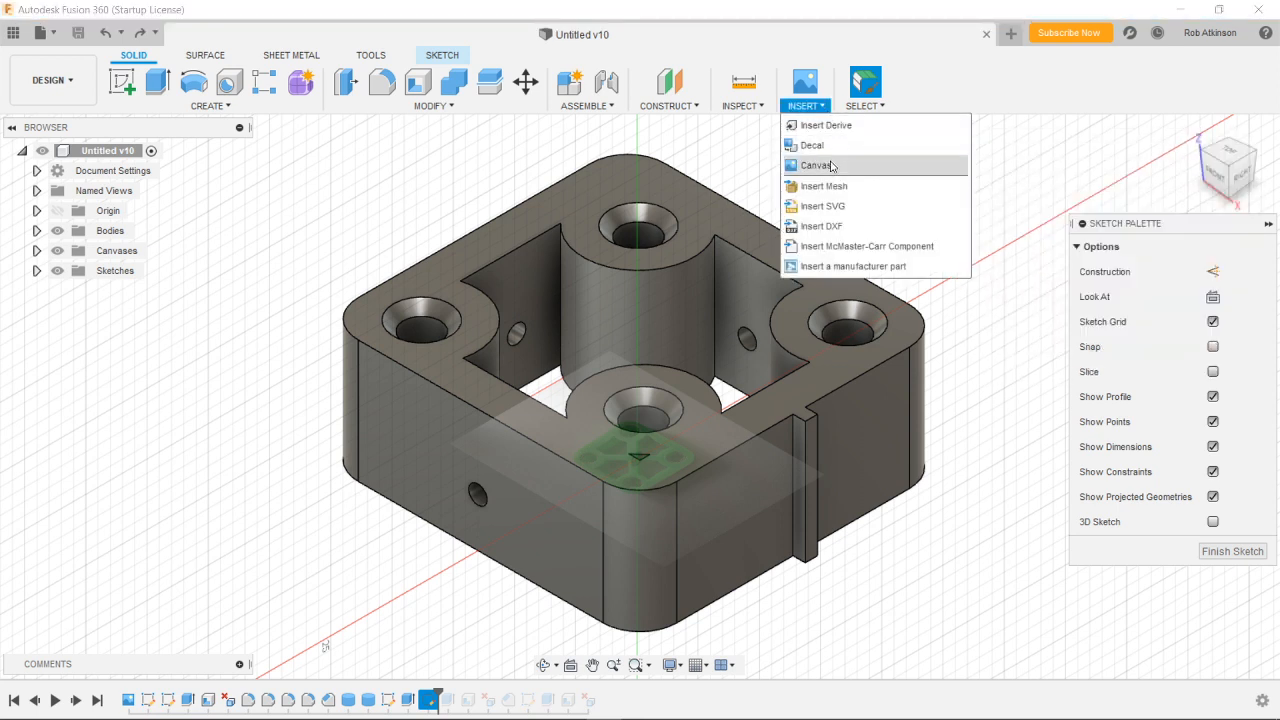
mouse_move(816, 165)
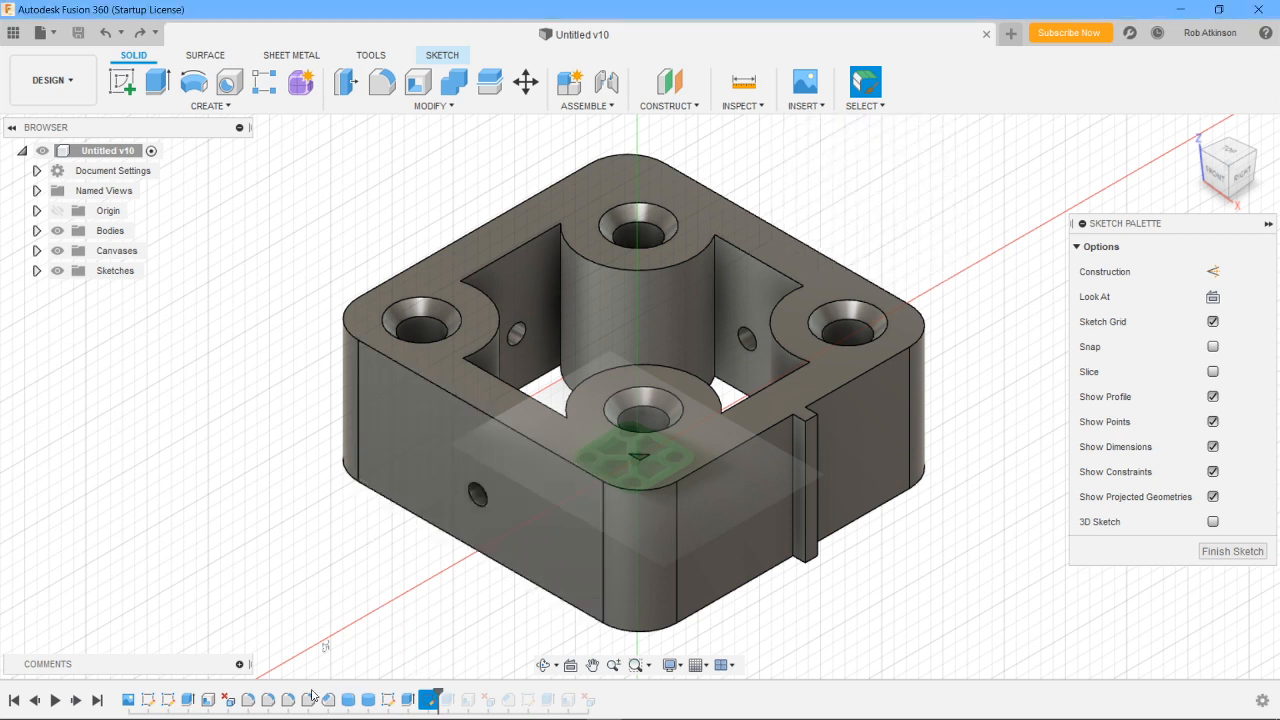
mouse_move(350, 686)
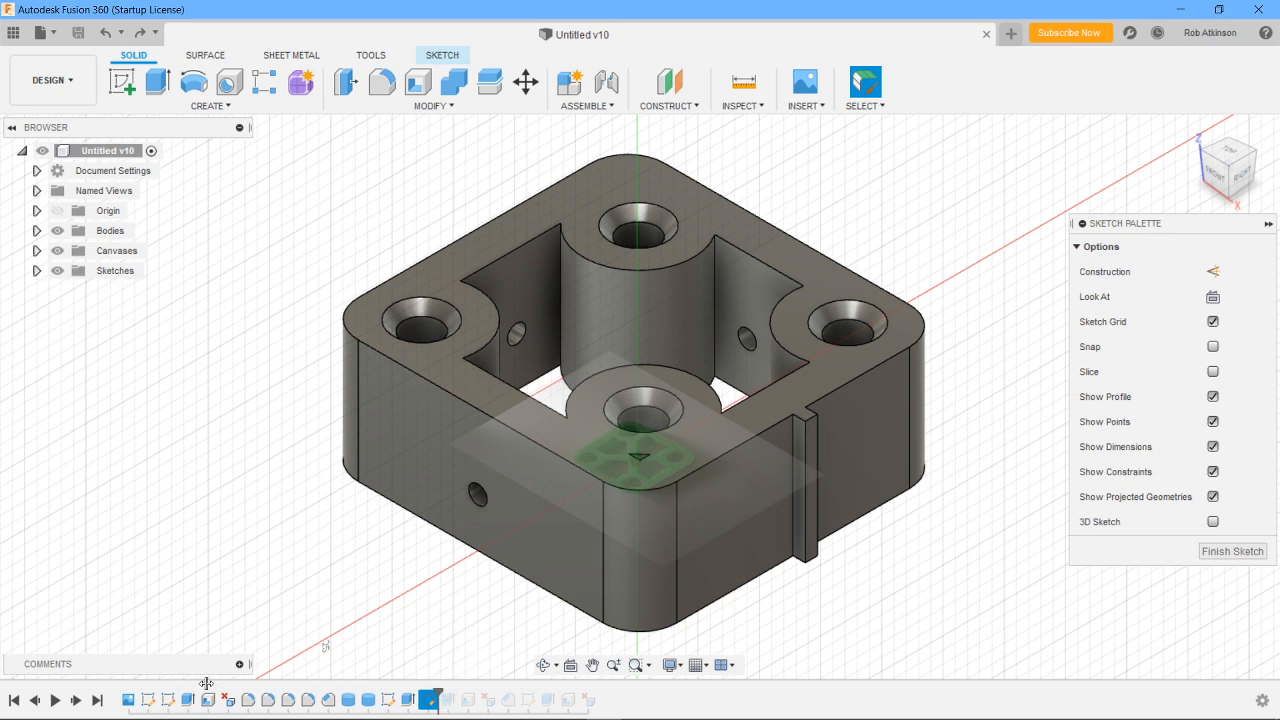
Select the IMG_1324 canvas image in the design timeline.
left_click(128, 699)
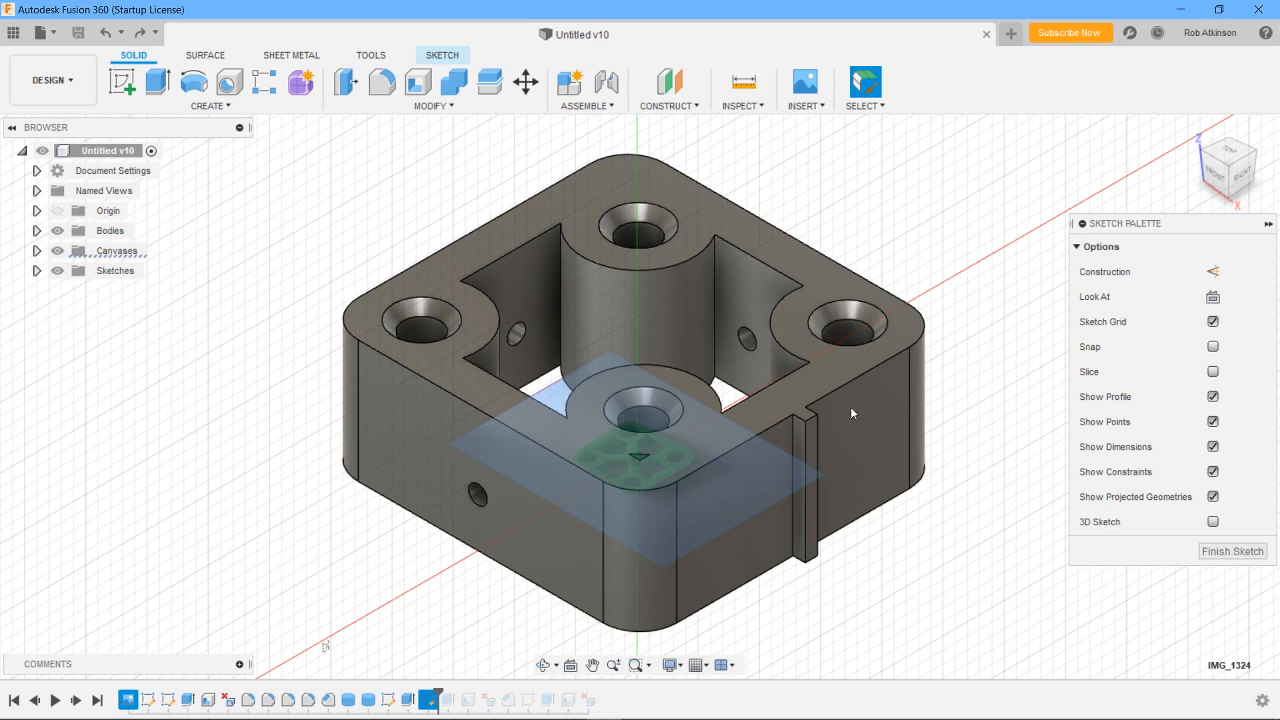
mouse_move(1155, 147)
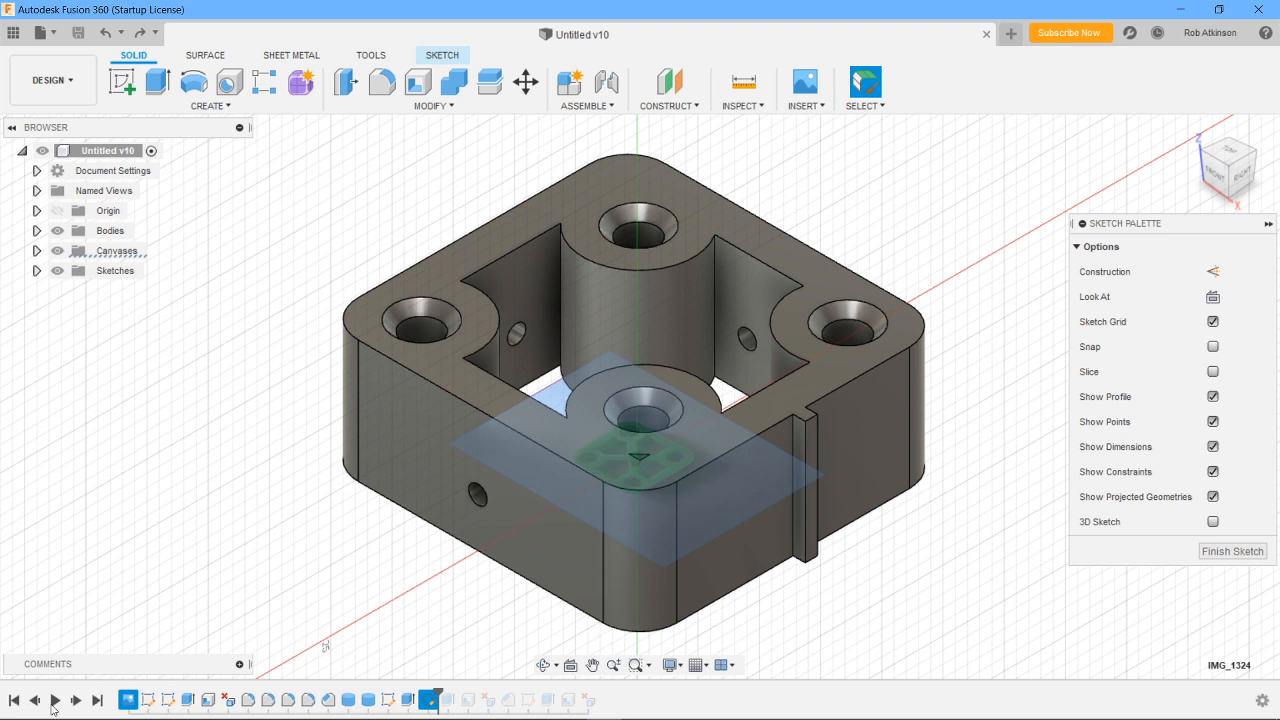
mouse_move(310, 502)
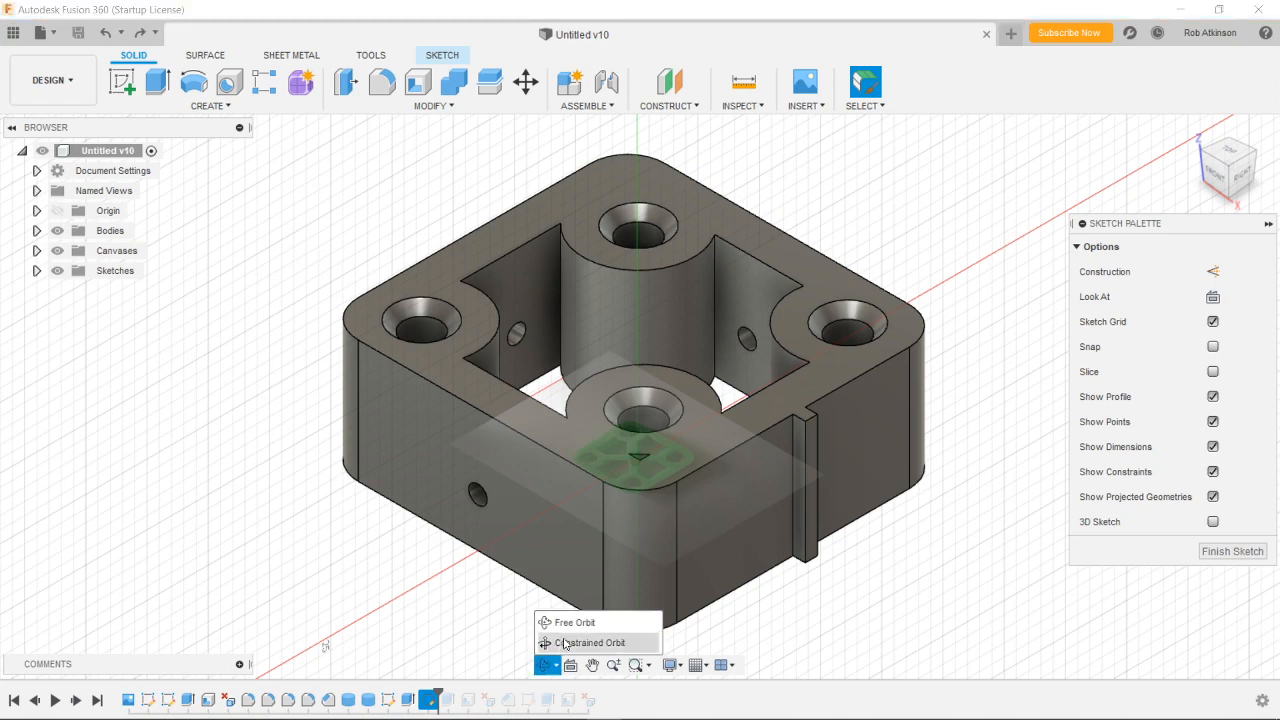
Switch to Constrained Orbit and return the model to its Home view.
left_click(570, 622)
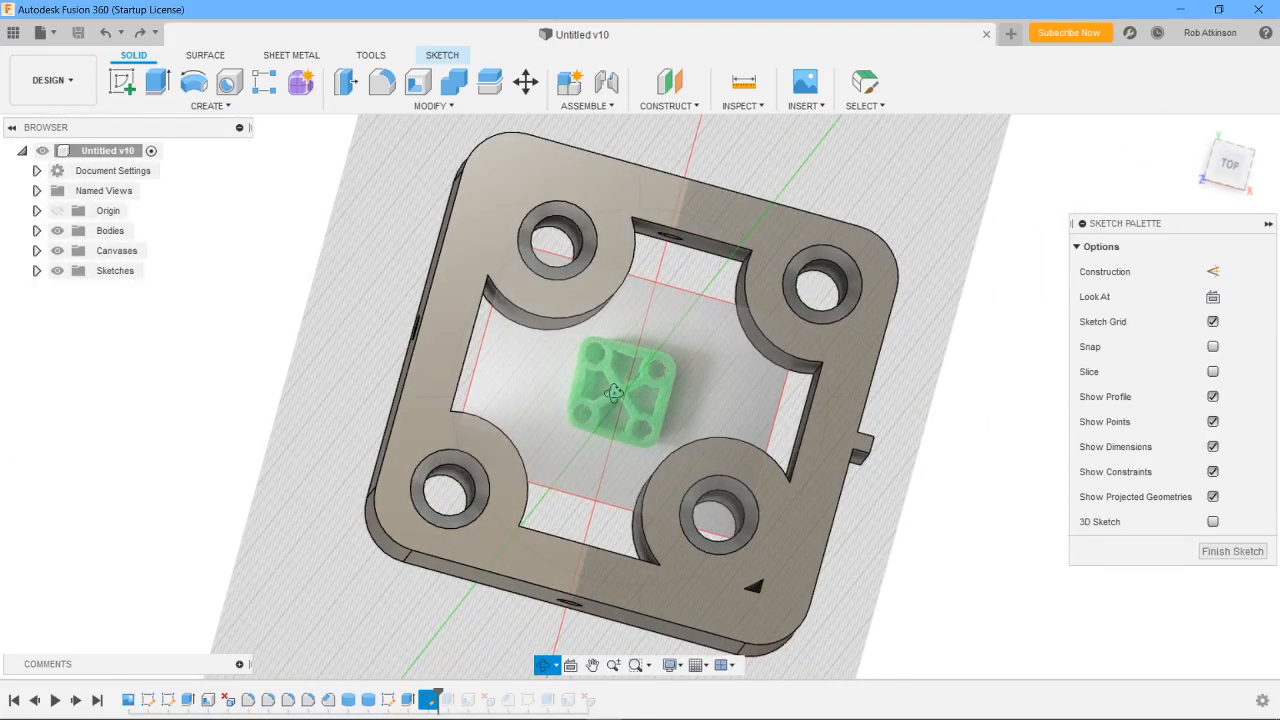
mouse_move(638, 390)
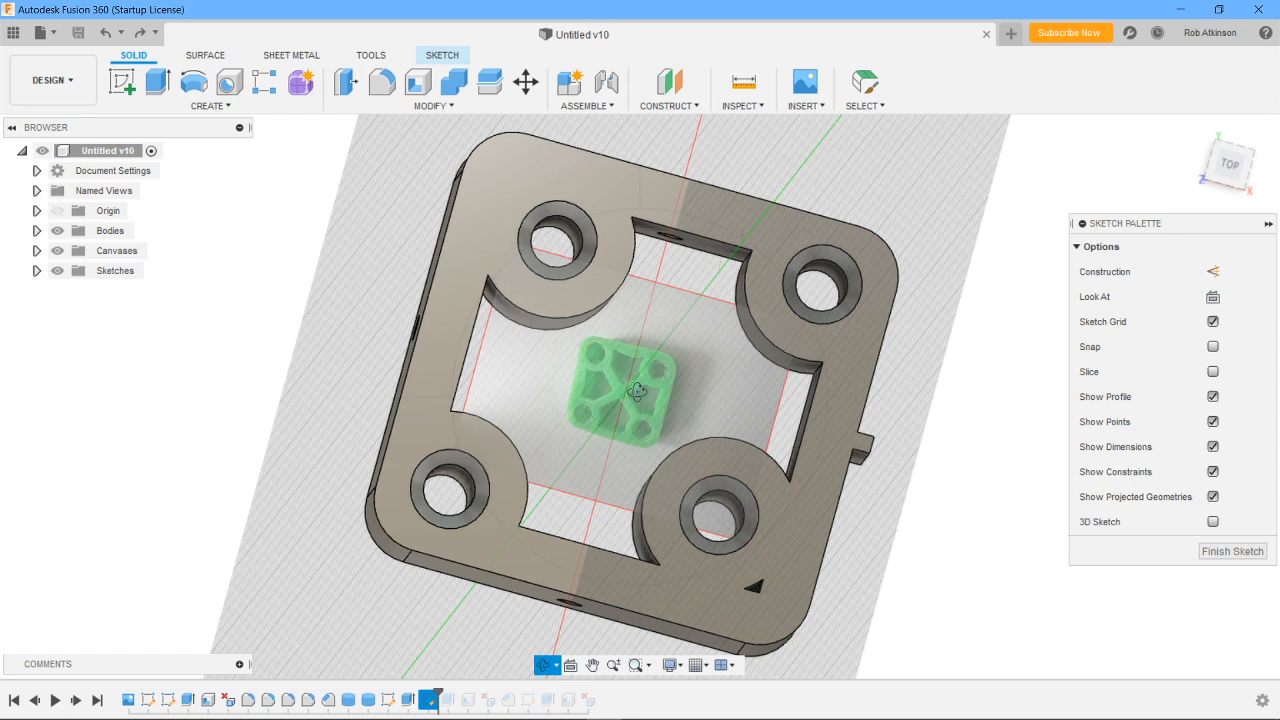
mouse_move(625, 431)
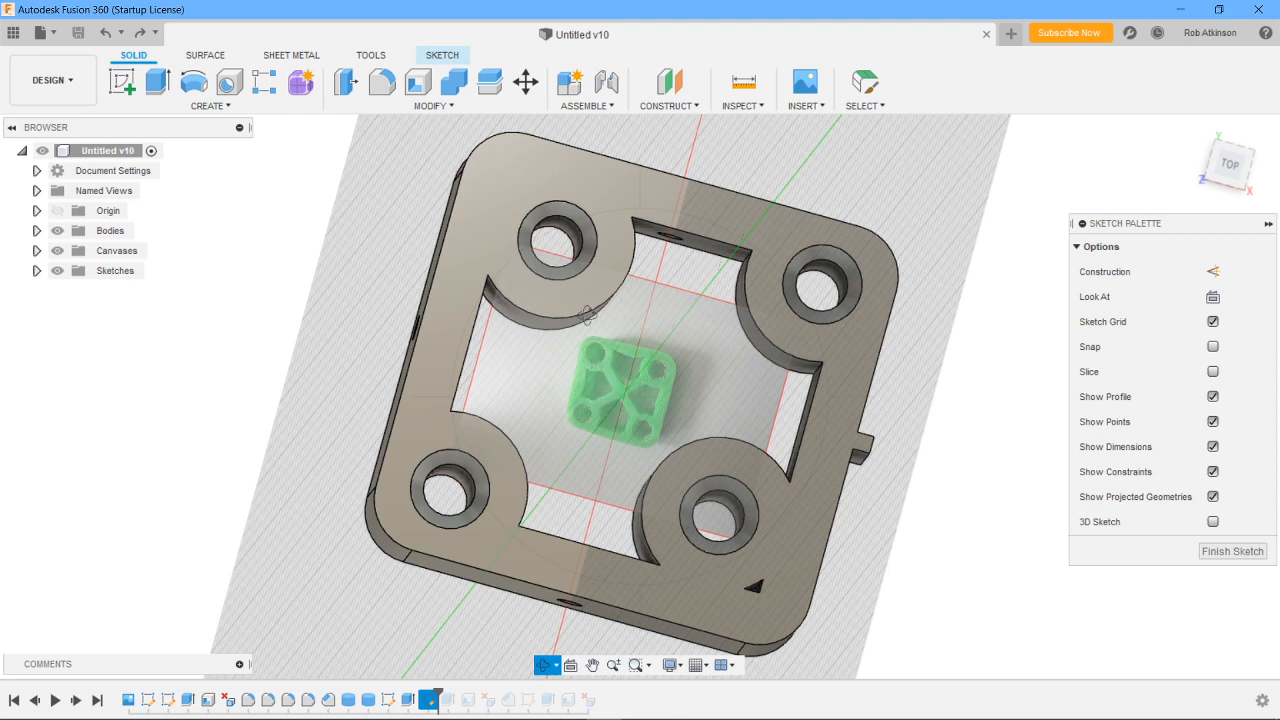
mouse_move(773, 361)
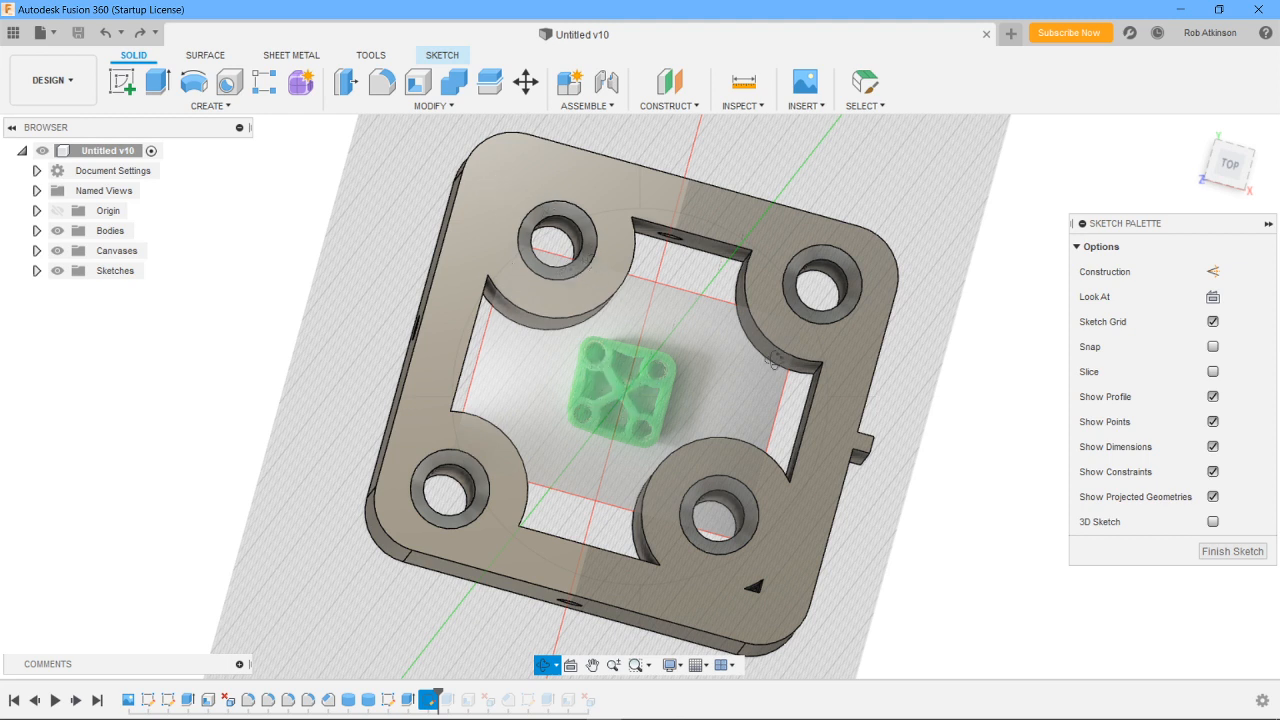
mouse_move(772, 318)
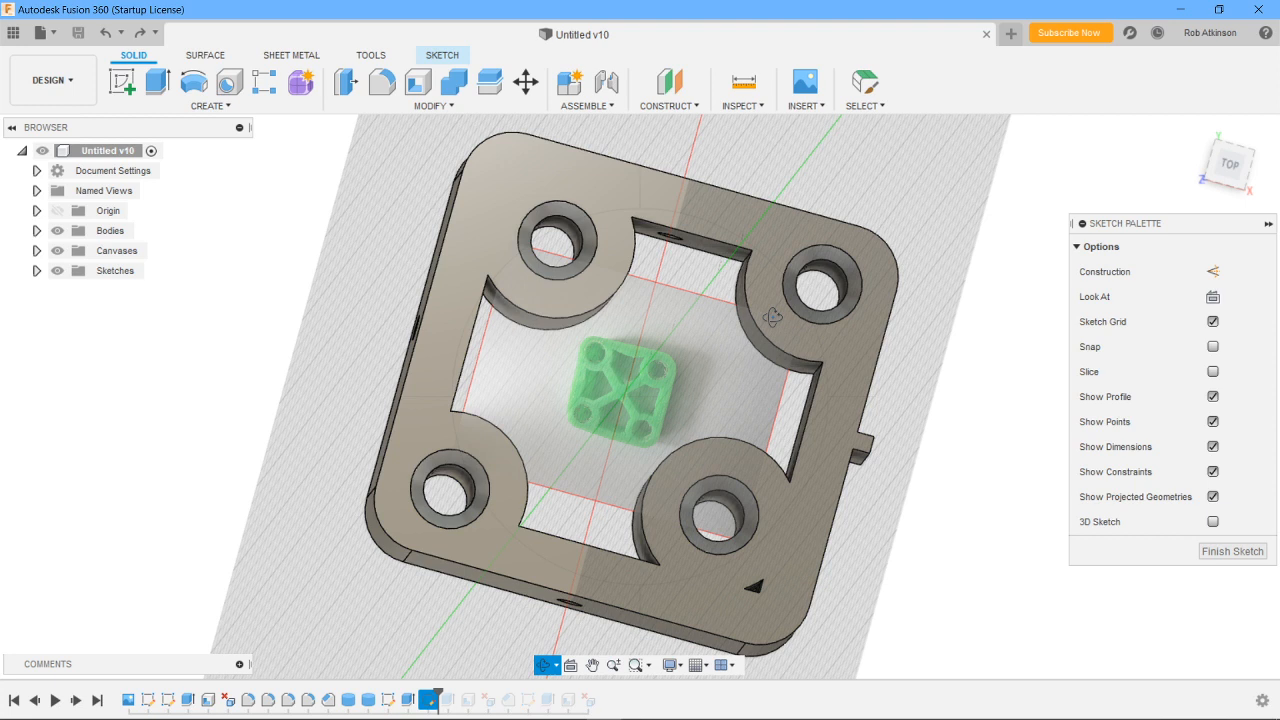
mouse_move(476, 499)
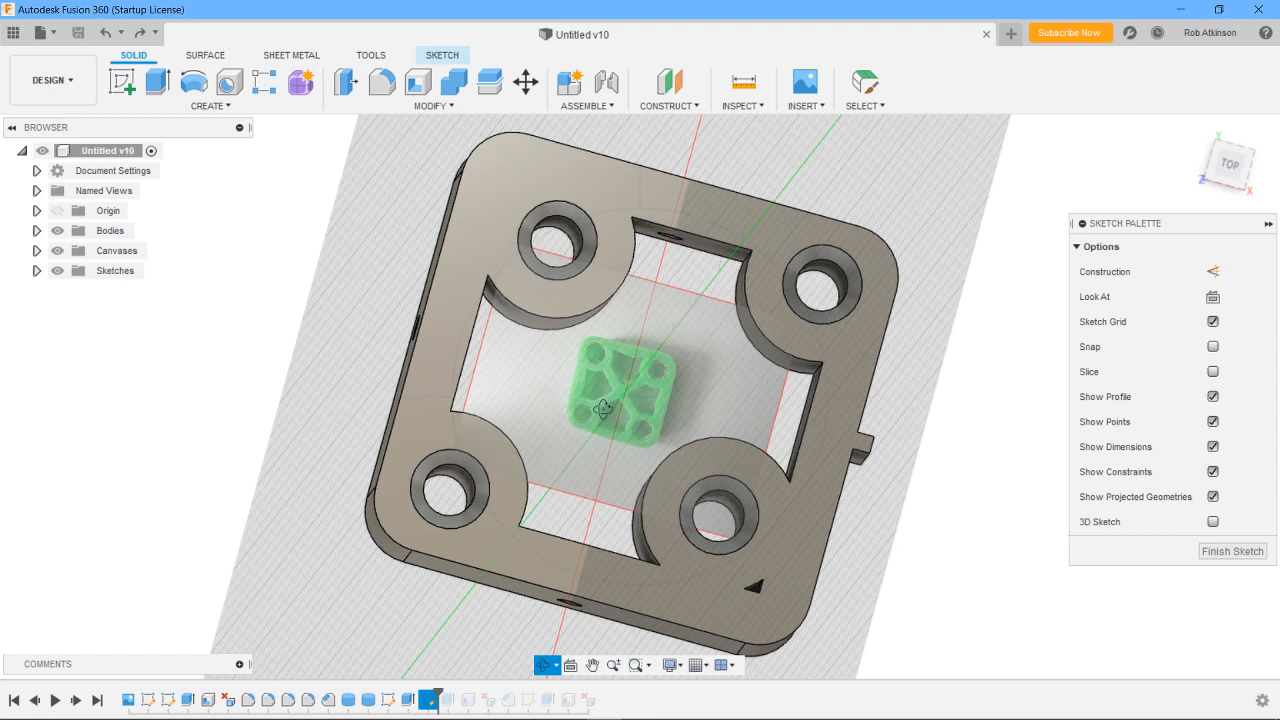
mouse_move(650, 398)
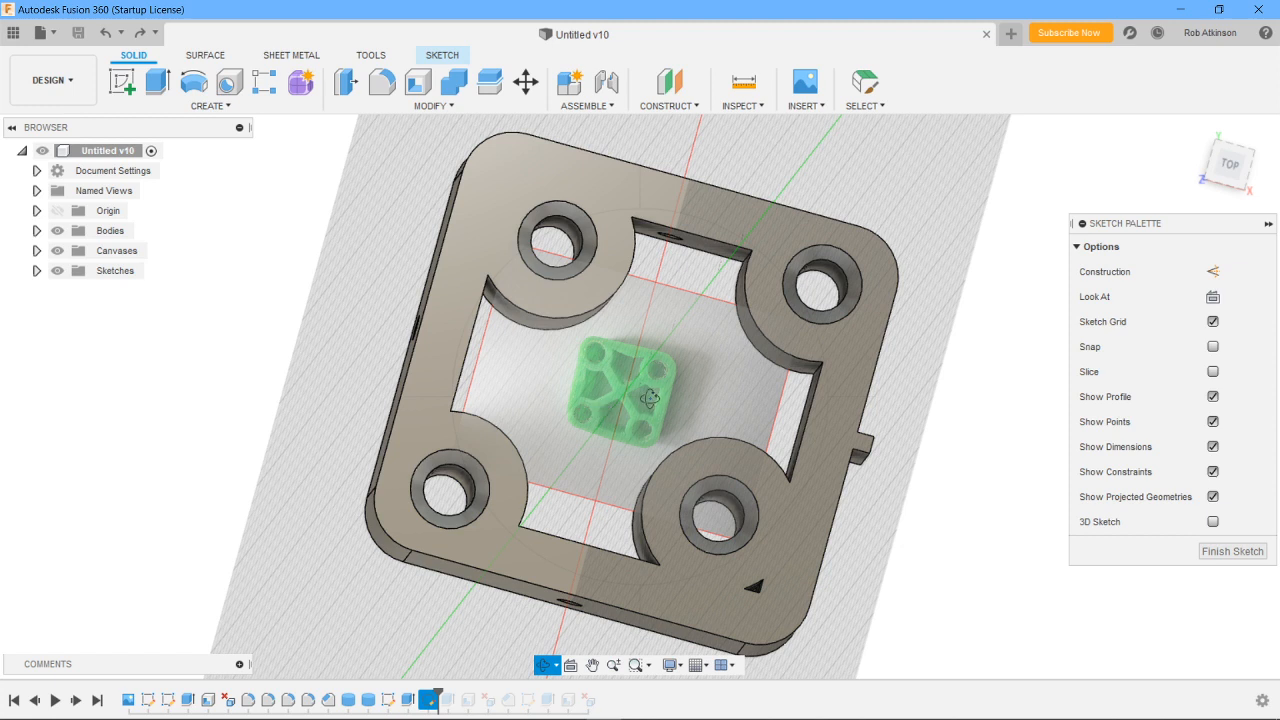
mouse_move(595, 268)
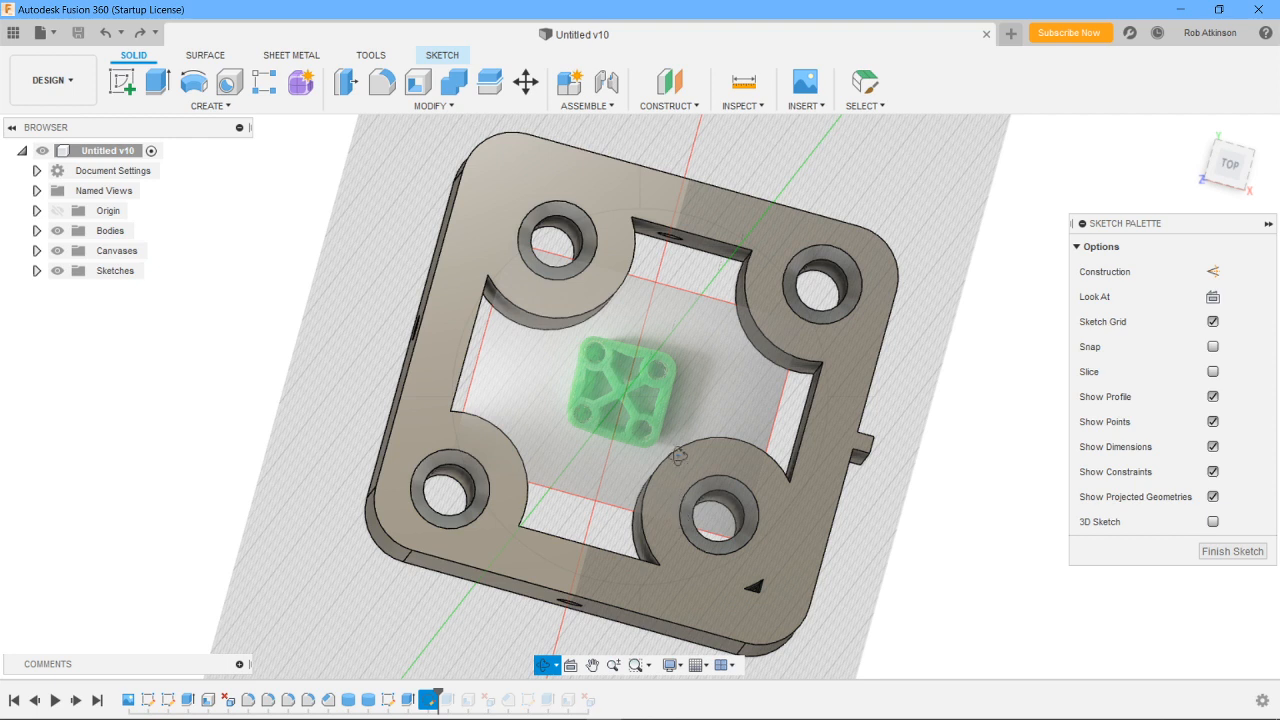
mouse_move(601, 378)
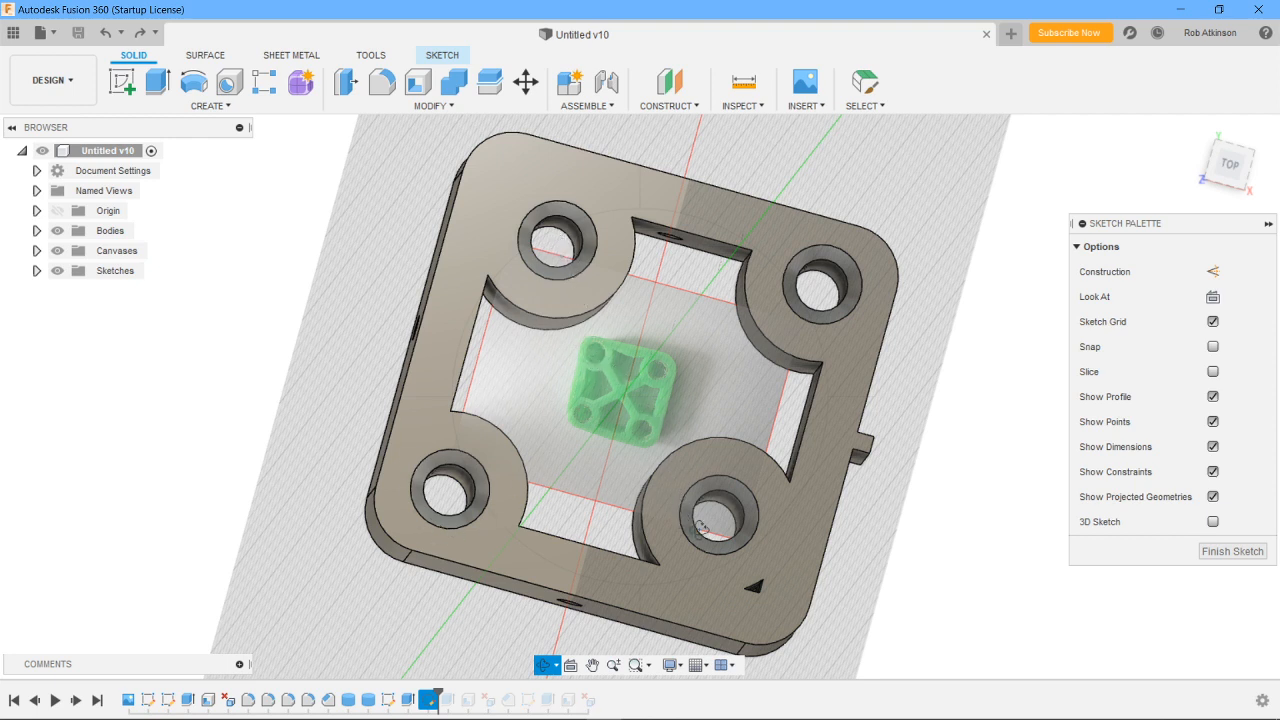
mouse_move(440, 503)
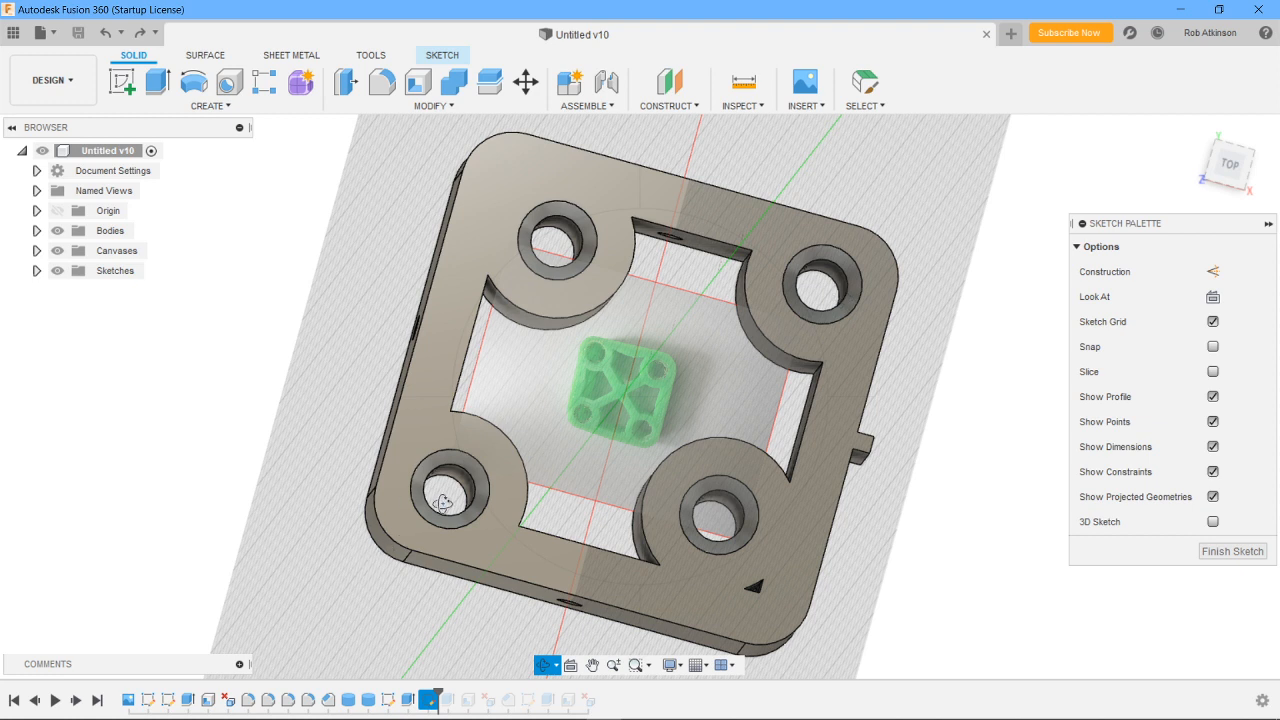
mouse_move(623, 398)
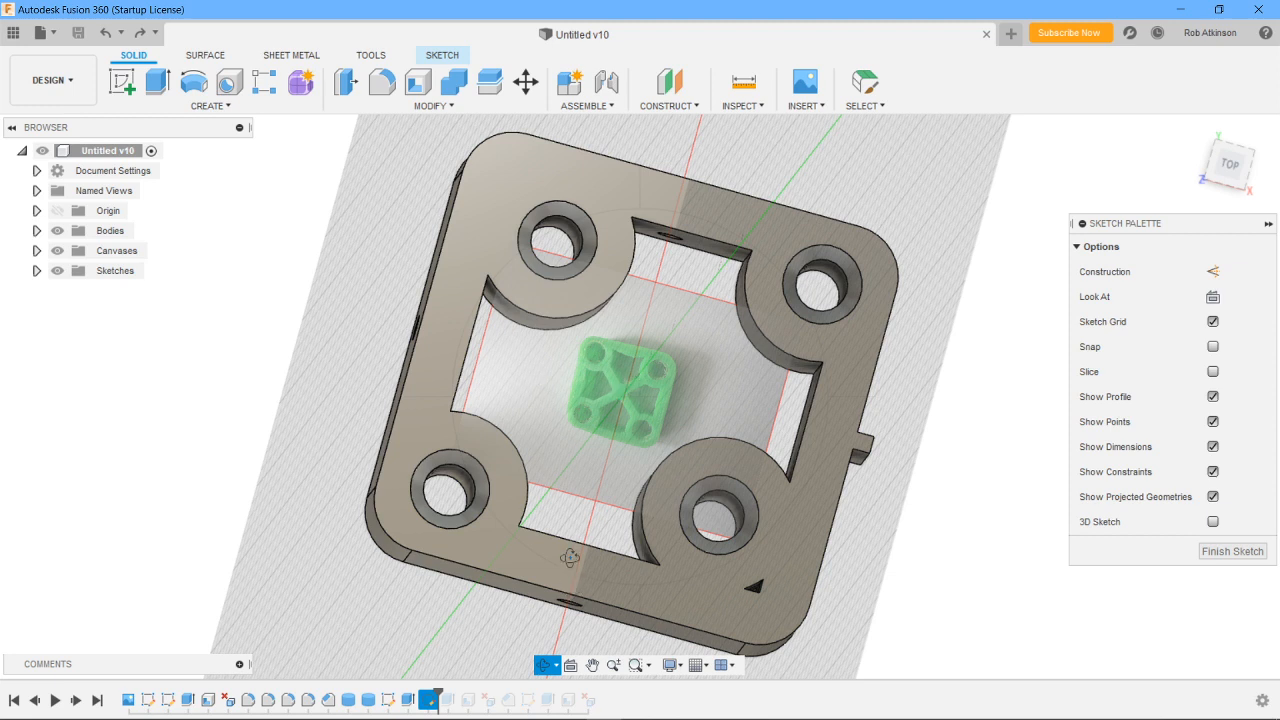
mouse_move(585, 360)
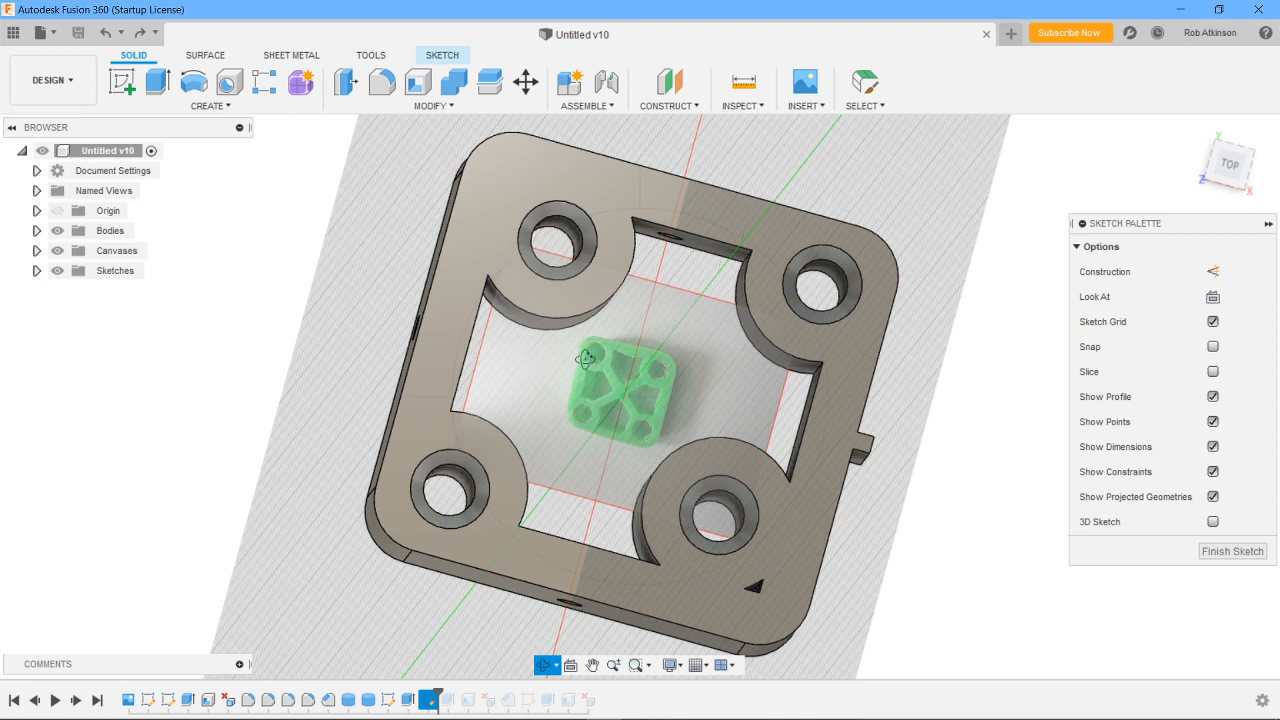
mouse_move(422, 319)
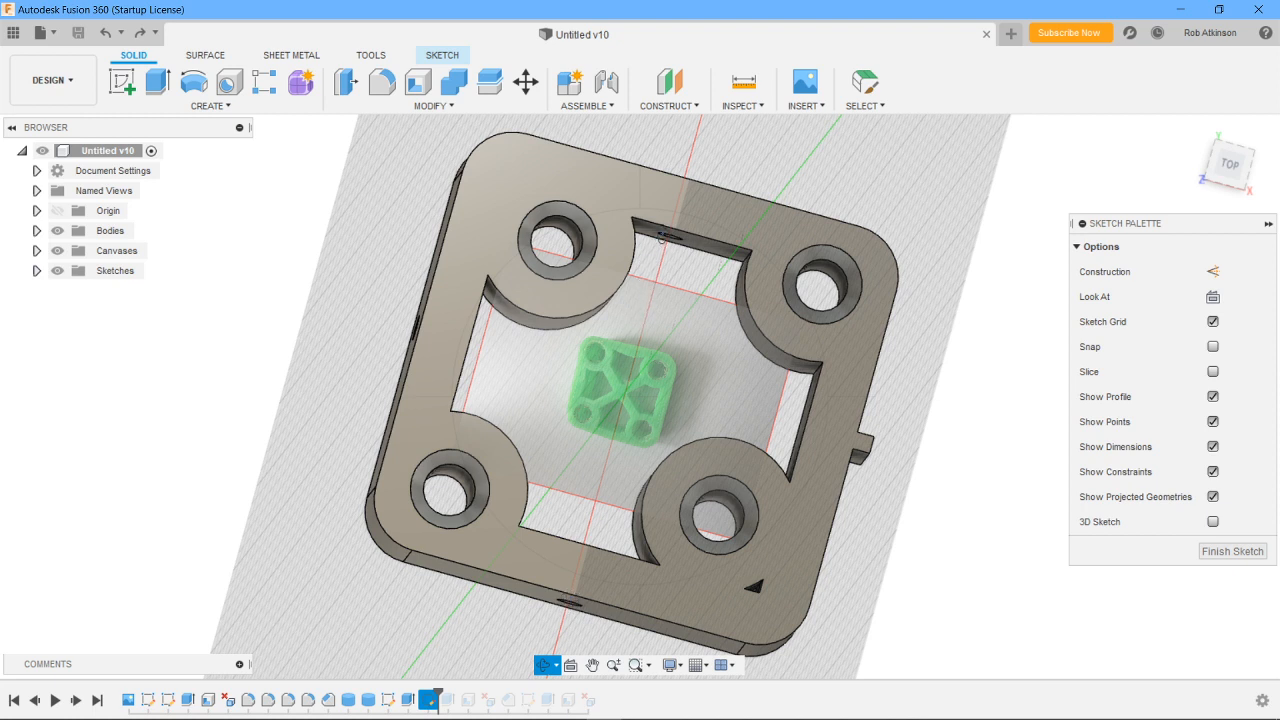
mouse_move(600, 252)
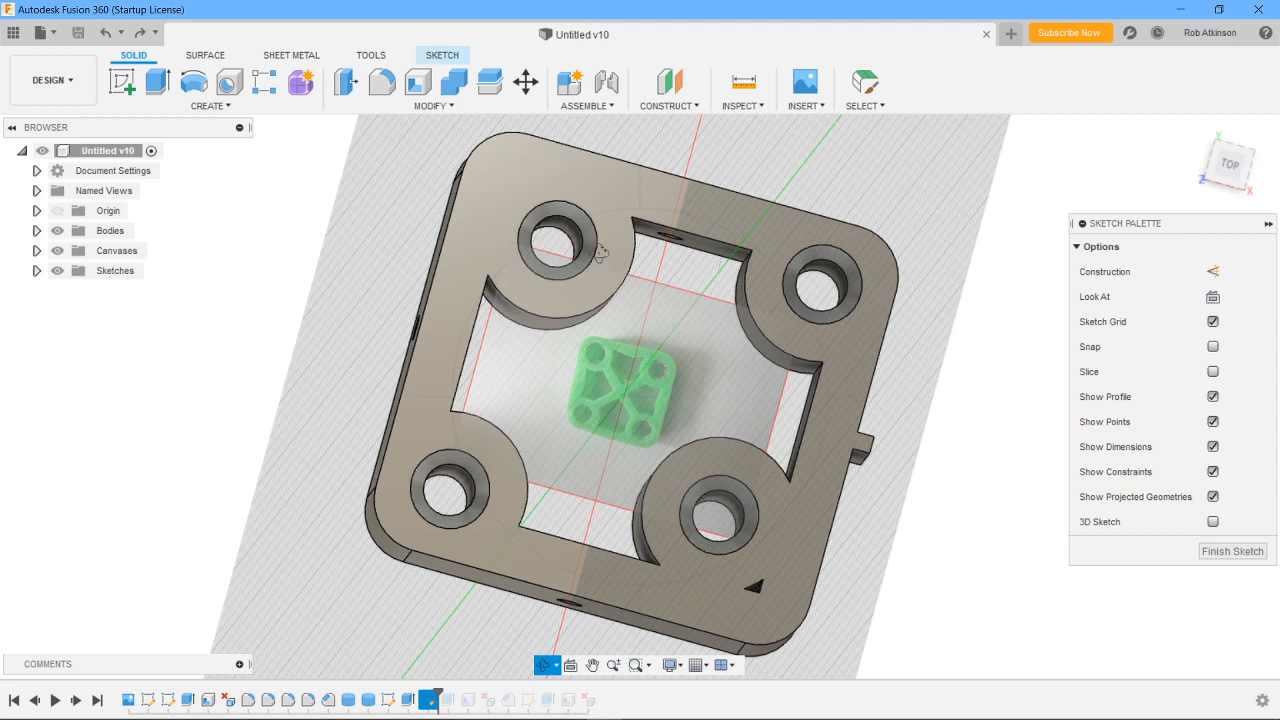
mouse_move(565, 242)
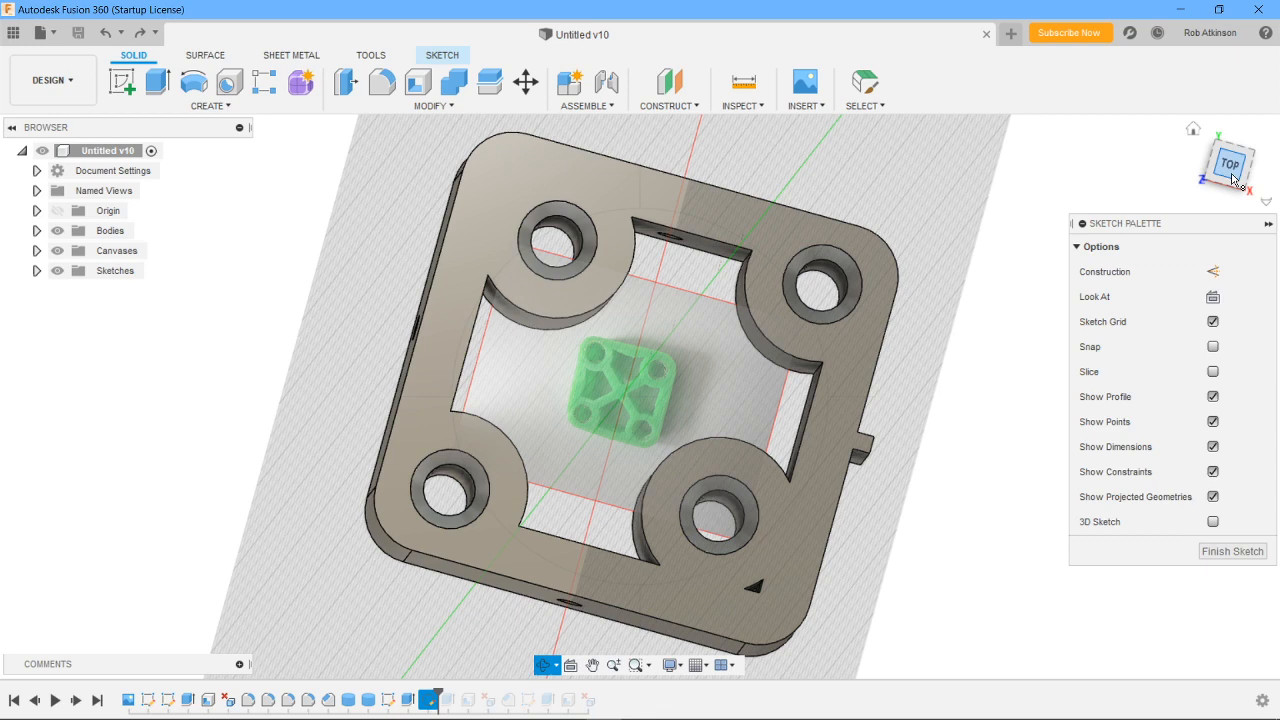
left_click(1229, 165)
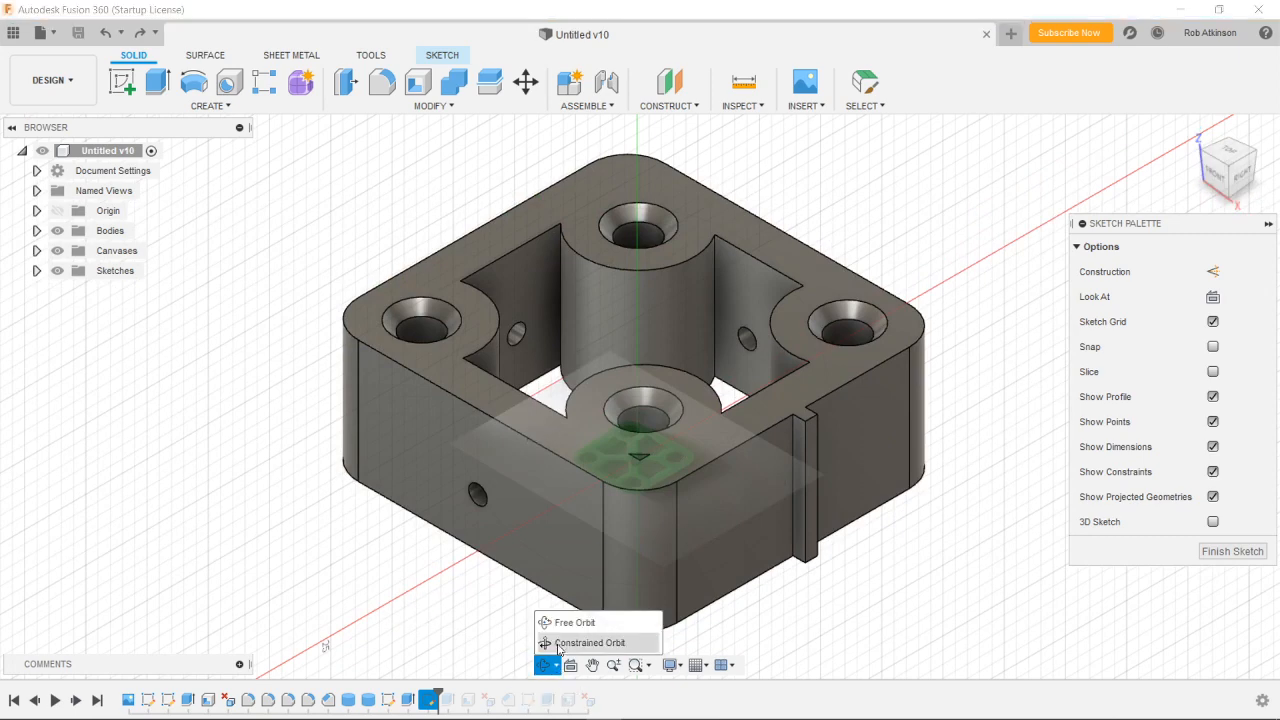
Orbit around the motor mount using Constrained Orbit to inspect all sides.
left_click(590, 643)
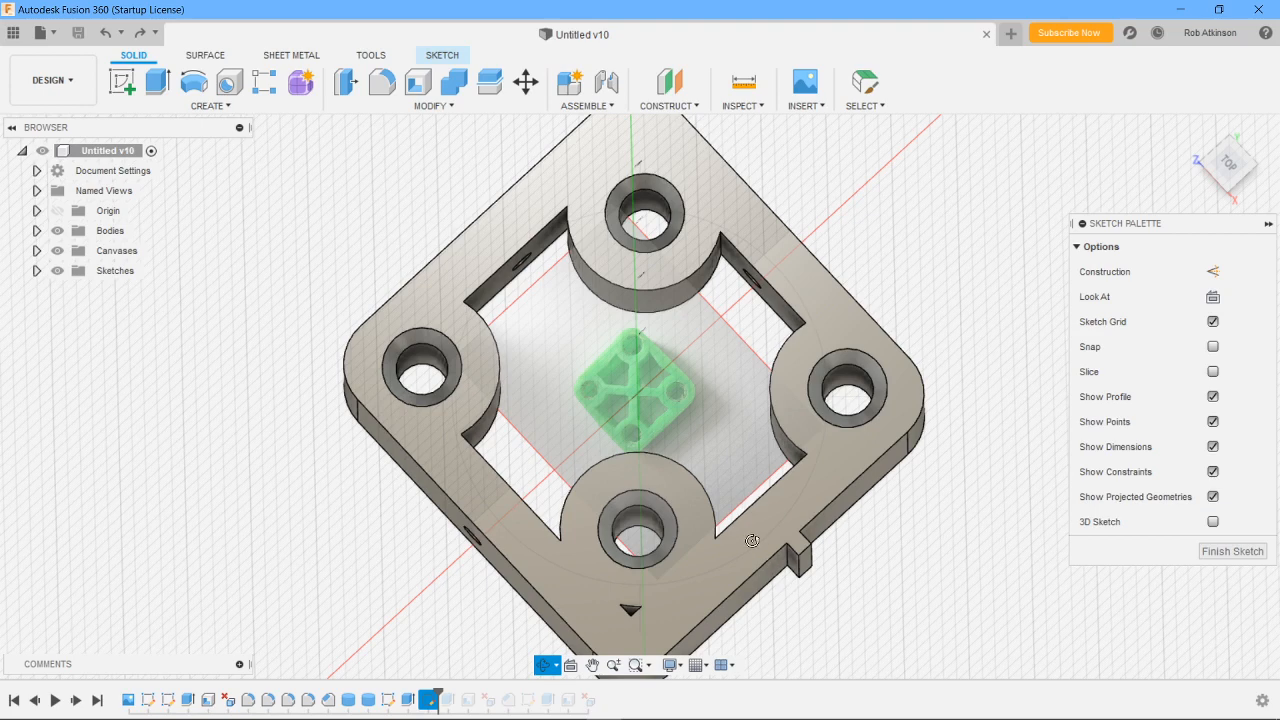
mouse_move(773, 536)
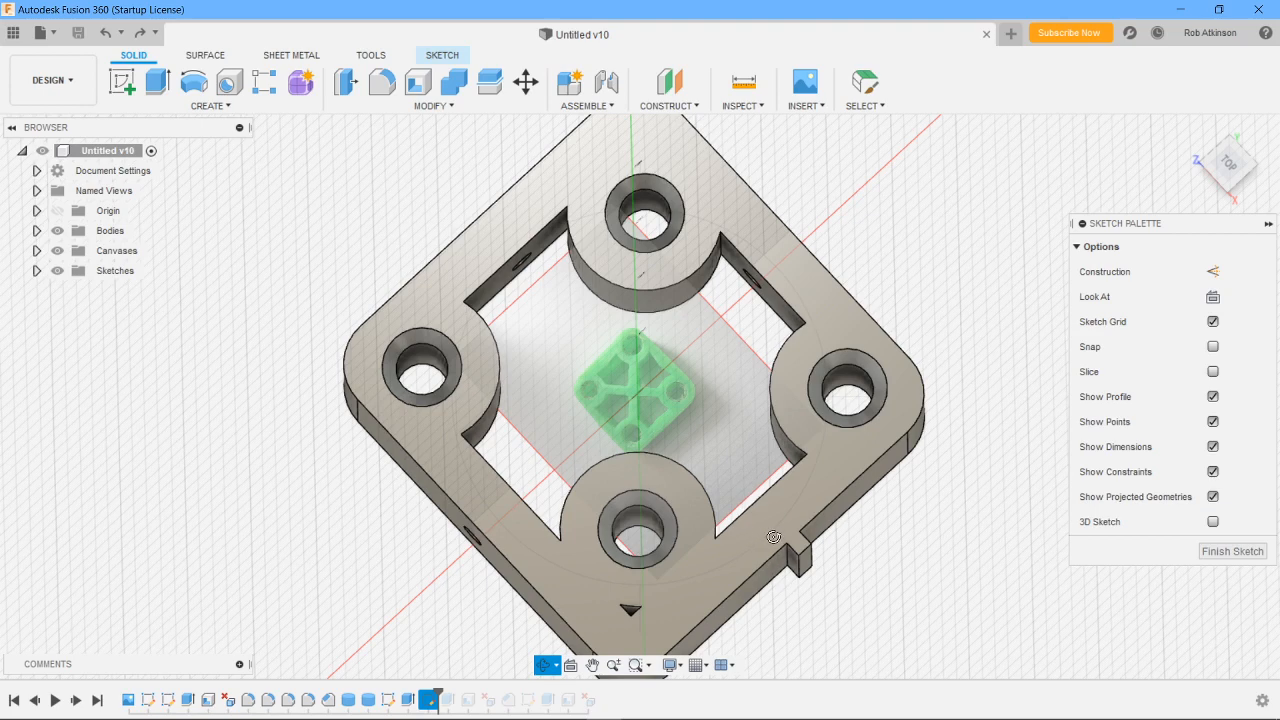
mouse_move(808, 558)
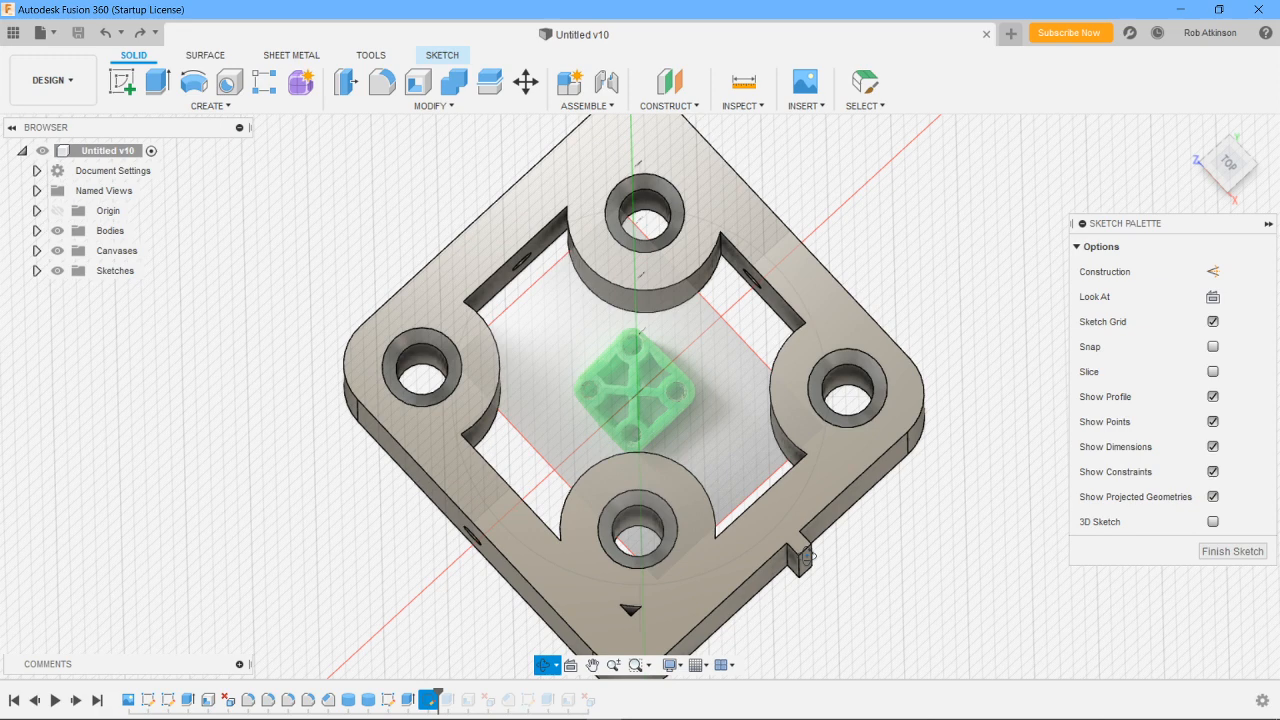
mouse_move(800, 555)
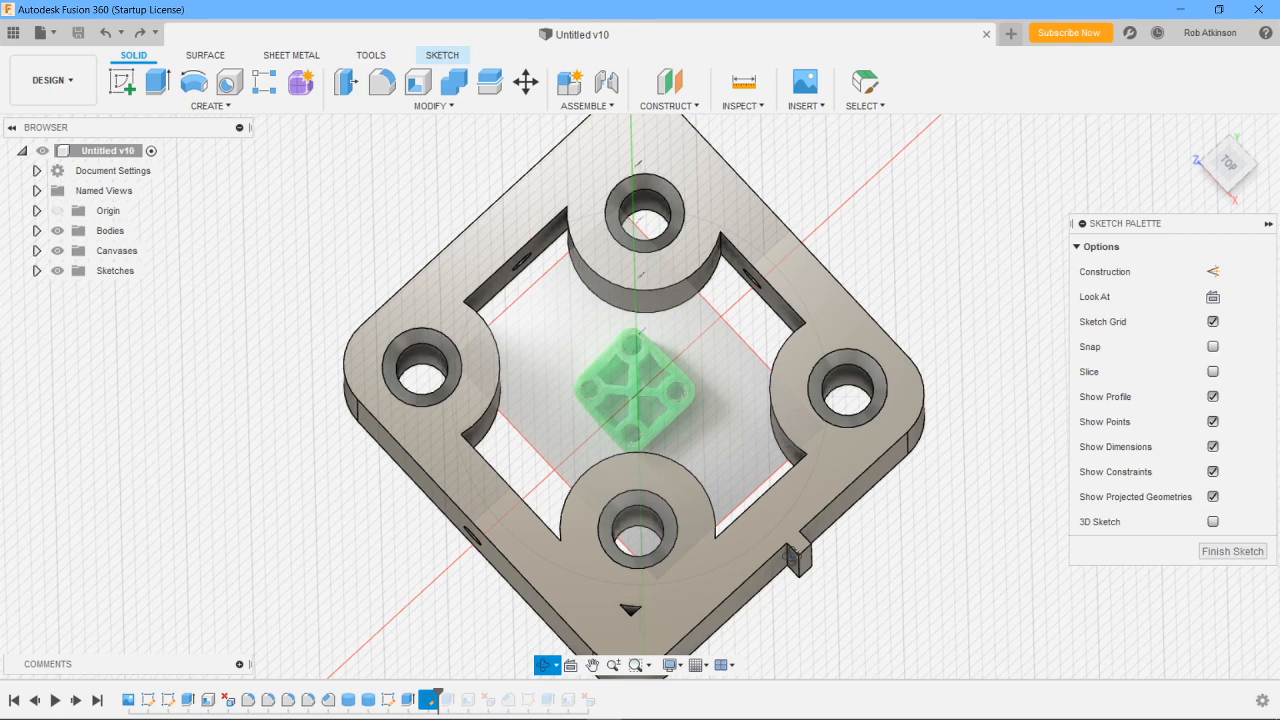
mouse_move(520, 388)
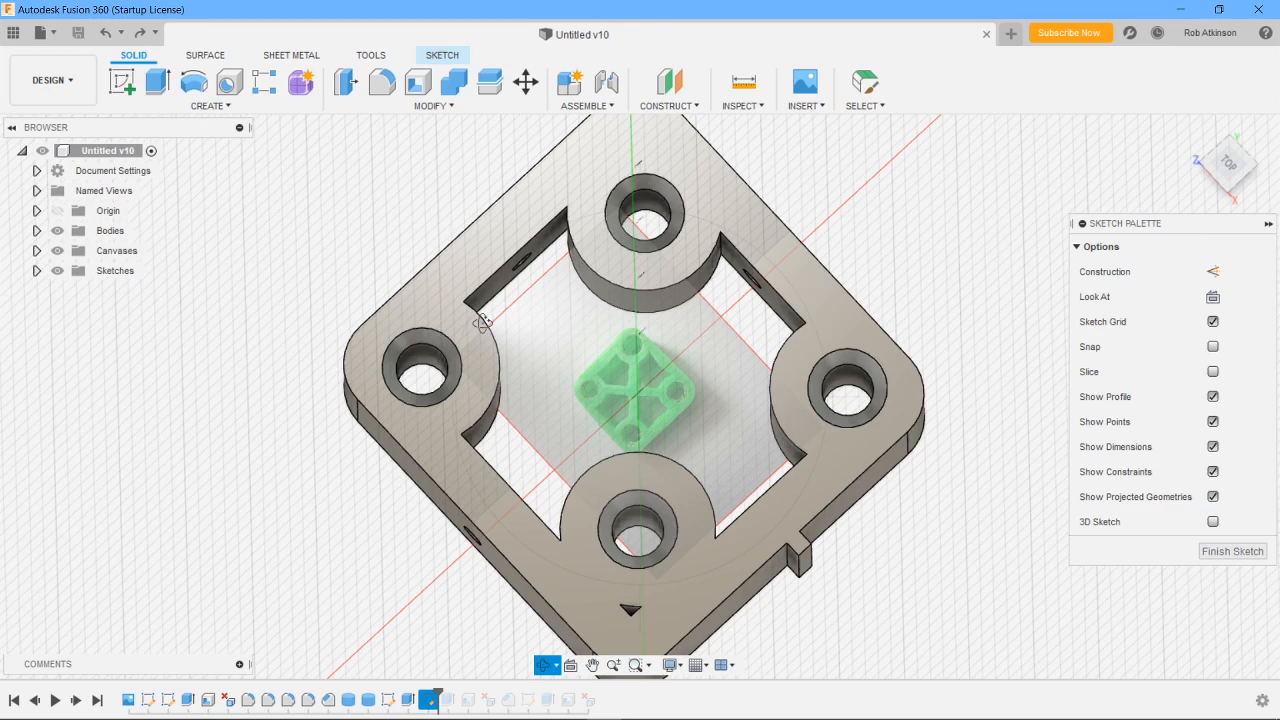
mouse_move(403, 513)
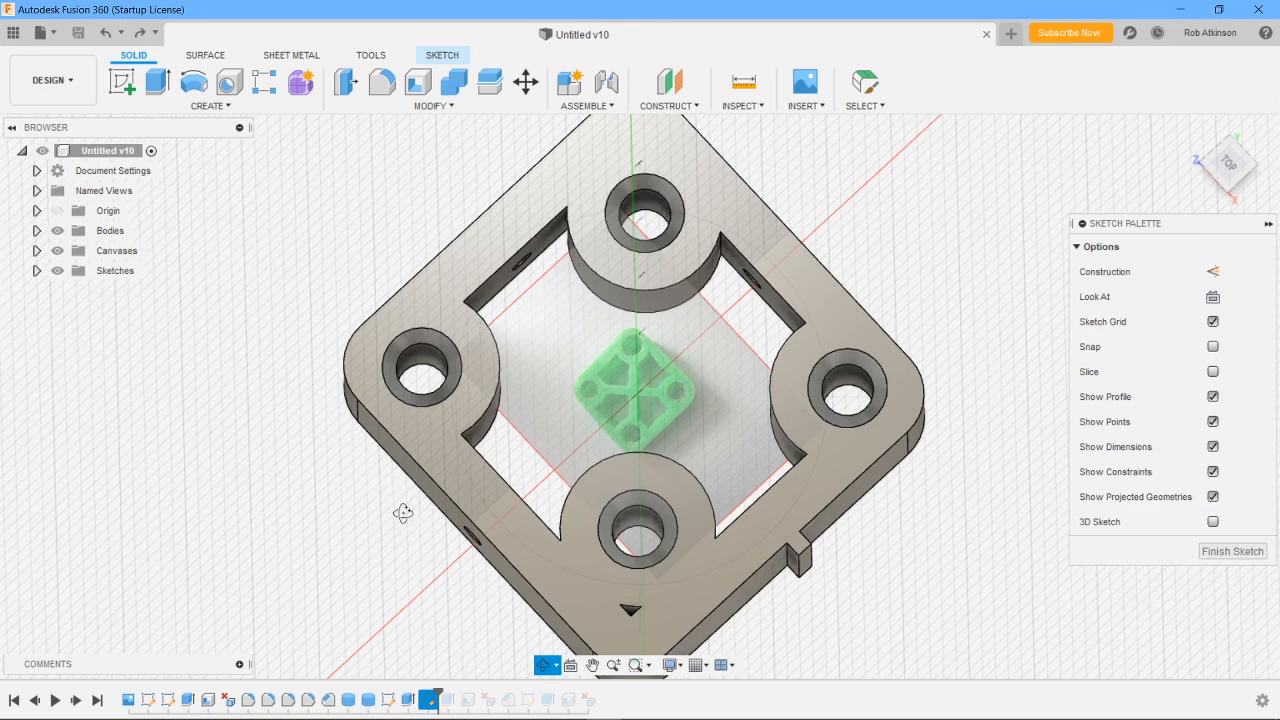
mouse_move(350, 367)
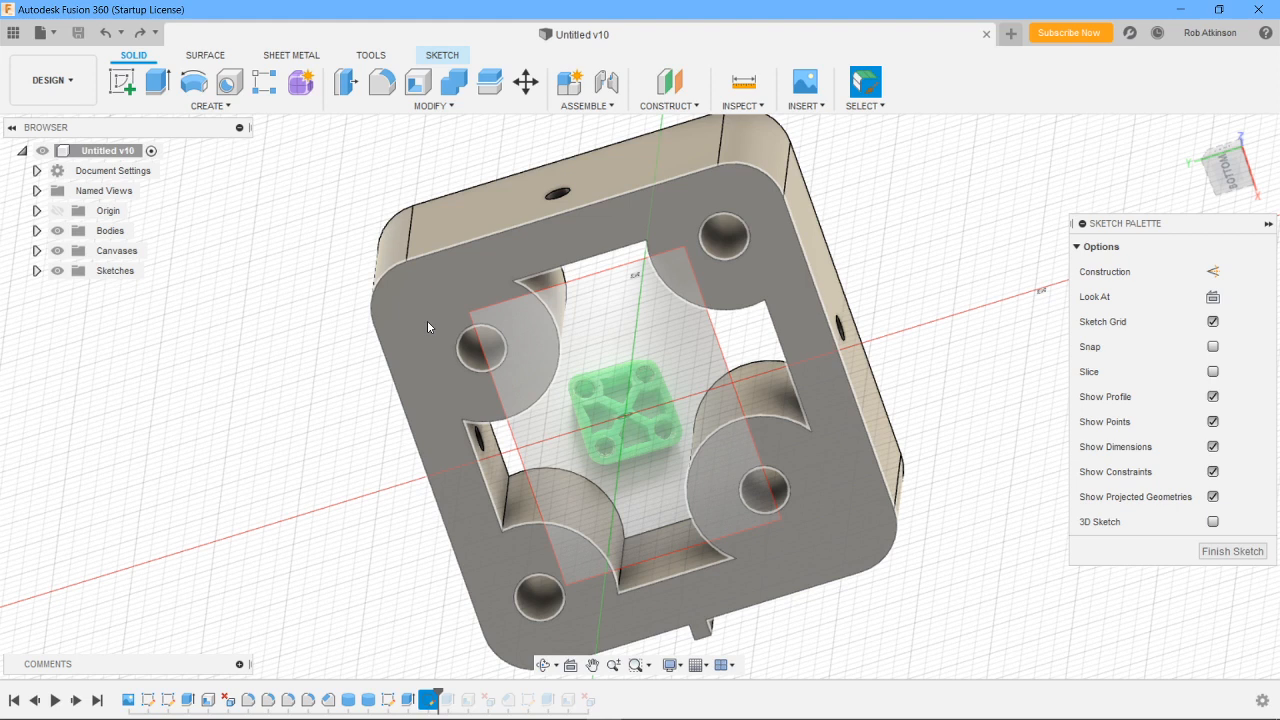
mouse_move(478, 262)
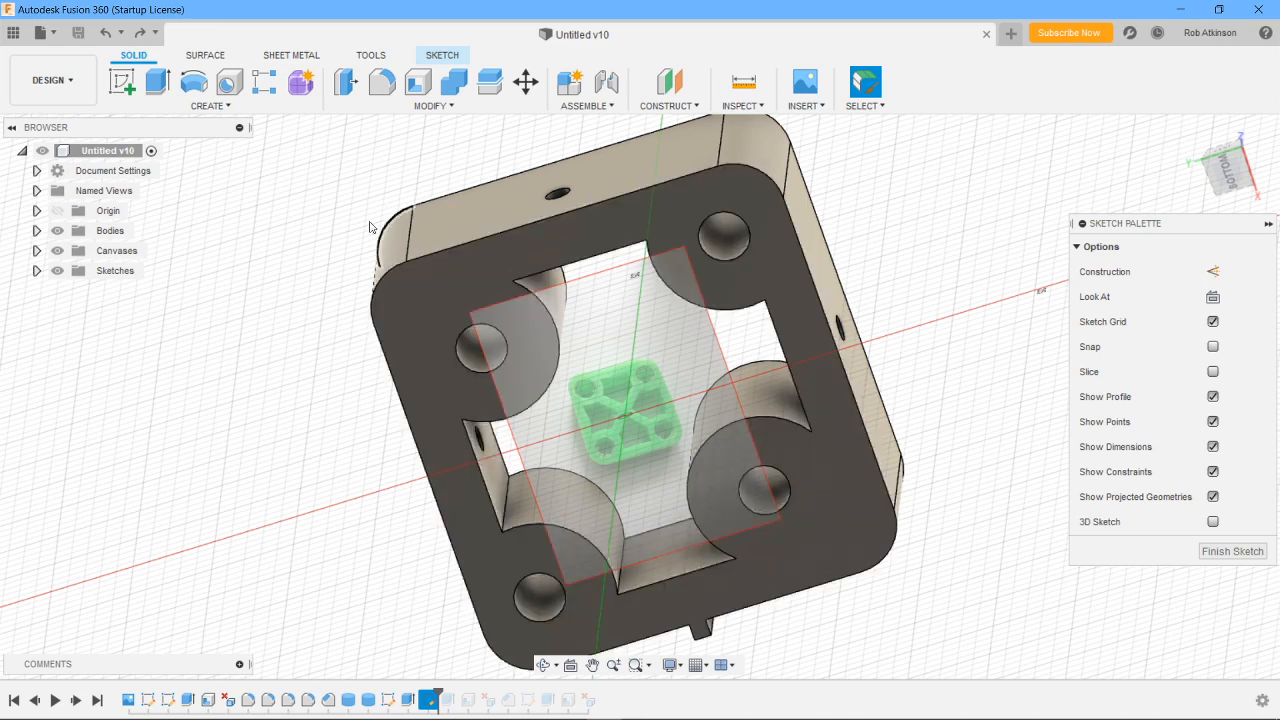
mouse_move(315, 370)
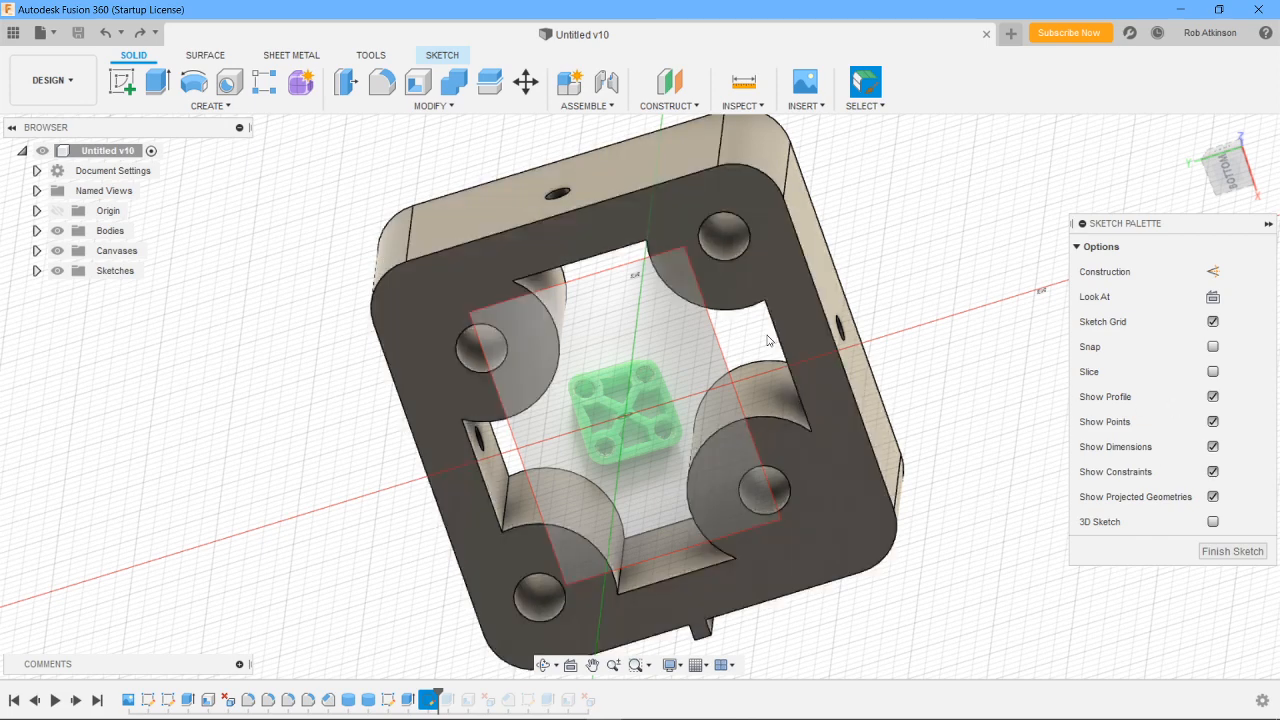
mouse_move(543, 665)
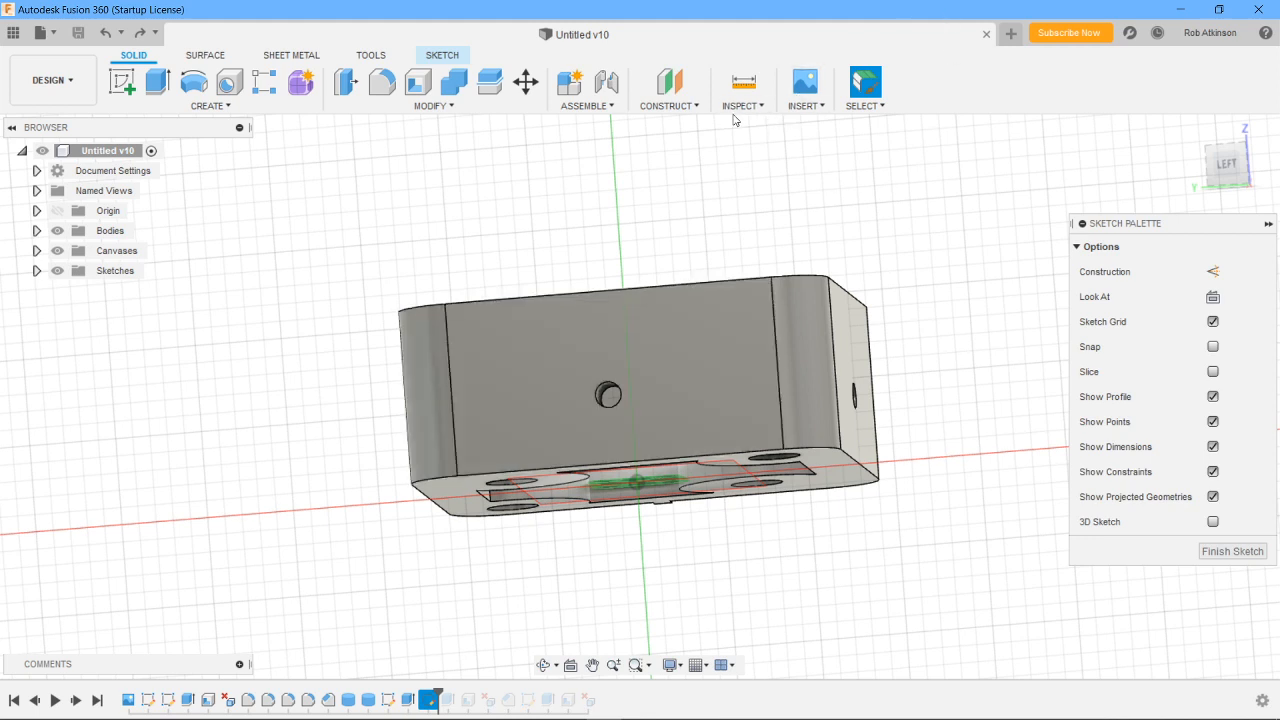
Measure between the mount's top and bottom edges, reading 10.00 mm.
left_click(744, 90)
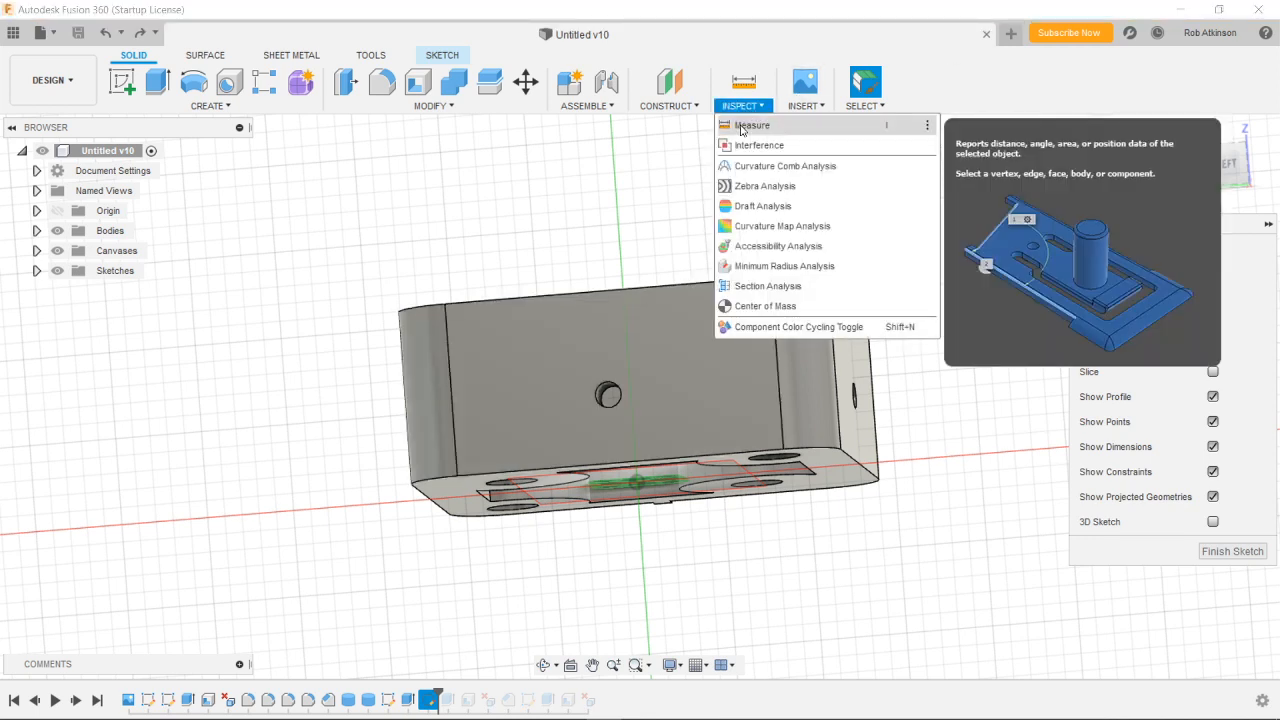
left_click(752, 125)
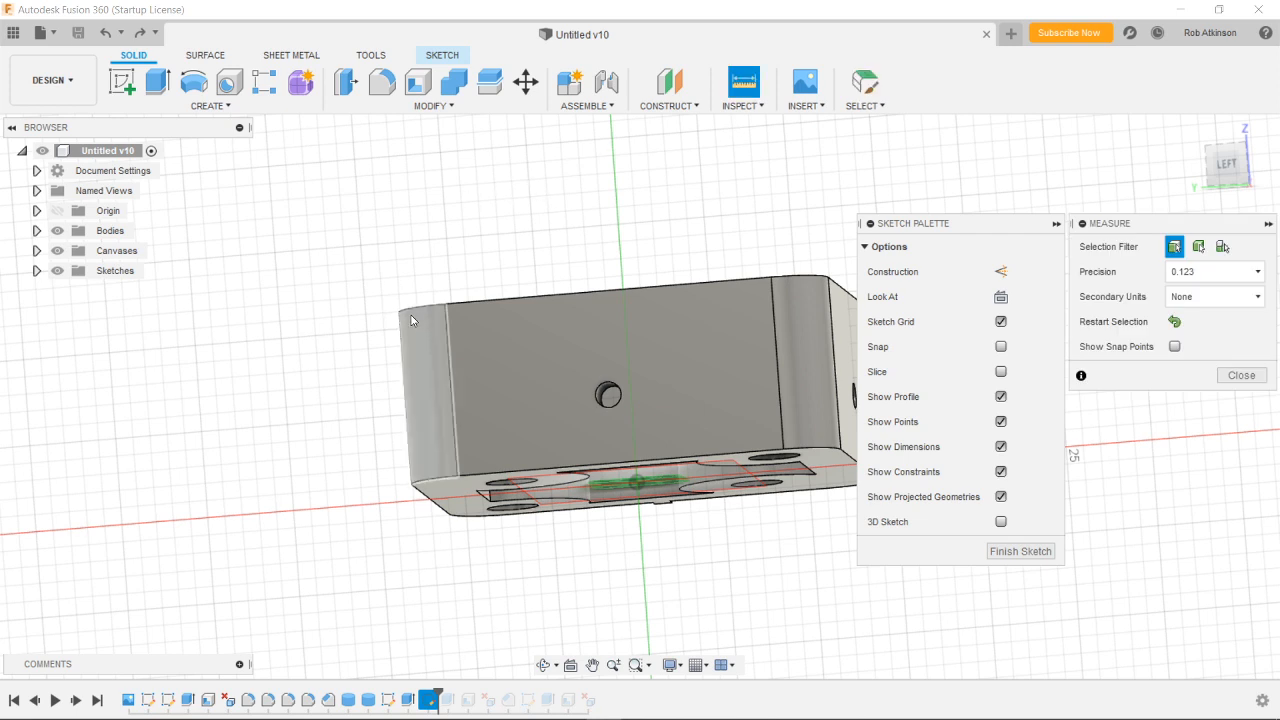
left_click(414, 318)
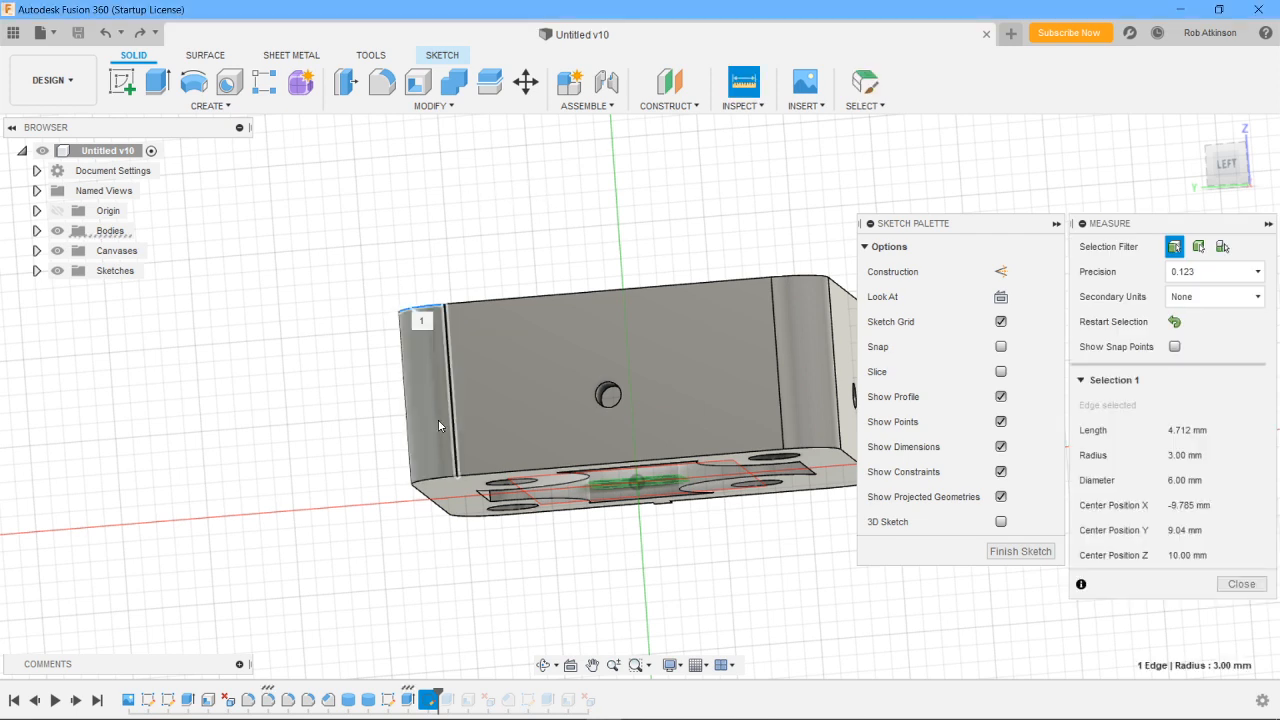
left_click(430, 480)
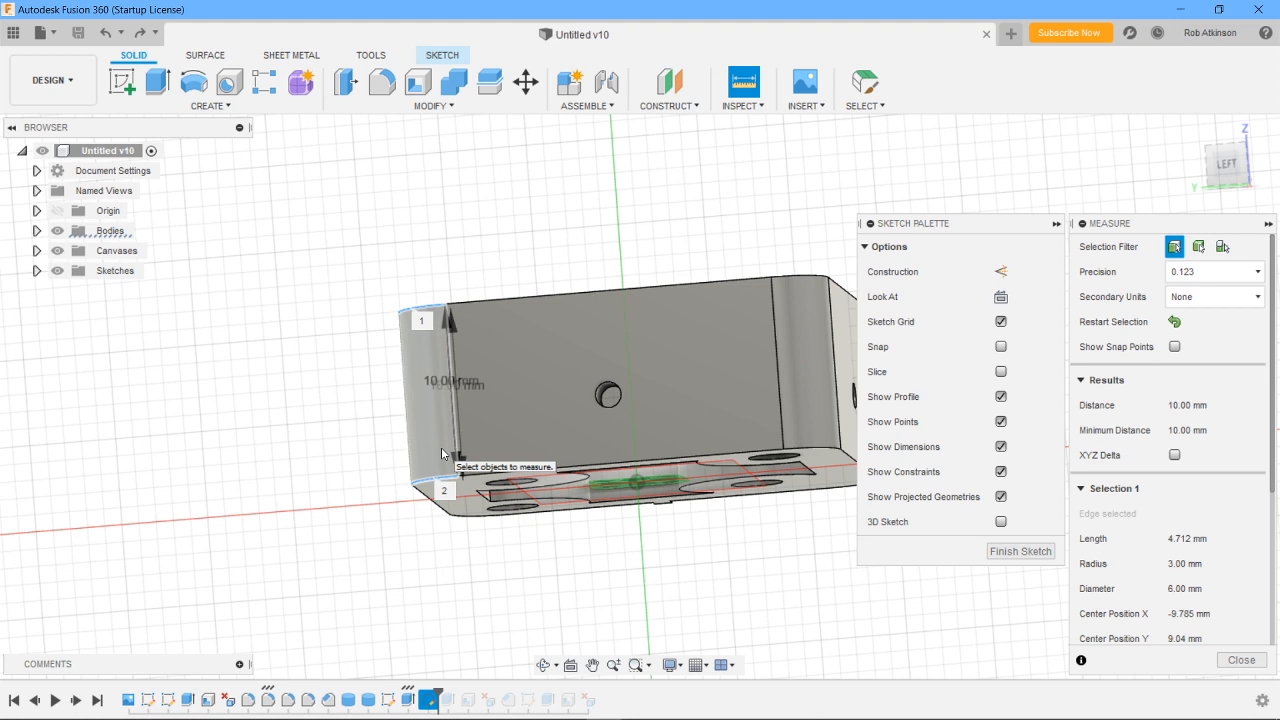
mouse_move(435, 485)
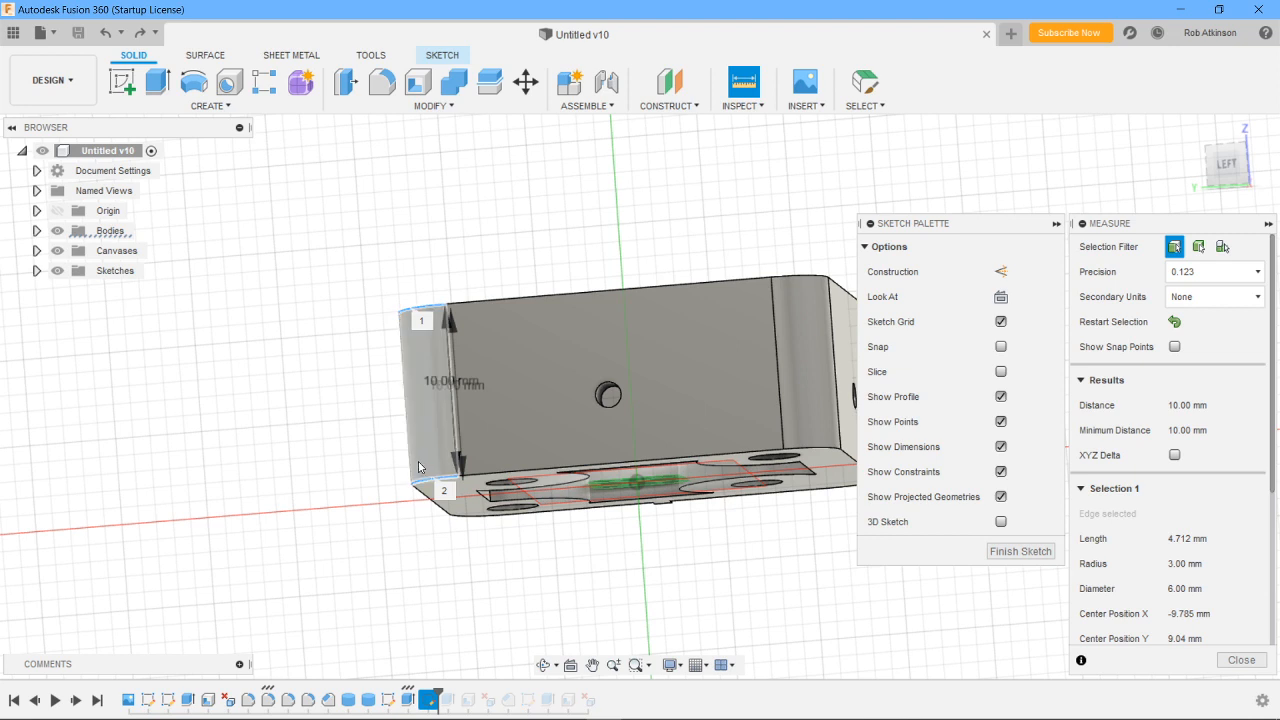
mouse_move(414, 465)
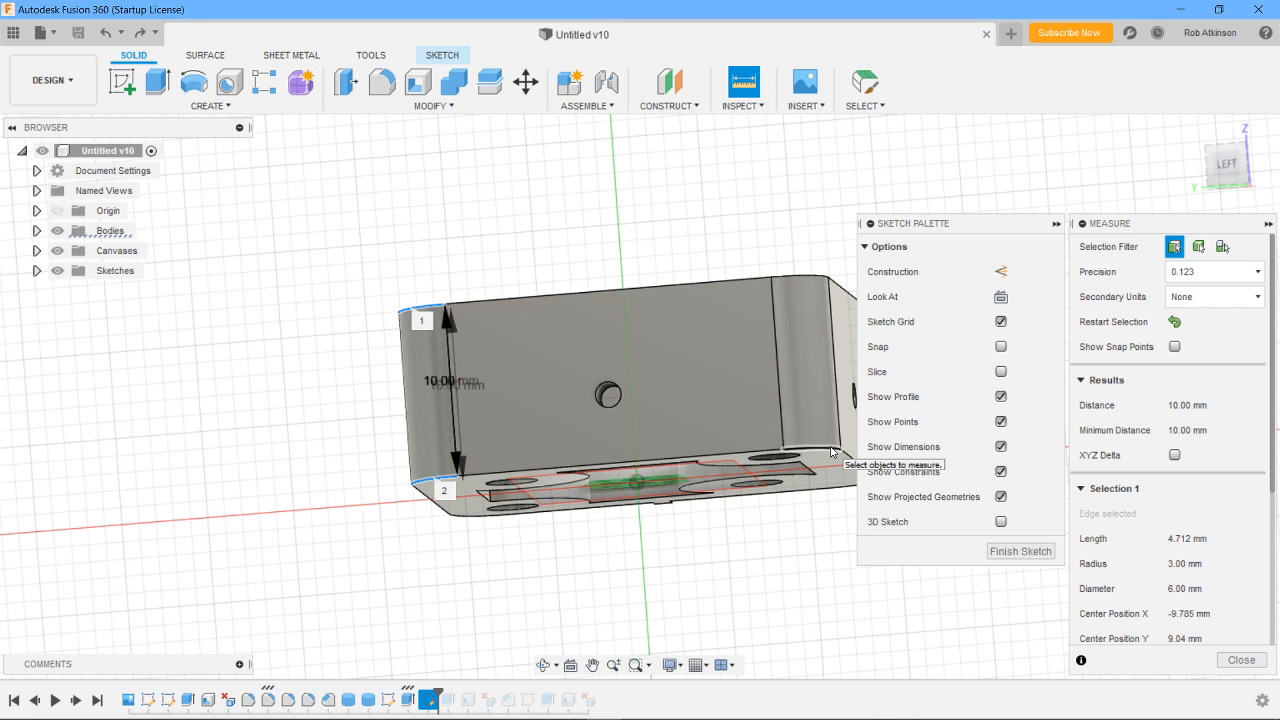
mouse_move(577, 455)
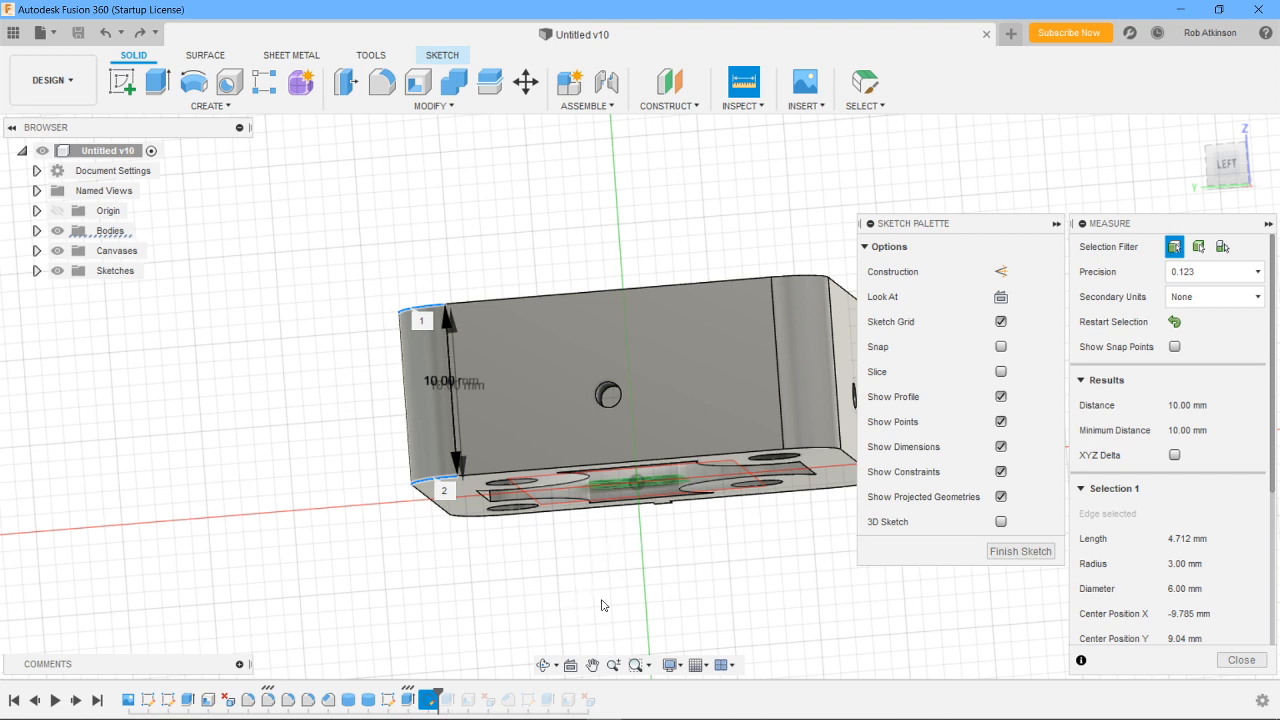
mouse_move(613, 578)
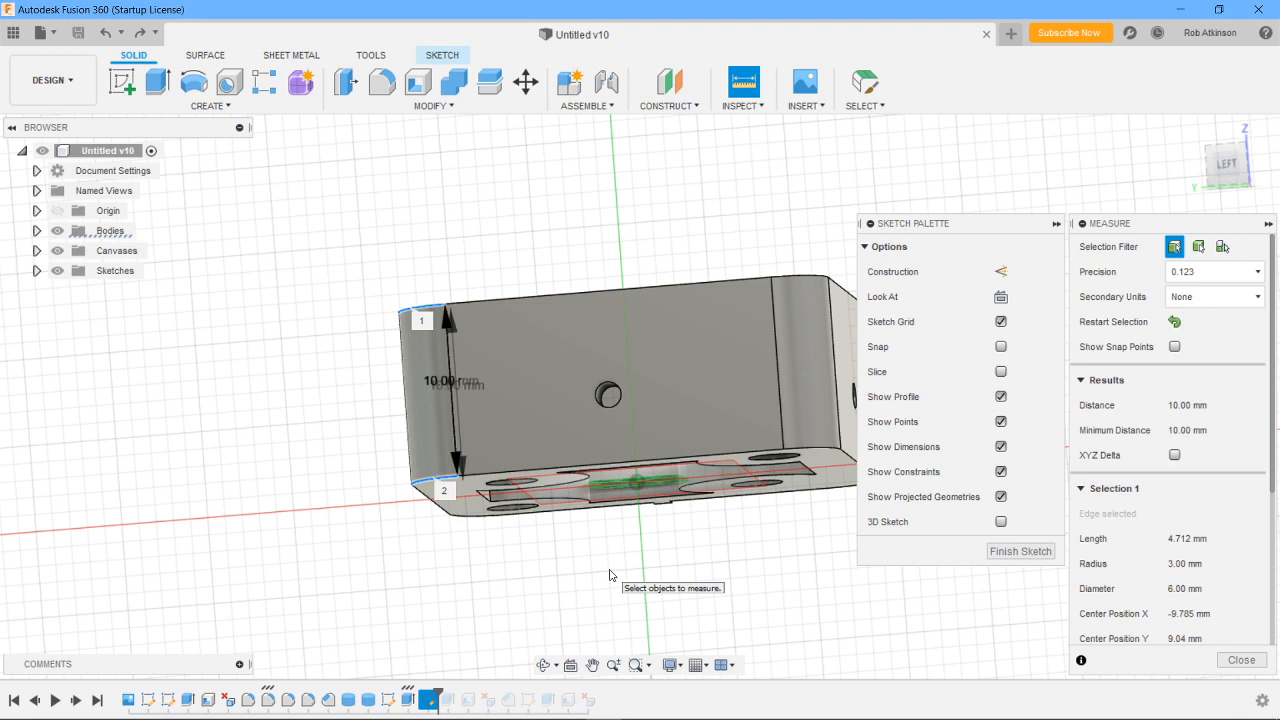
mouse_move(620, 244)
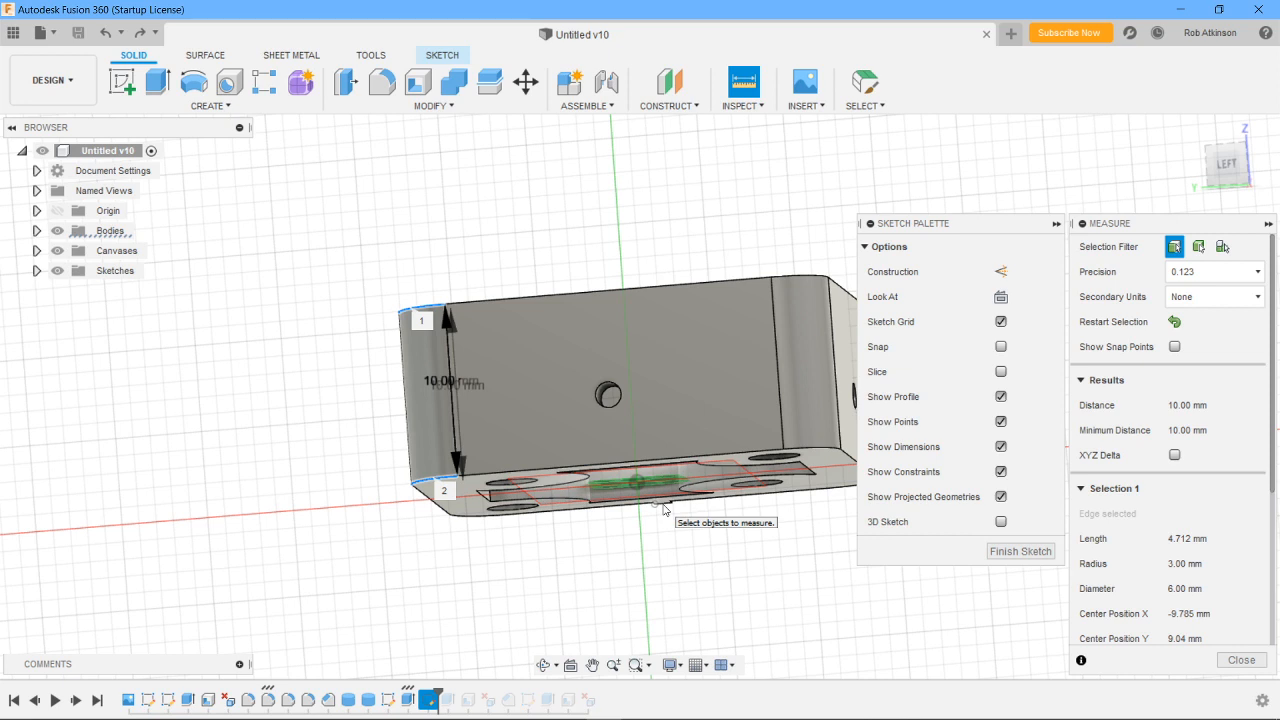
mouse_move(613, 213)
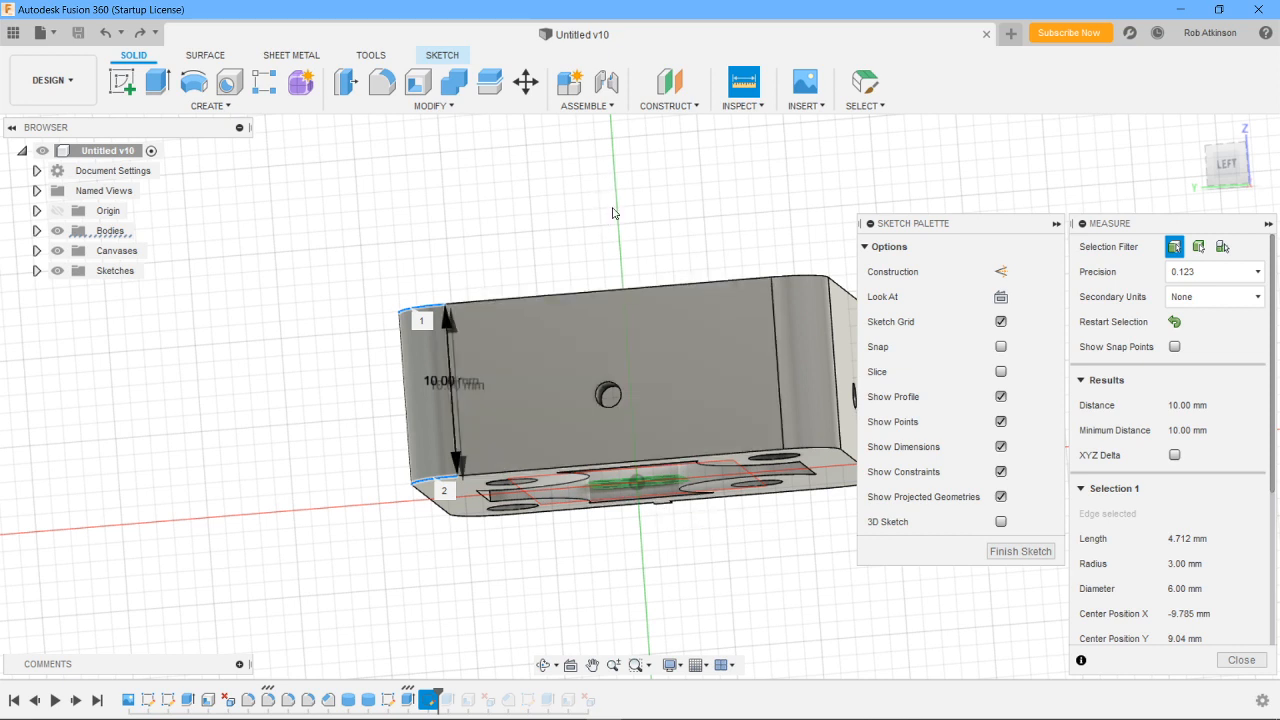
mouse_move(617, 535)
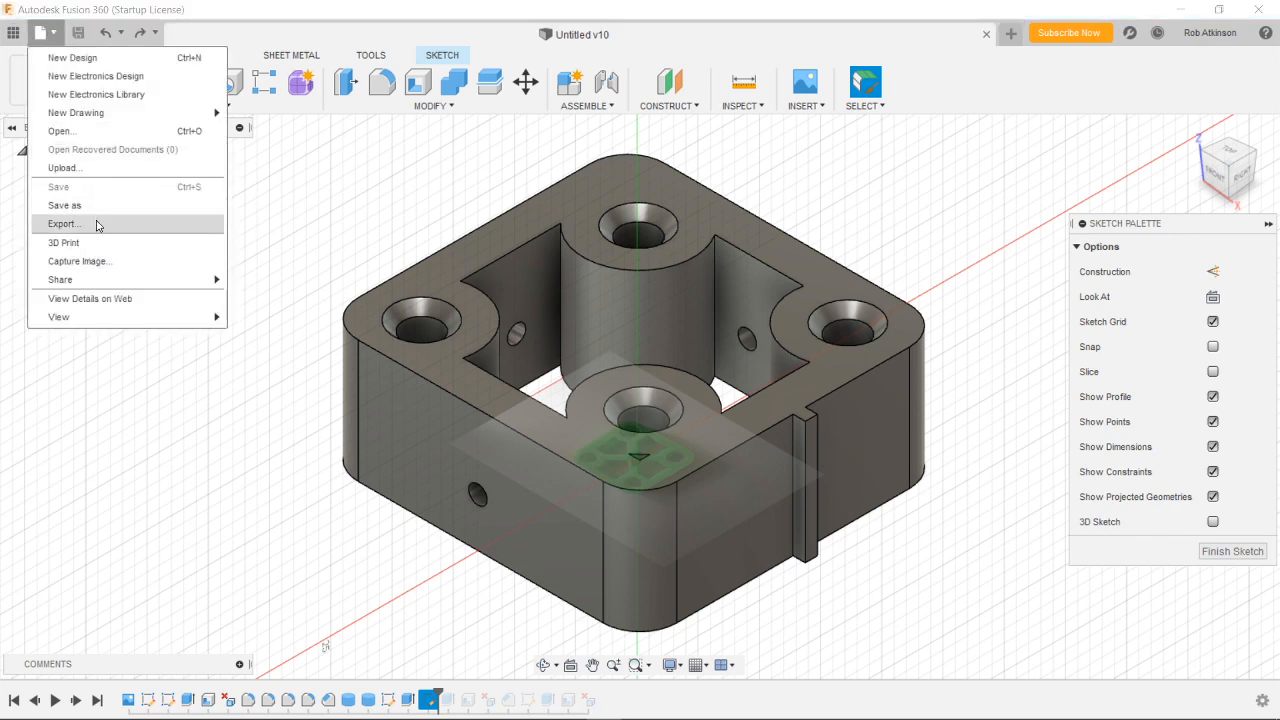
Export the motor mount as an STL file and switch to Explorer.
left_click(63, 223)
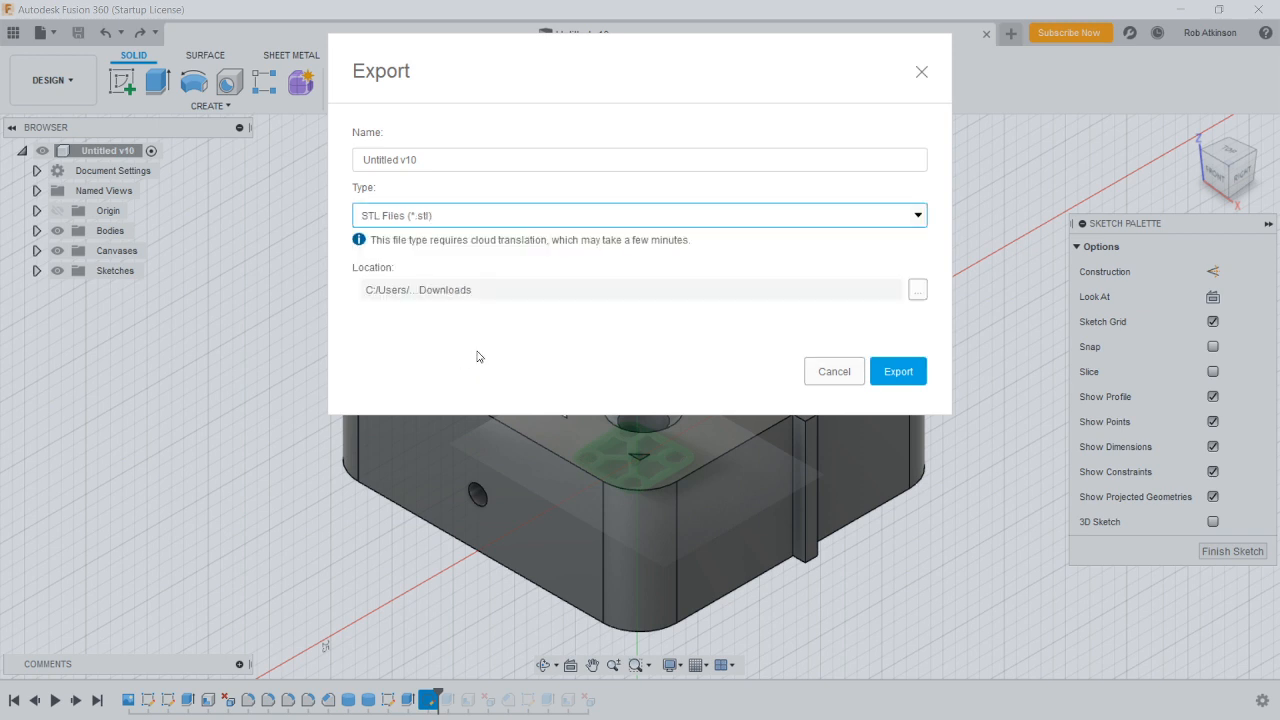
mouse_move(780, 414)
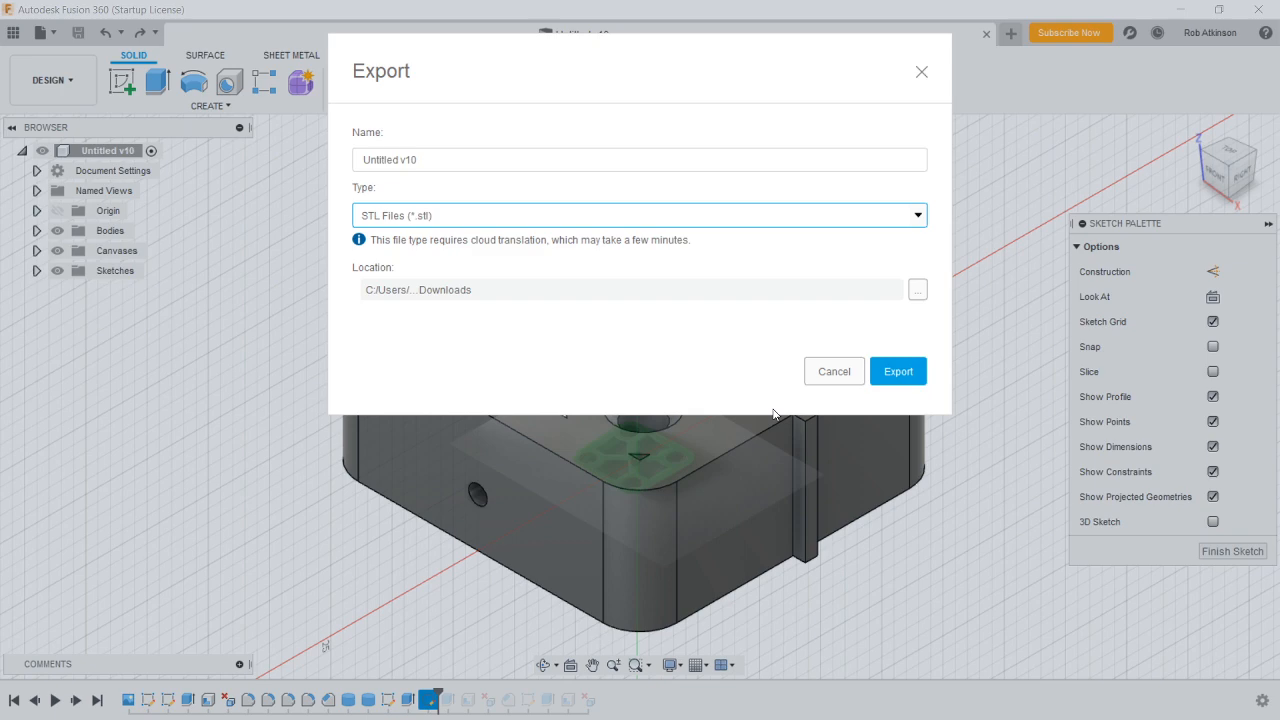
key("alt+tab")
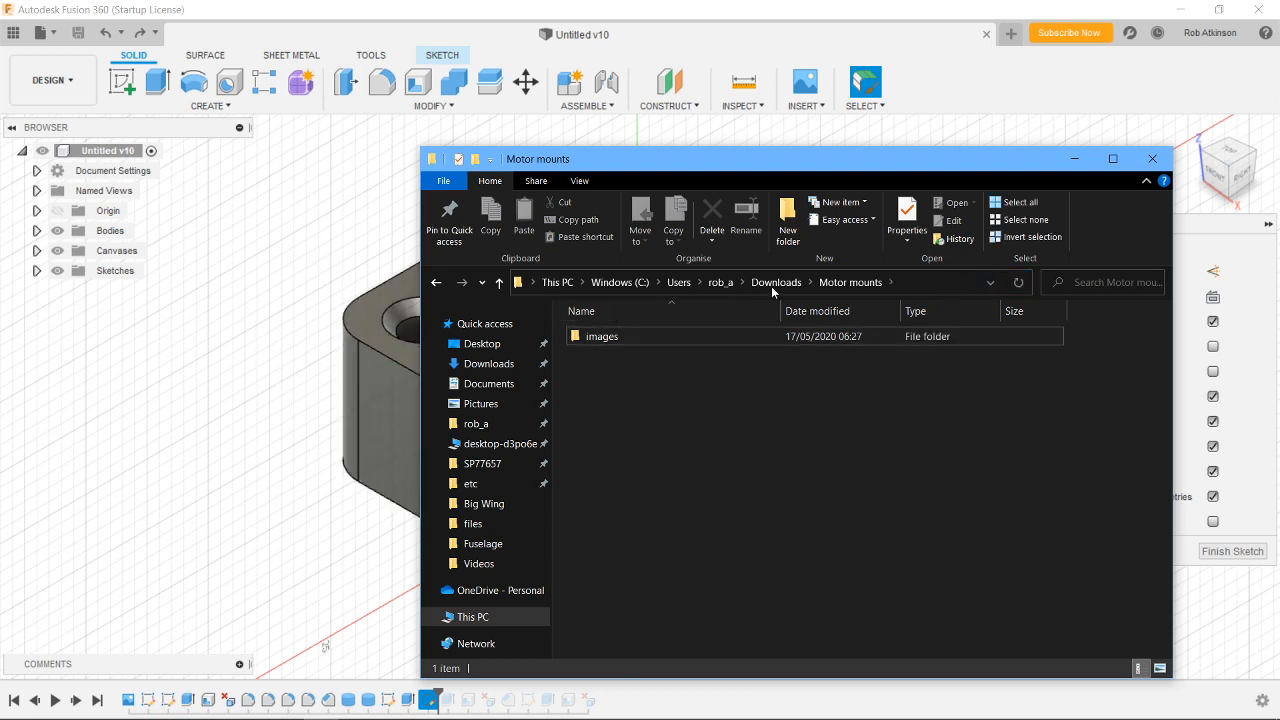
Select Motor_mount_v6.stl in Downloads and bring Cura to the front.
left_click(775, 282)
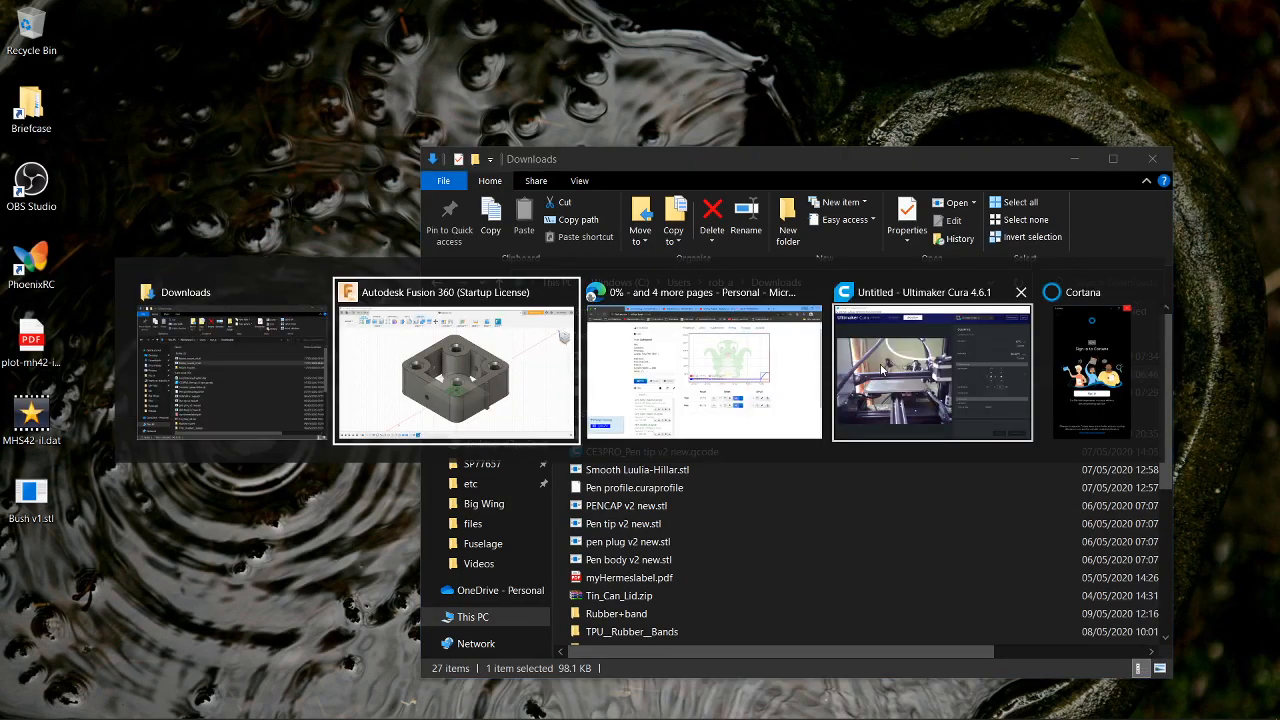
left_click(931, 370)
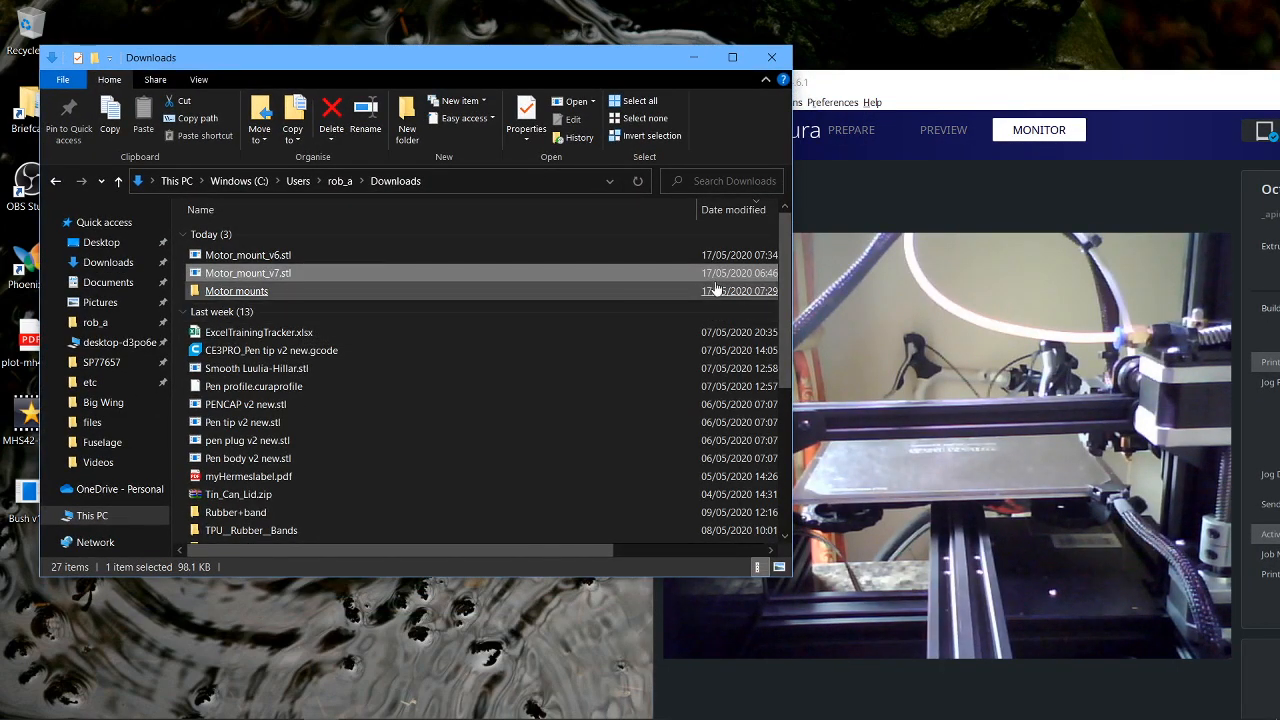
left_click(247, 254)
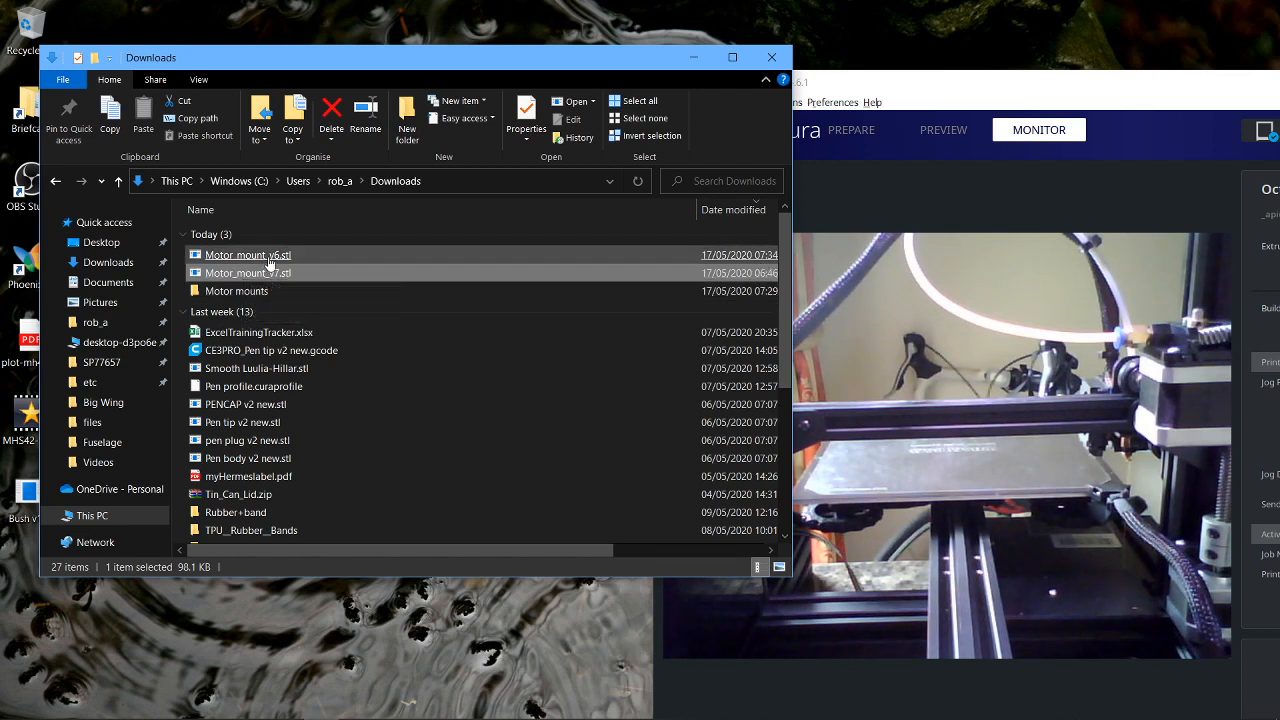
left_click(248, 254)
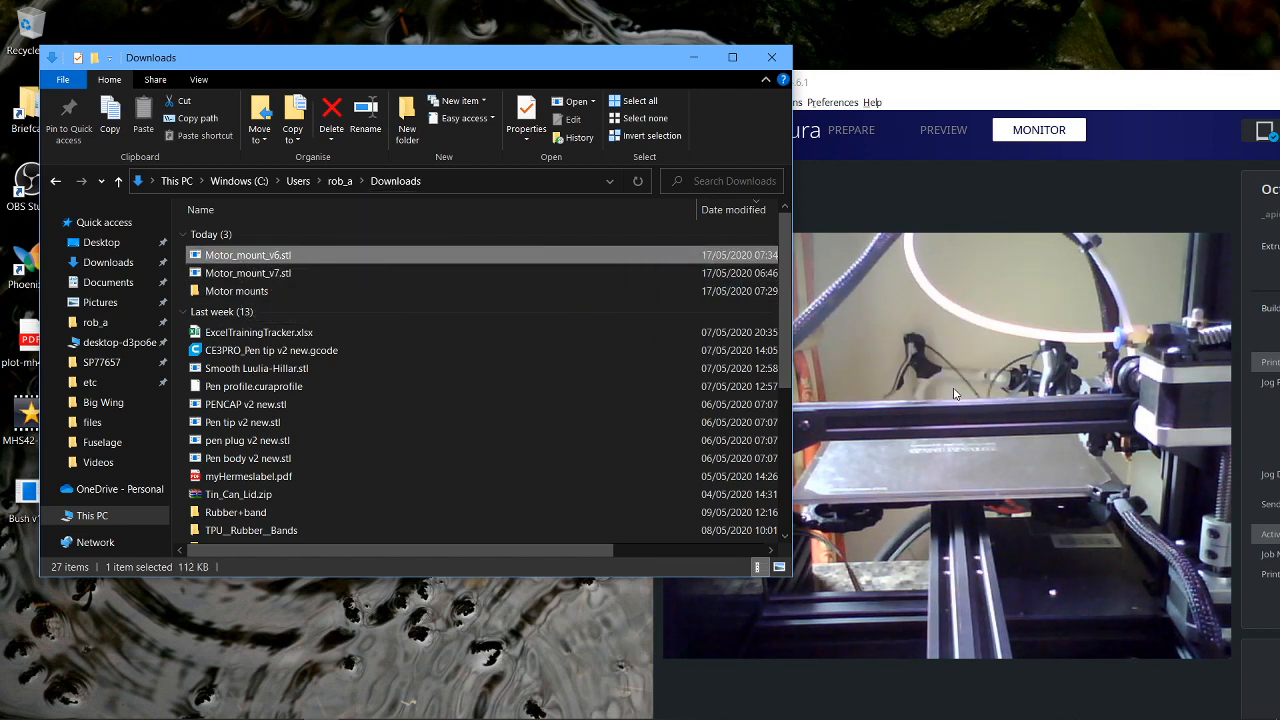
left_click(900, 82)
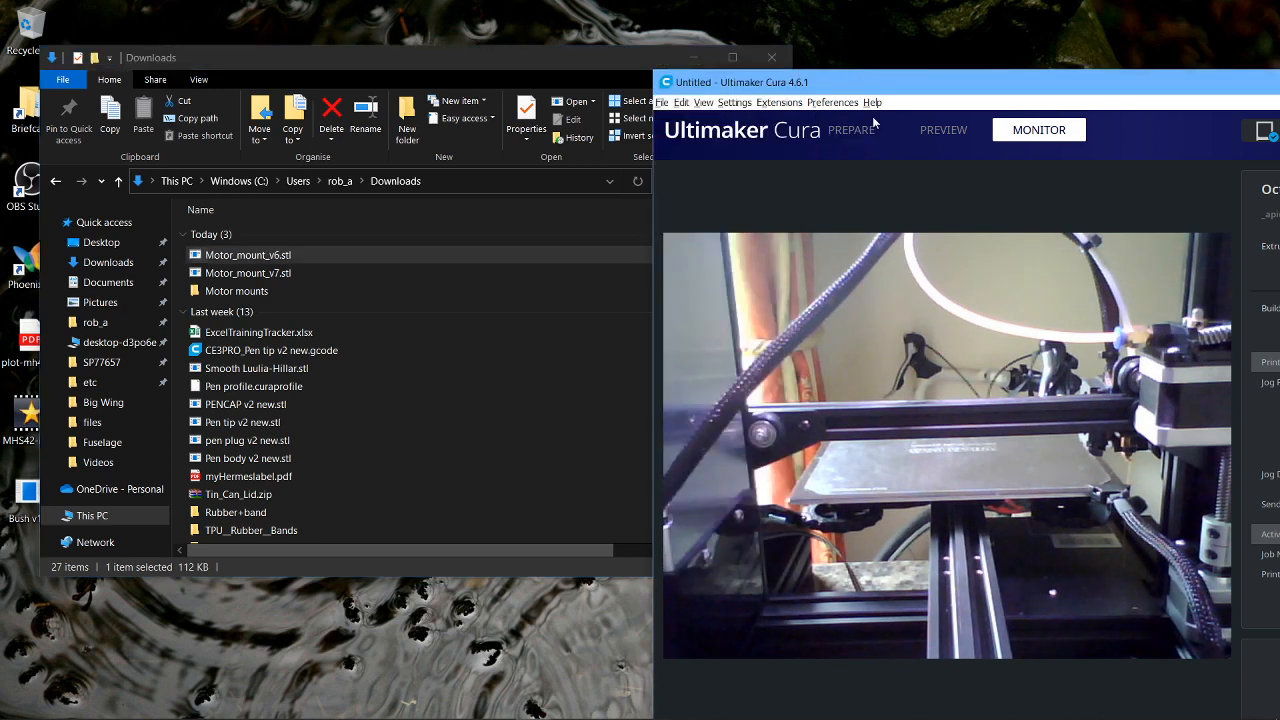
Pause automatic slicing and select Motor_mount_v6 for repositioning to Z -8.69 mm.
left_click(851, 129)
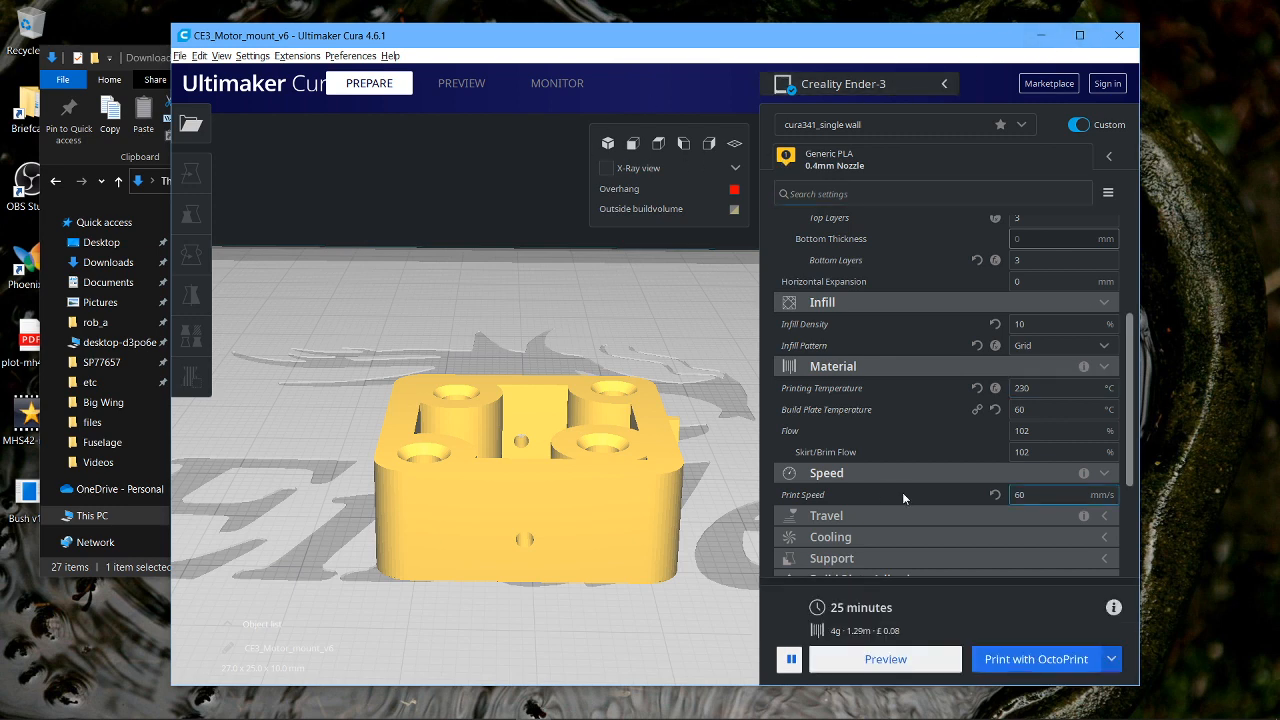
left_click(790, 659)
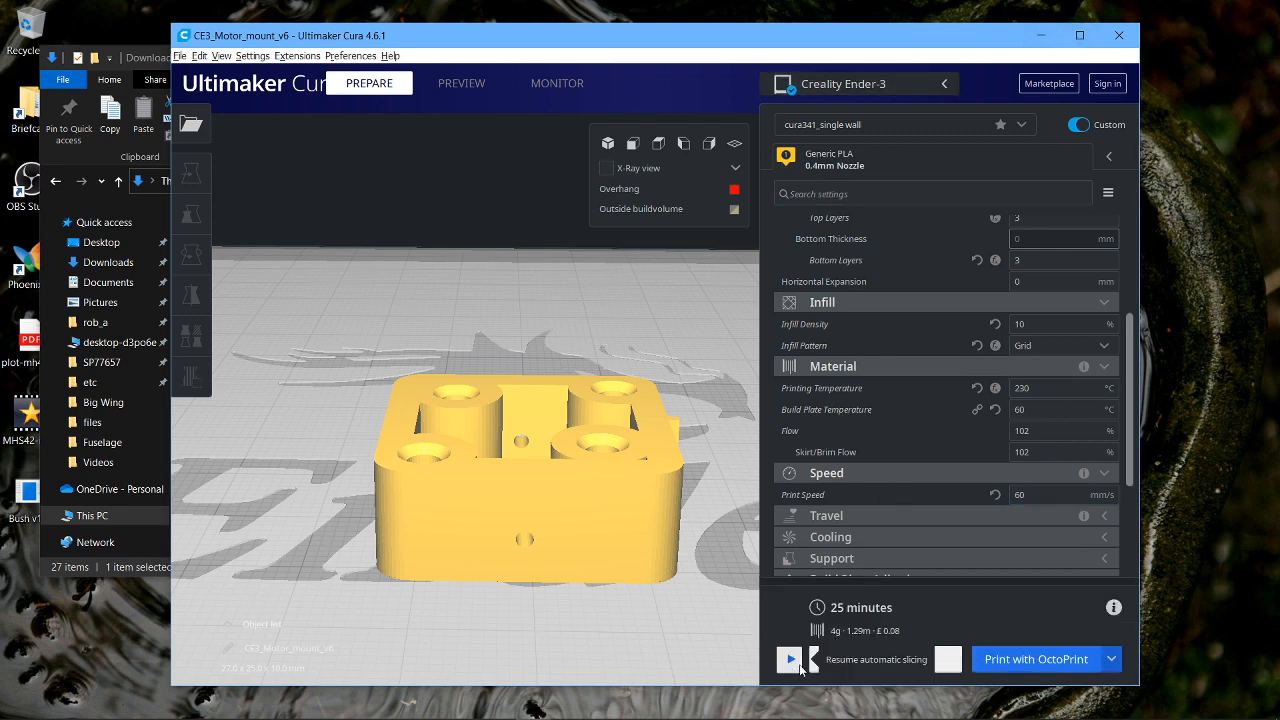
left_click(525, 470)
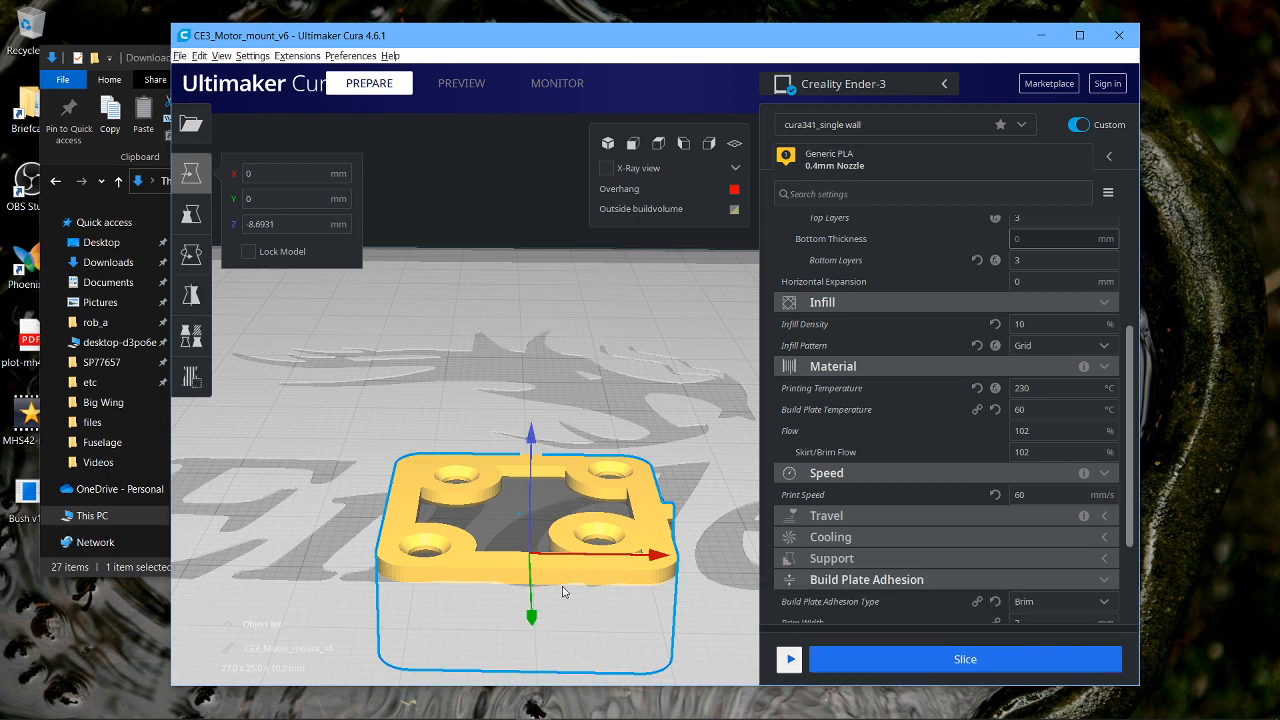
mouse_move(577, 570)
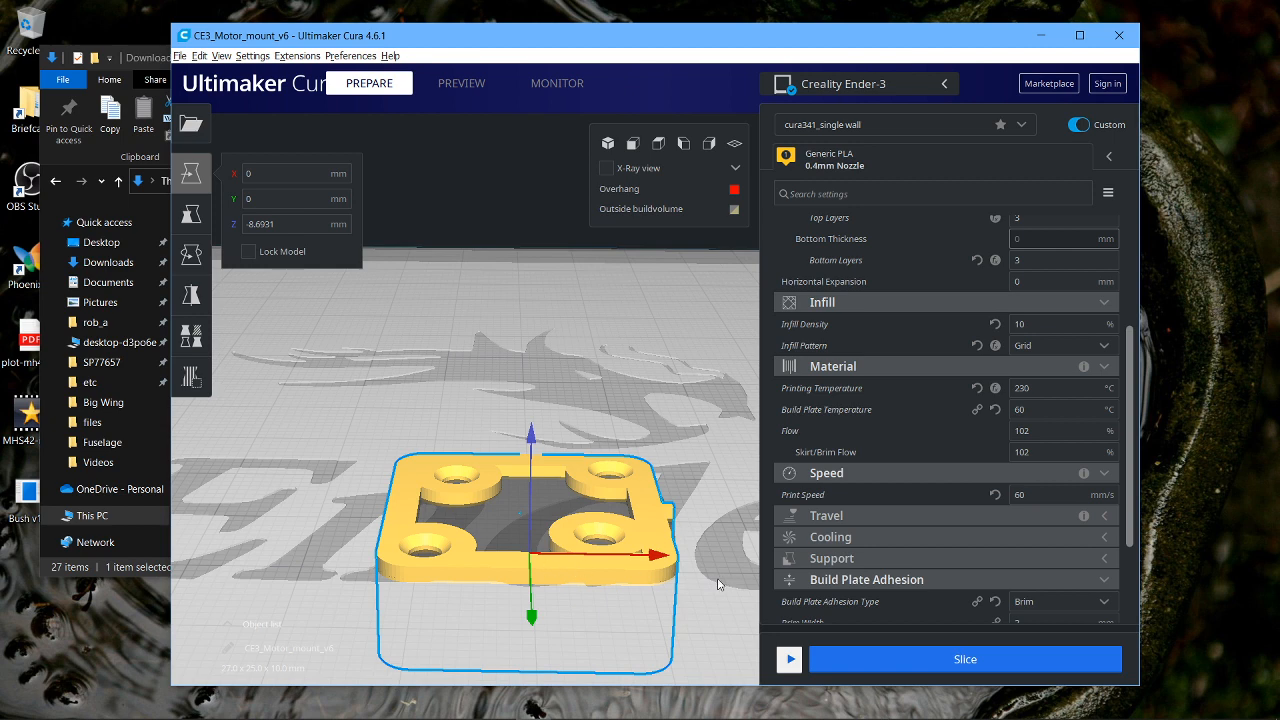
Slice the lowered base, estimating 6 minutes, 1 g and 0.28 m filament.
left_click(964, 659)
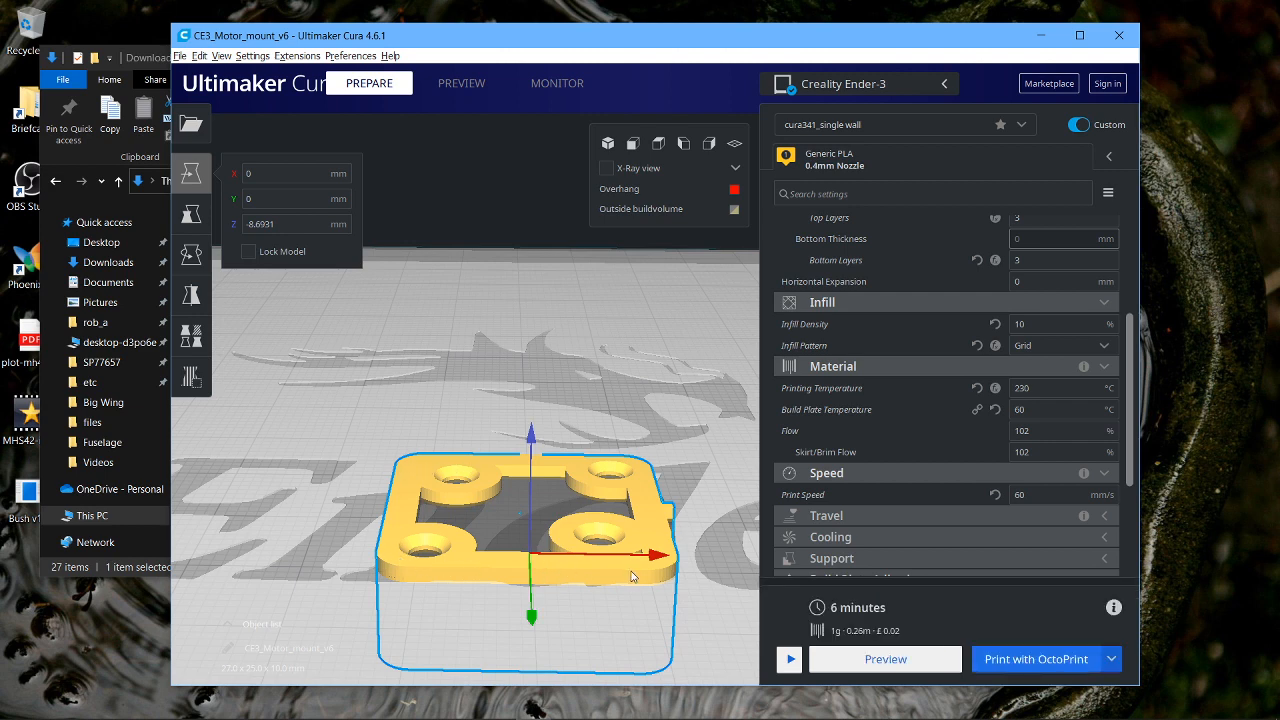
mouse_move(658, 487)
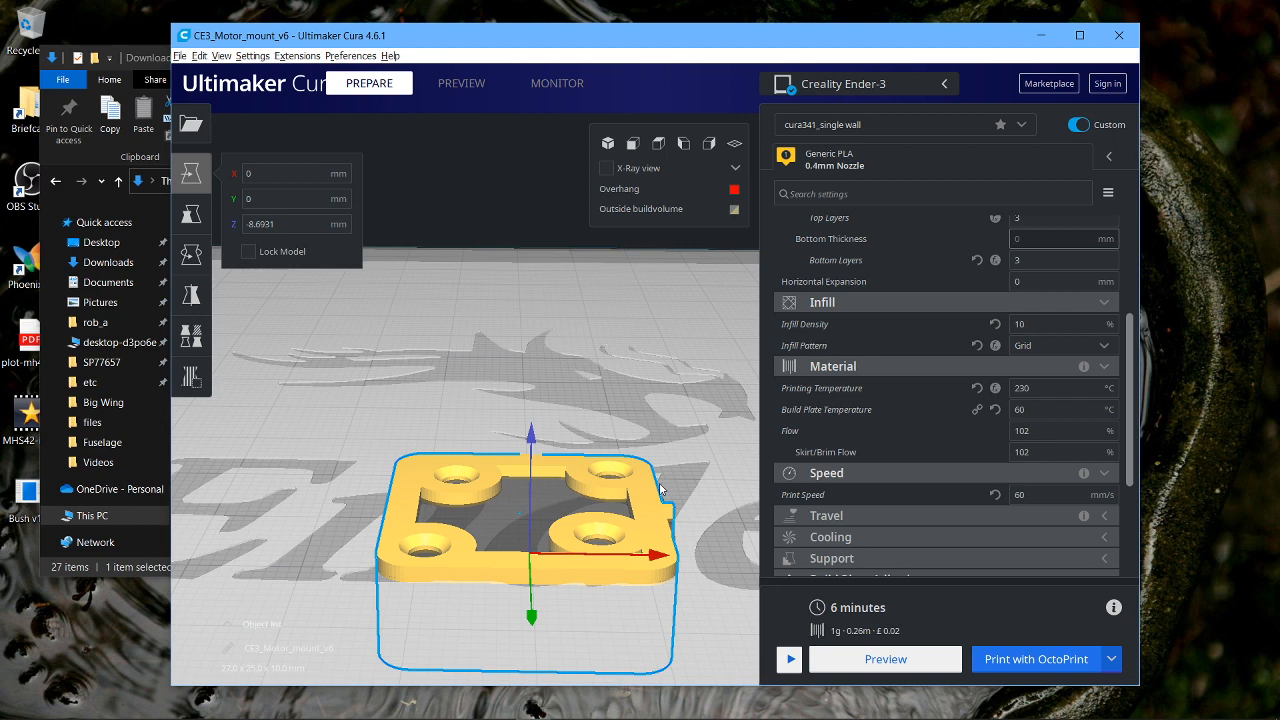
mouse_move(403, 578)
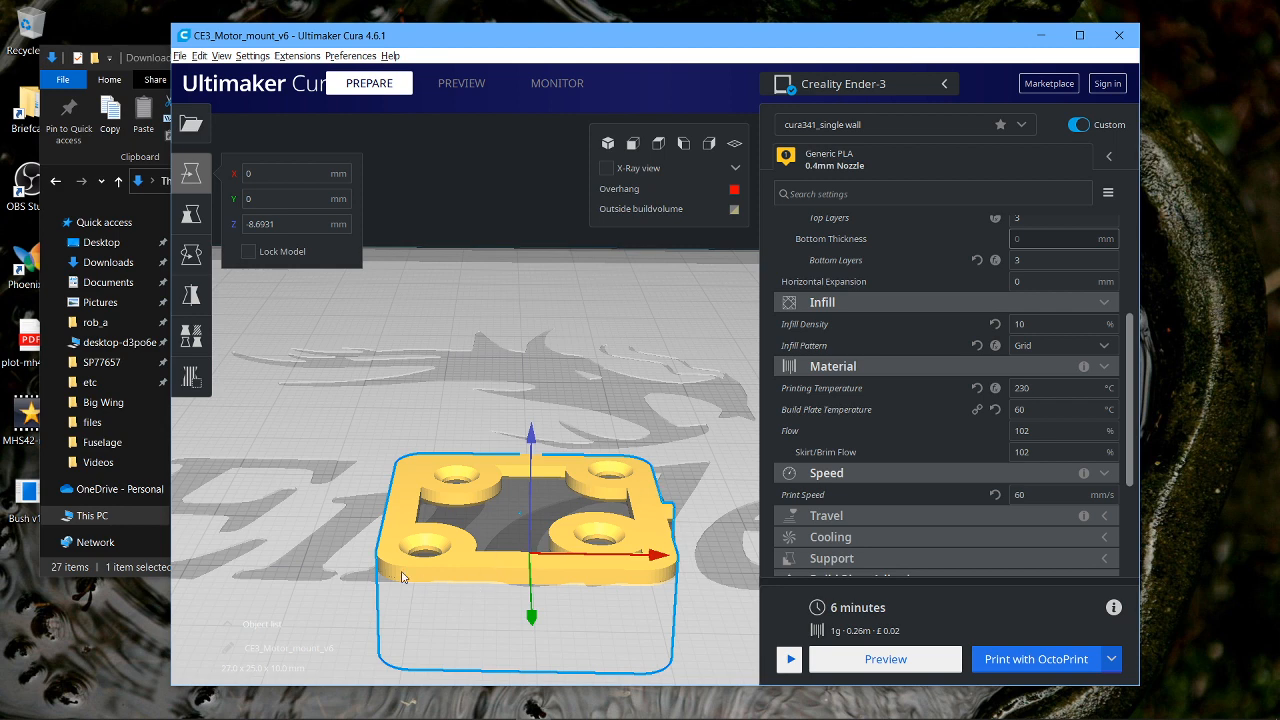
mouse_move(382, 566)
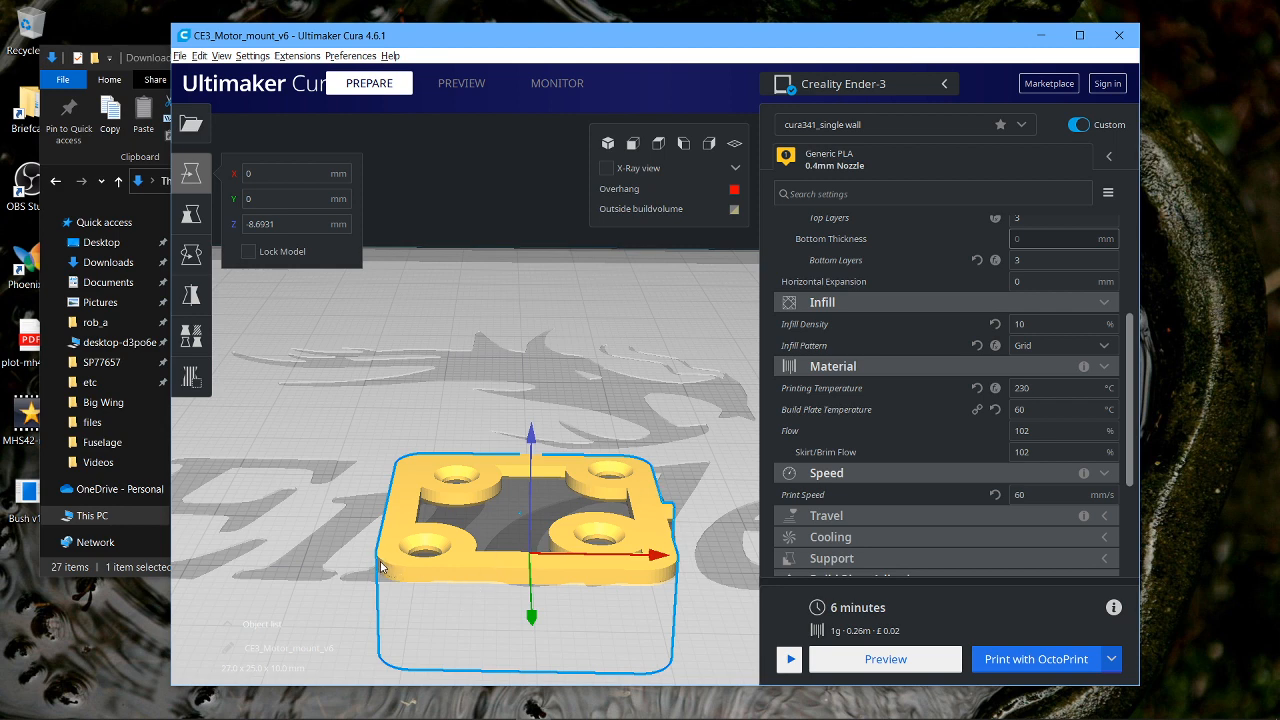
mouse_move(672, 520)
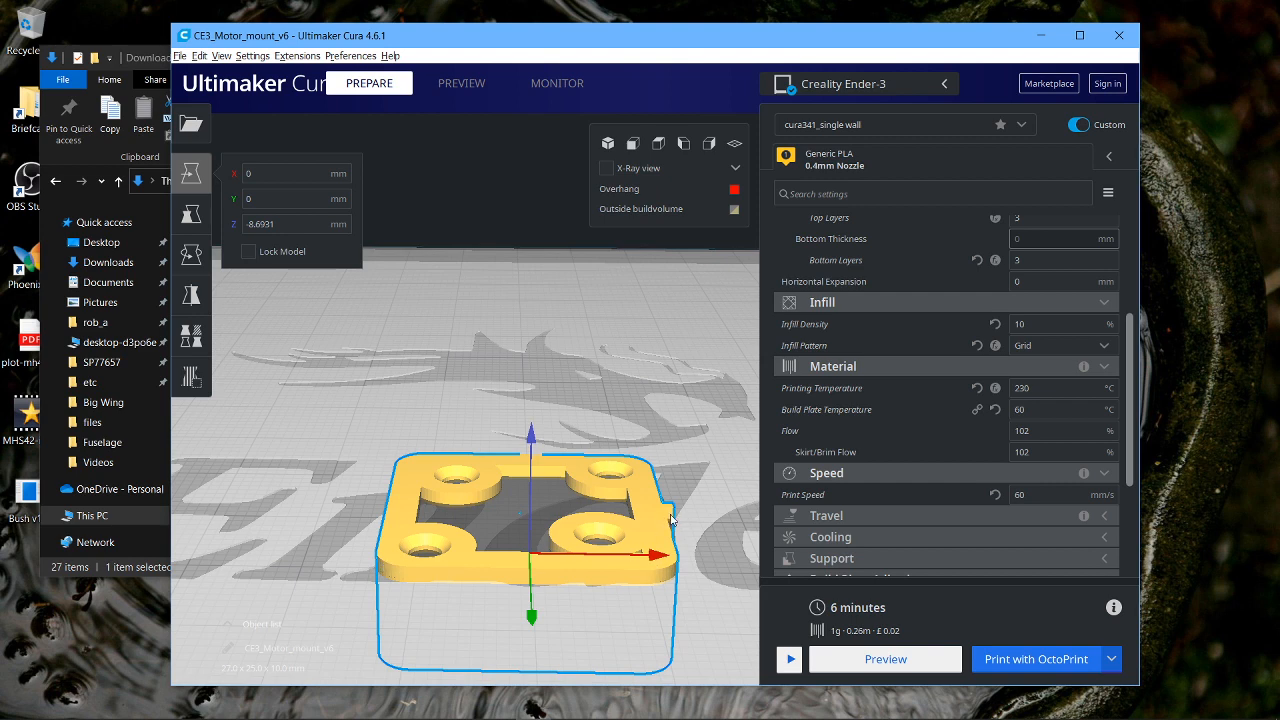
mouse_move(672, 515)
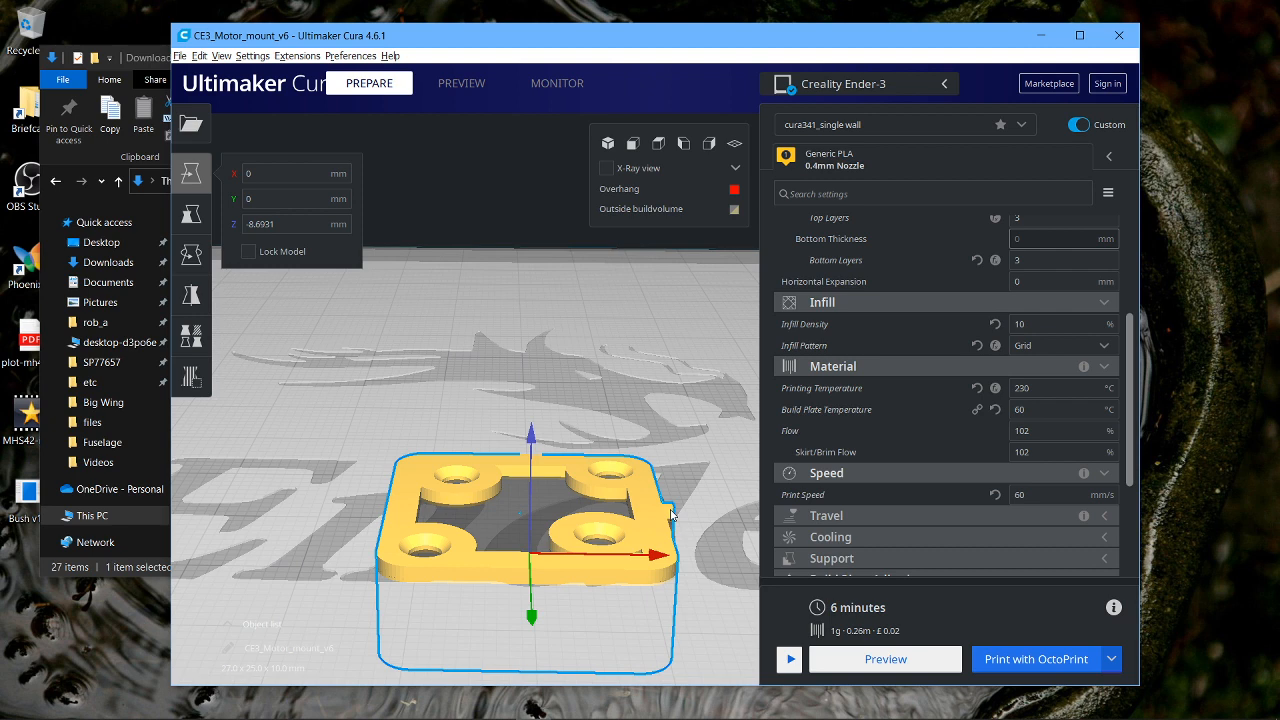
mouse_move(645, 465)
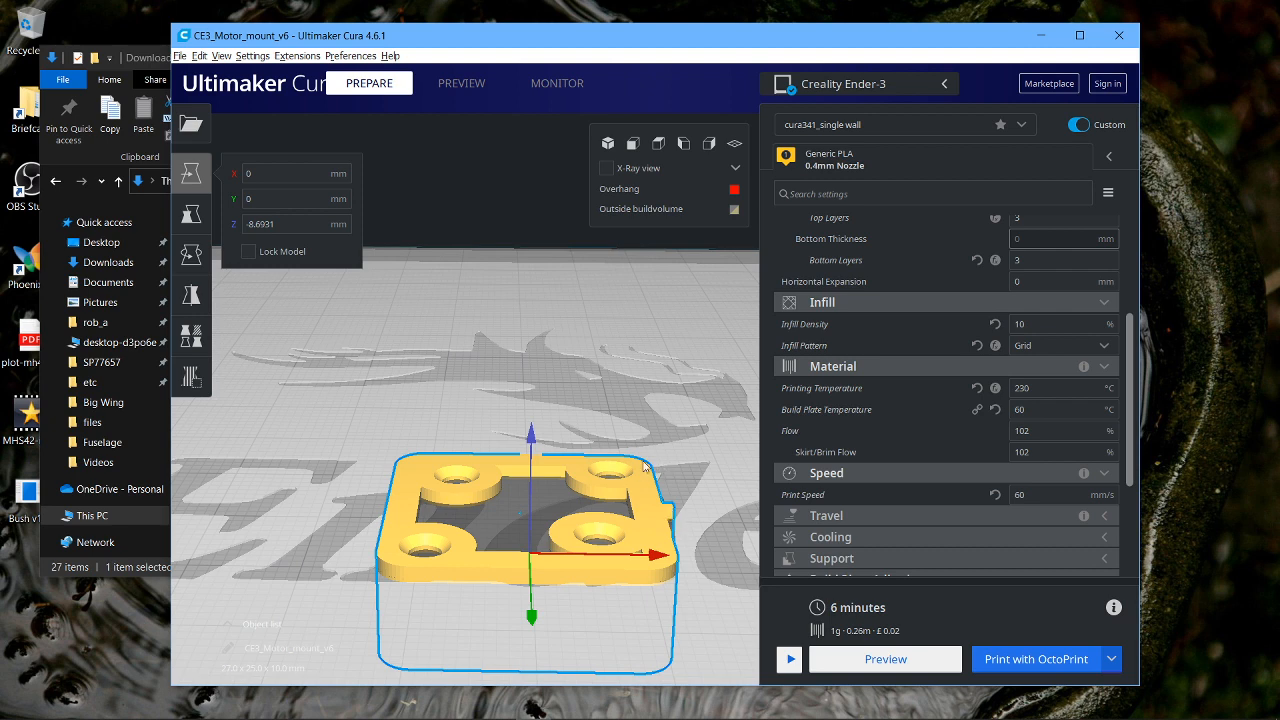
mouse_move(635, 390)
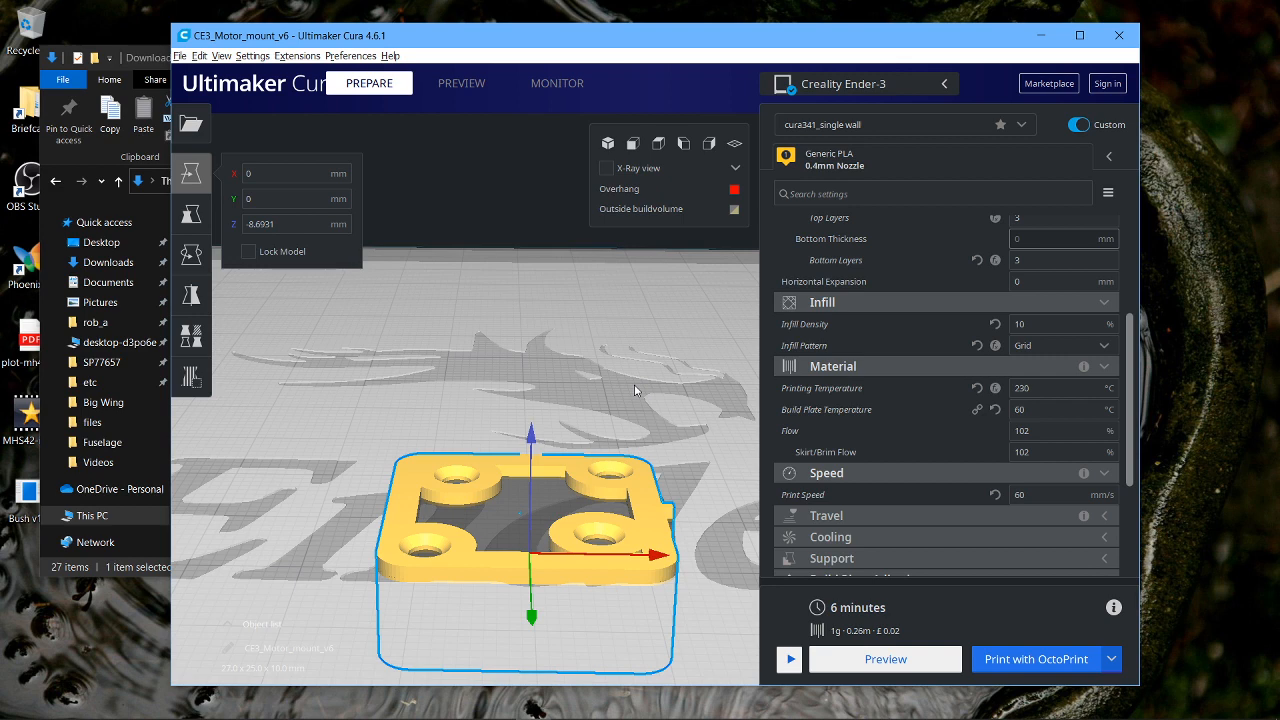
mouse_move(645, 470)
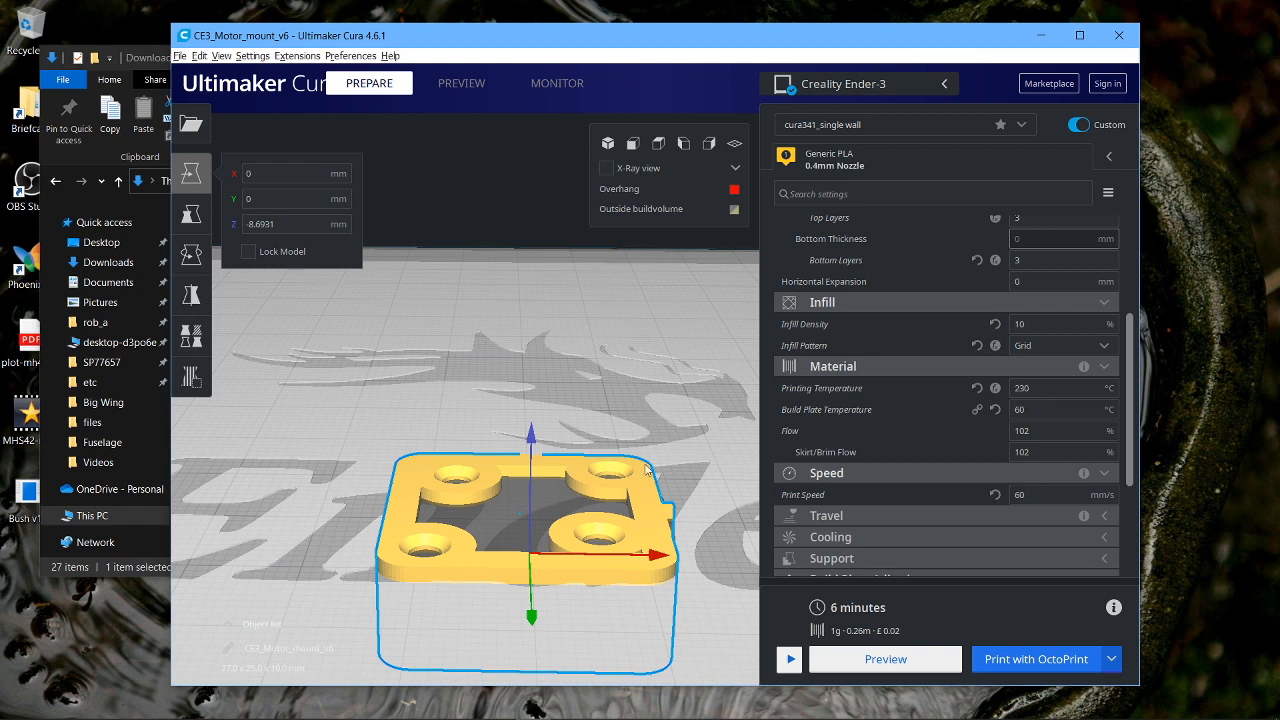
mouse_move(655, 504)
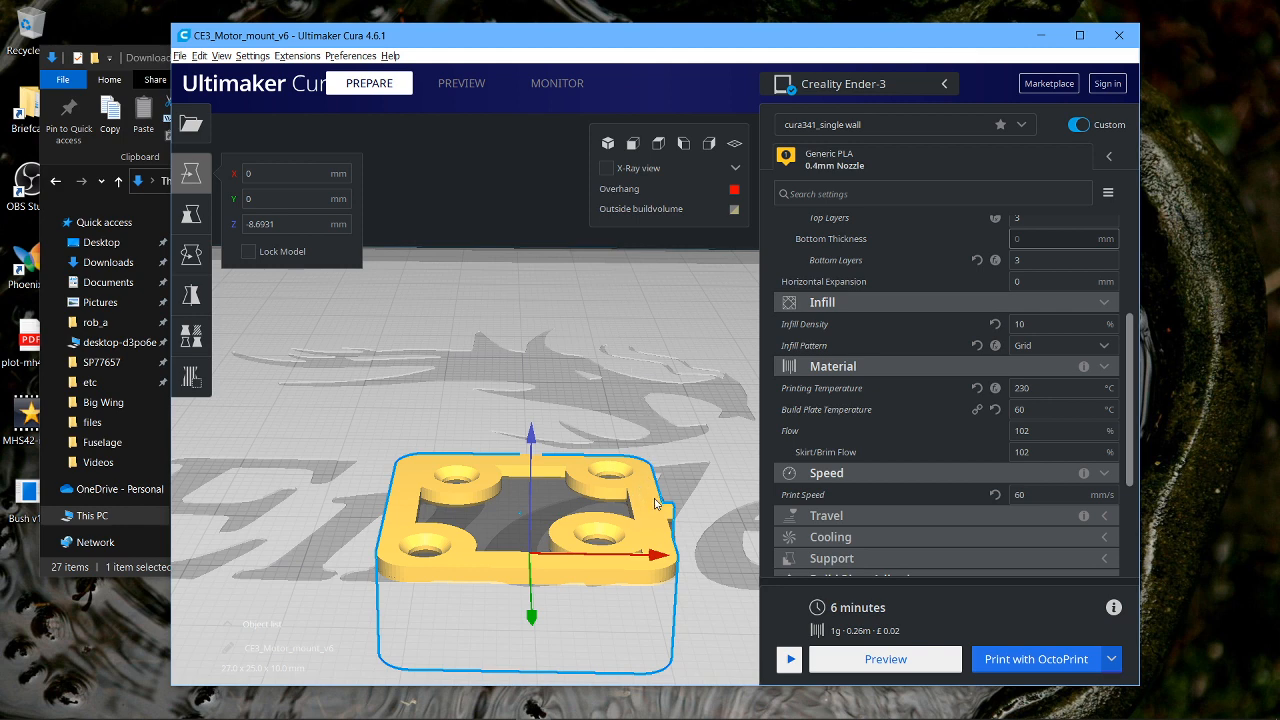
mouse_move(655, 520)
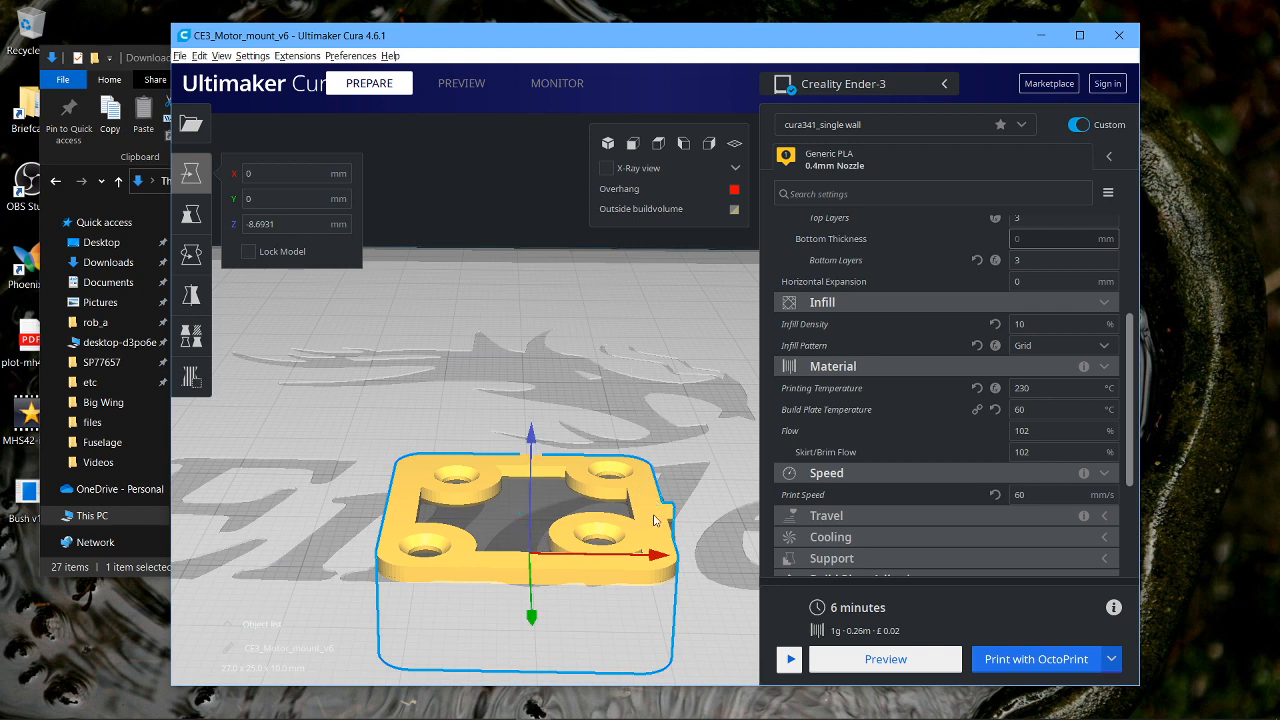
mouse_move(432, 507)
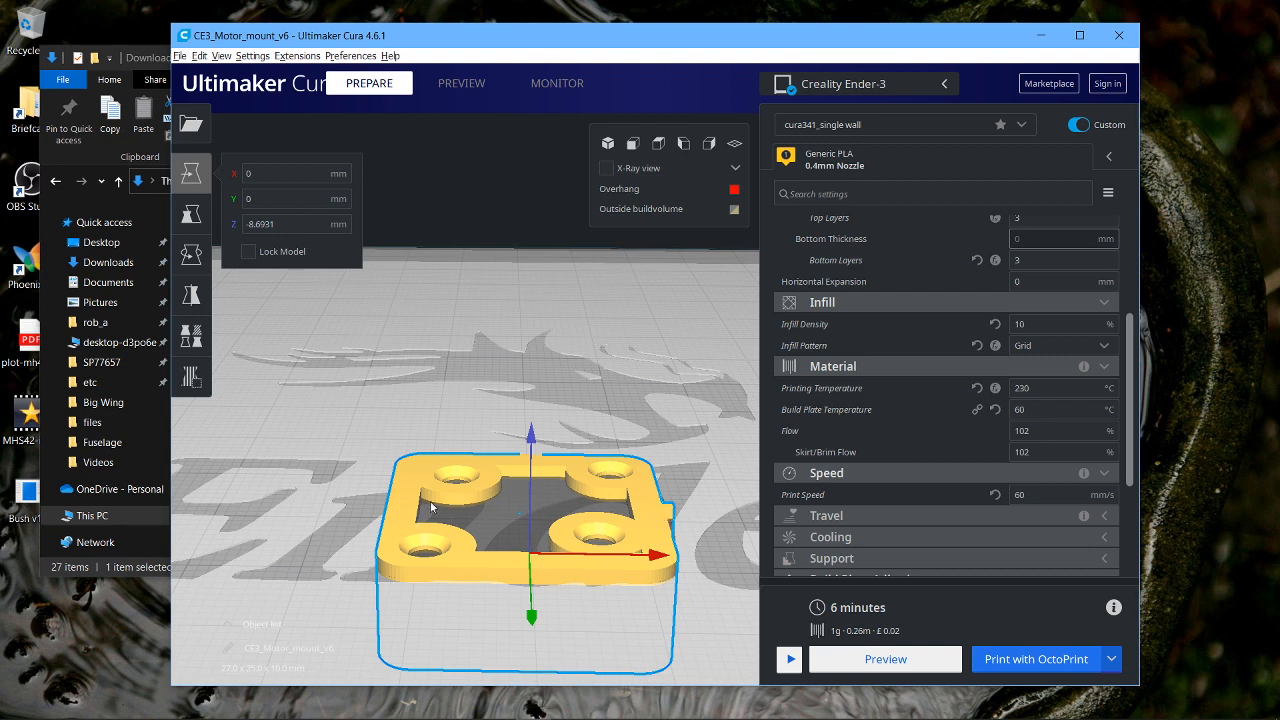
mouse_move(627, 513)
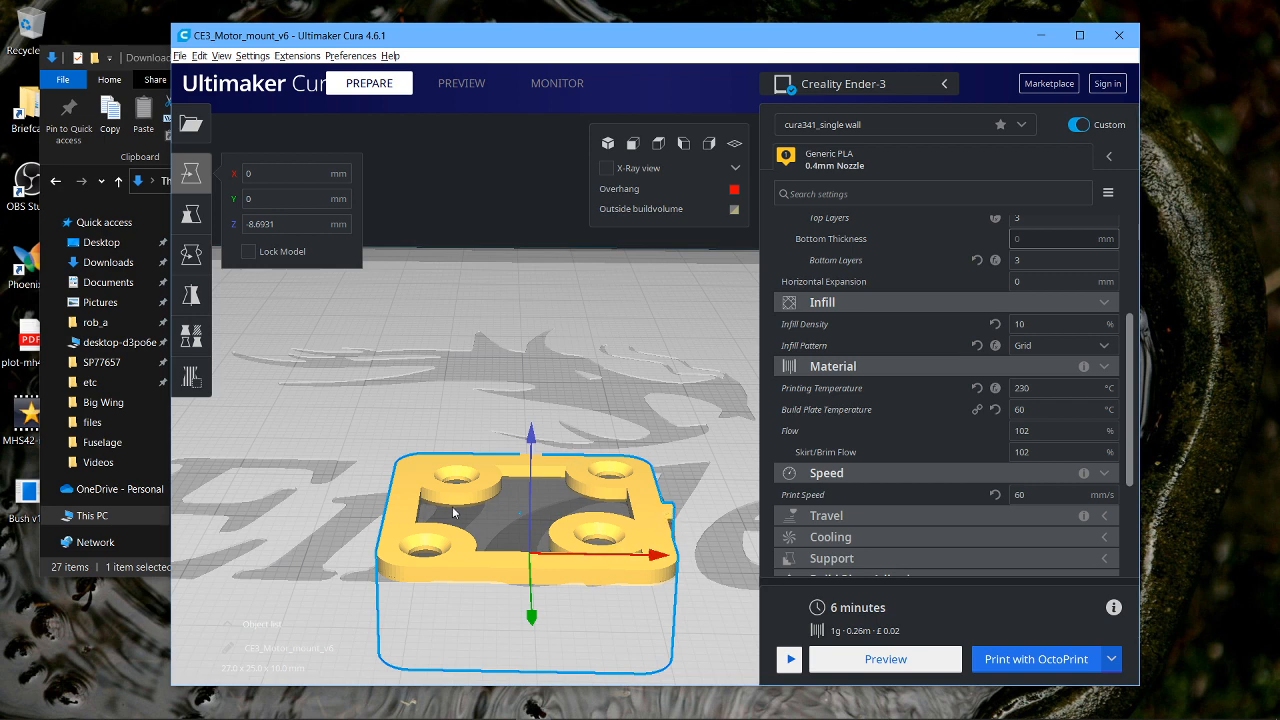
mouse_move(583, 459)
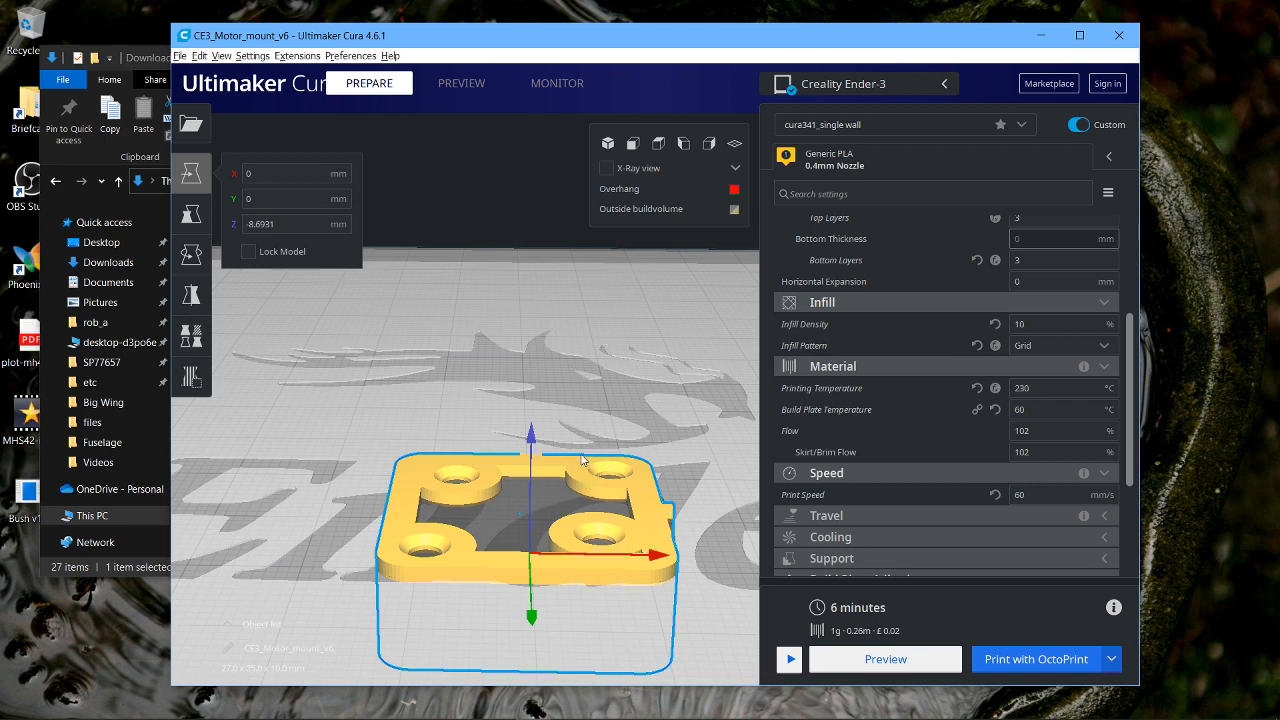
mouse_move(596, 534)
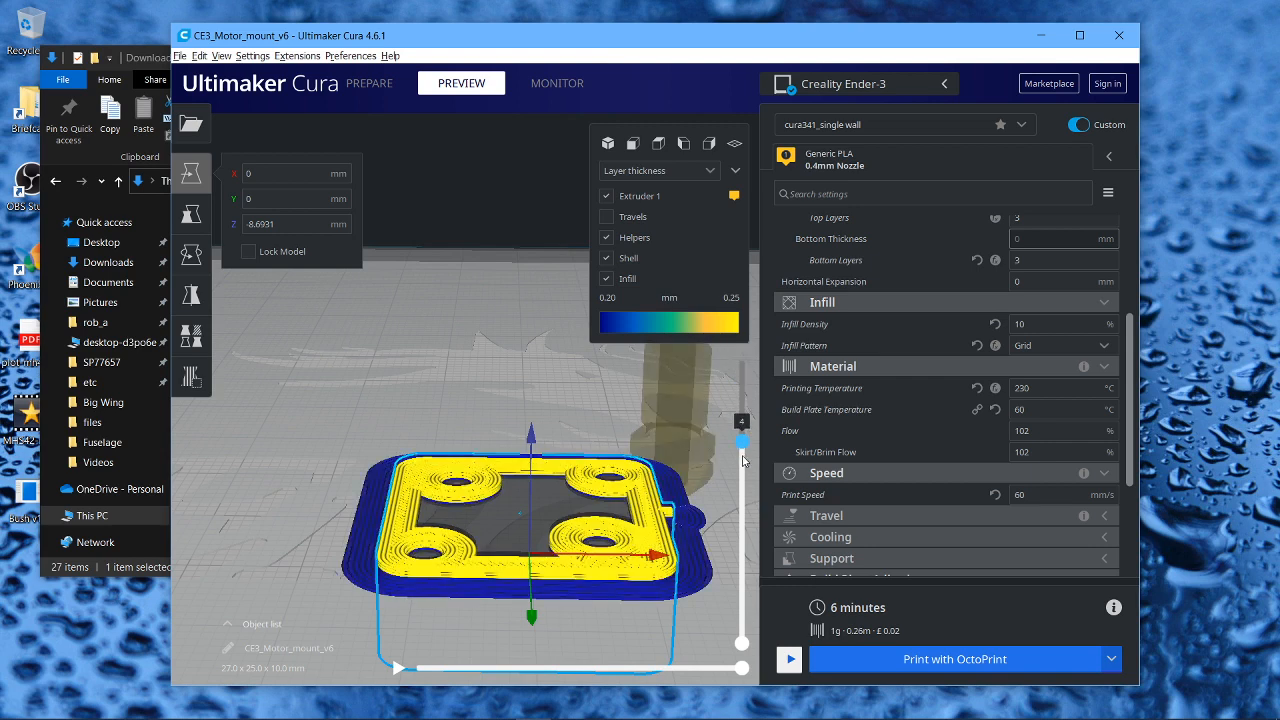
left_click_drag(742, 441, 742, 365)
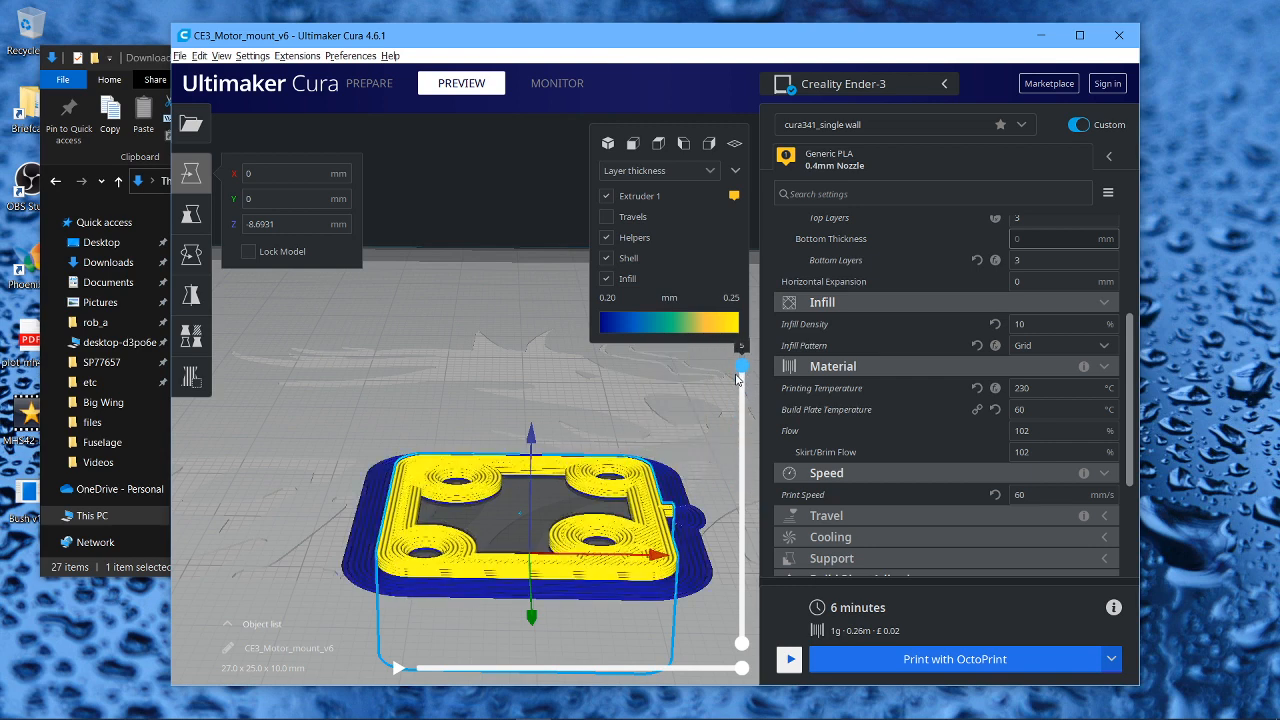
left_click_drag(742, 363, 742, 457)
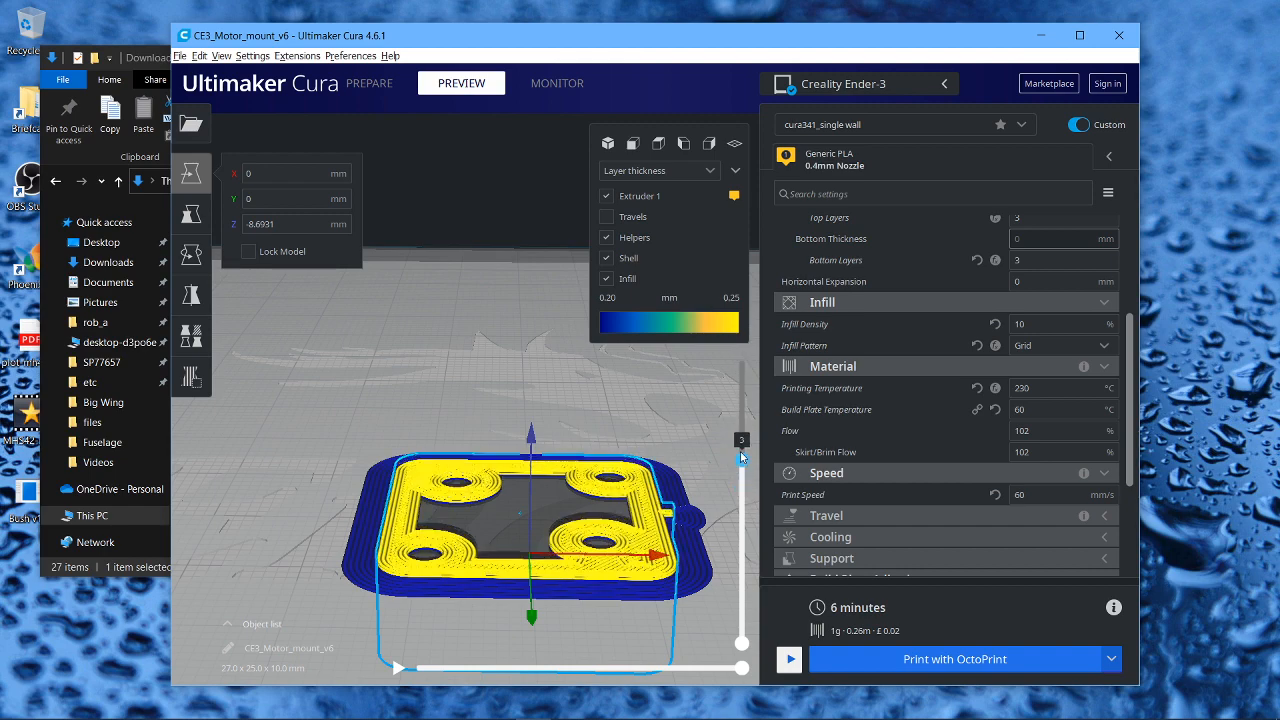
left_click_drag(741, 447, 741, 360)
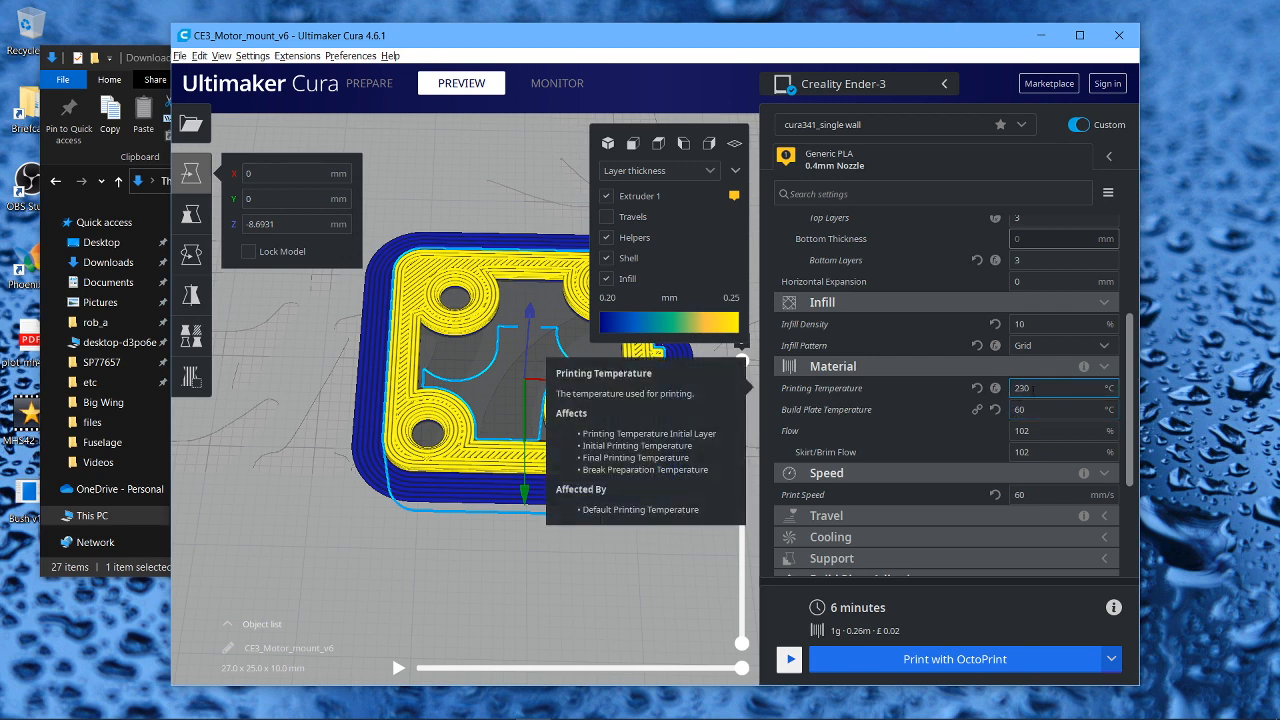
left_click(1040, 388)
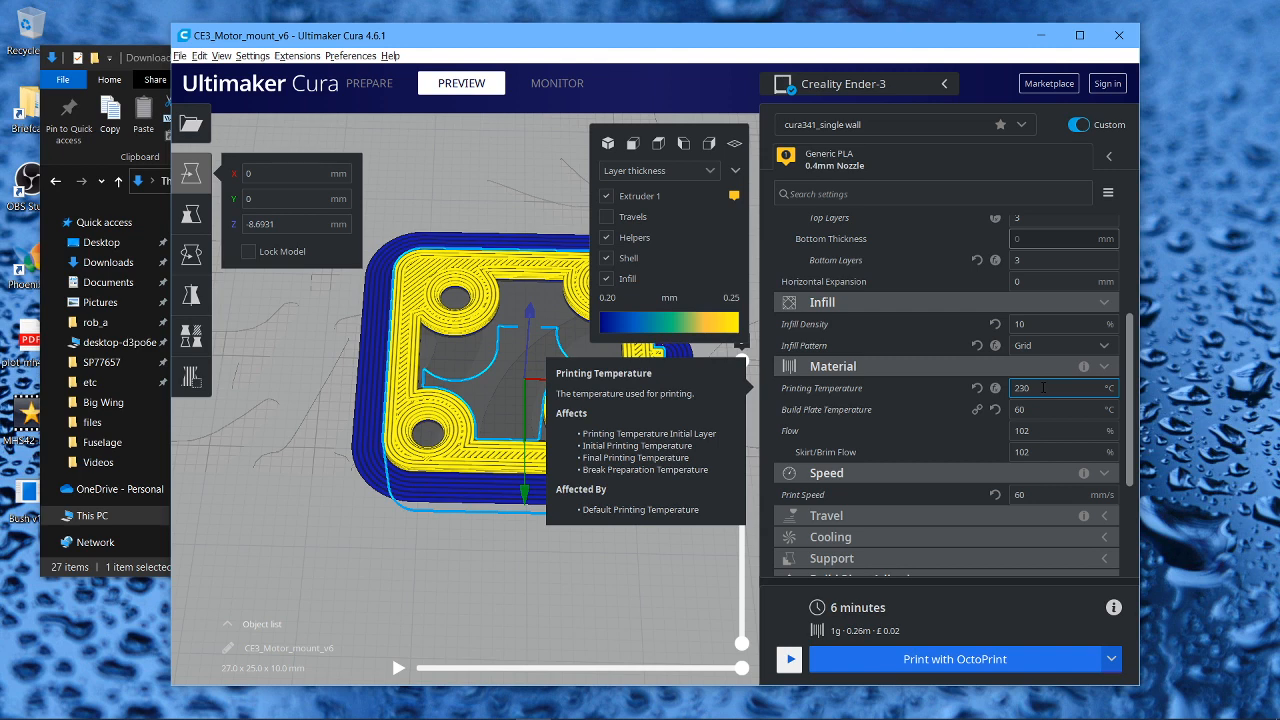
triple_click(1063, 388)
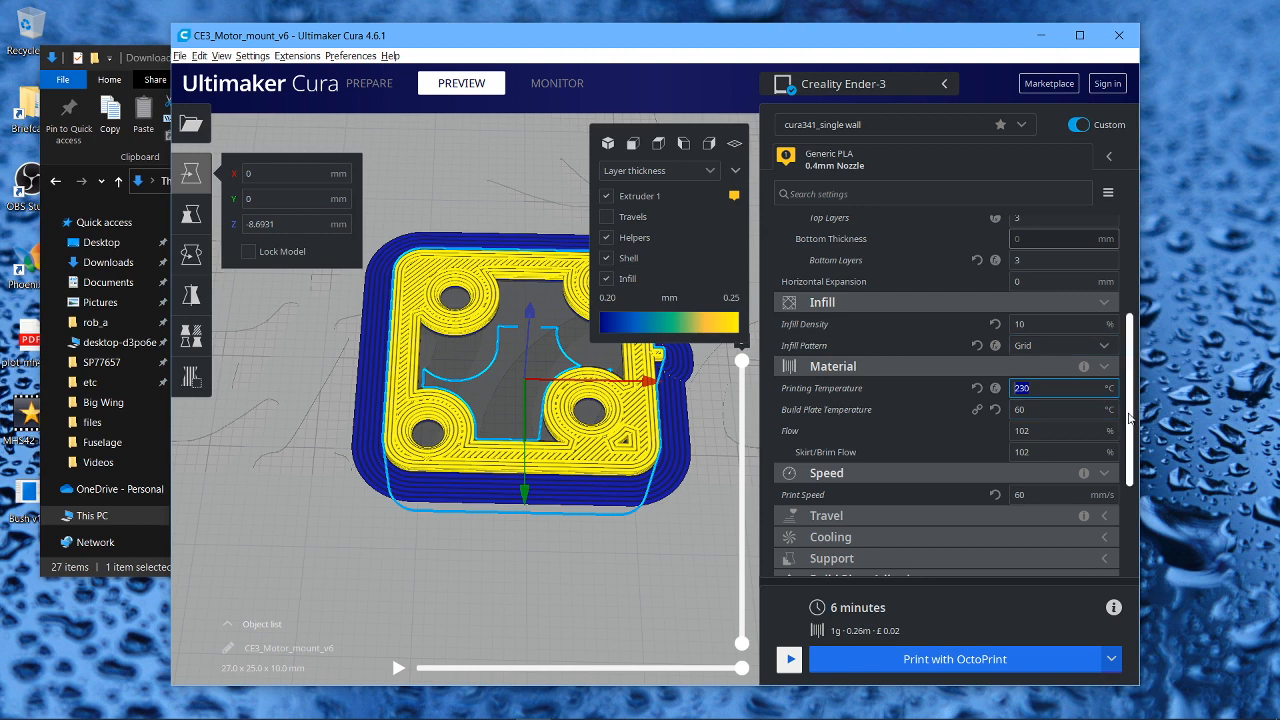
scroll("up", 3)
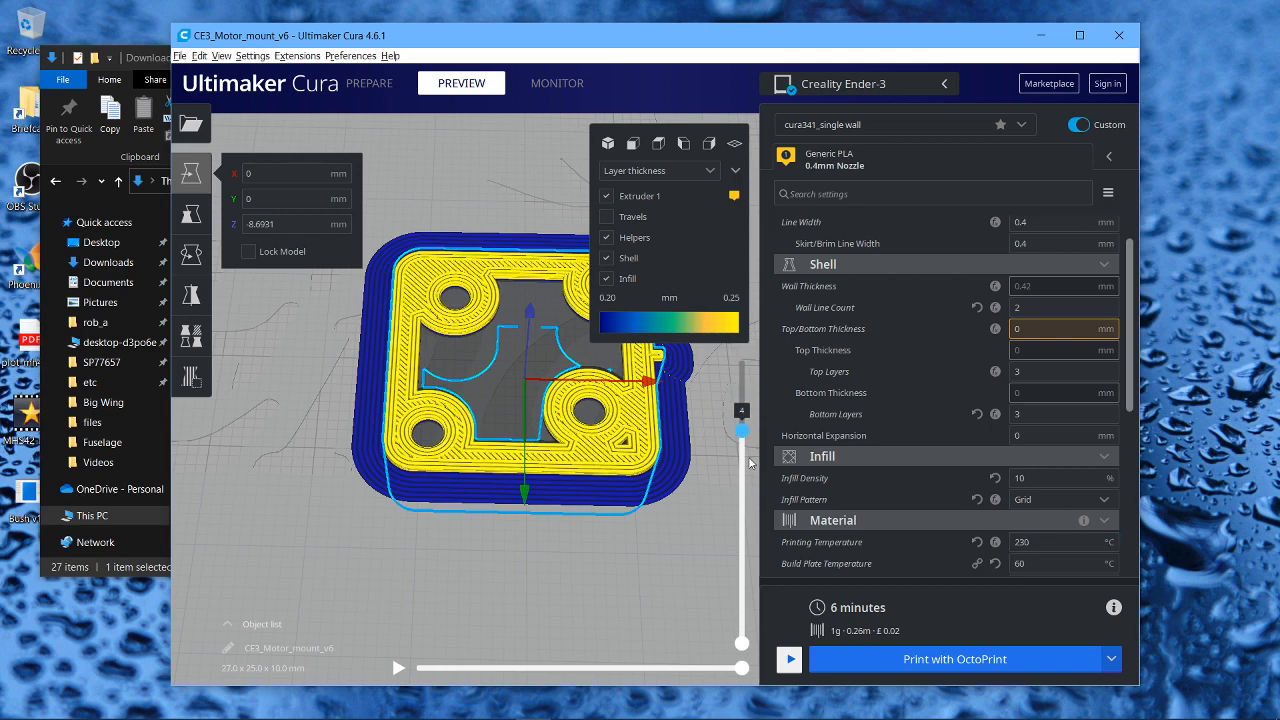
left_click_drag(742, 430, 742, 360)
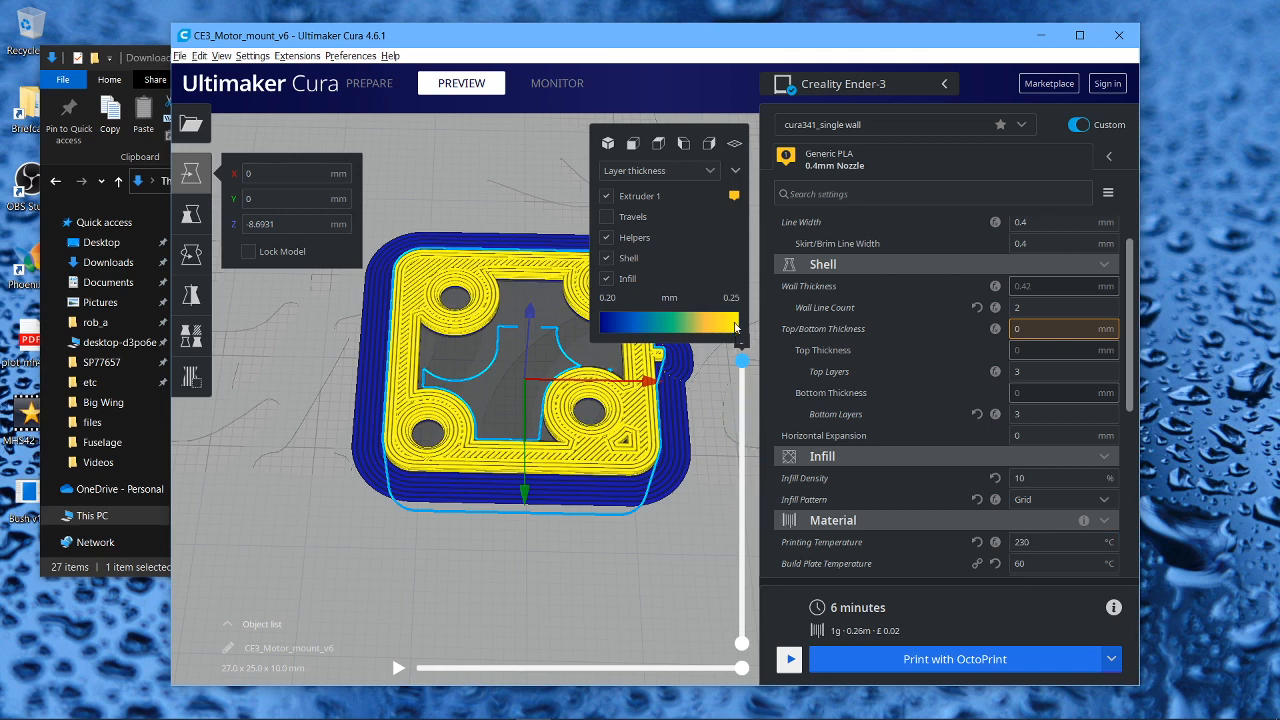
left_click_drag(742, 361, 742, 490)
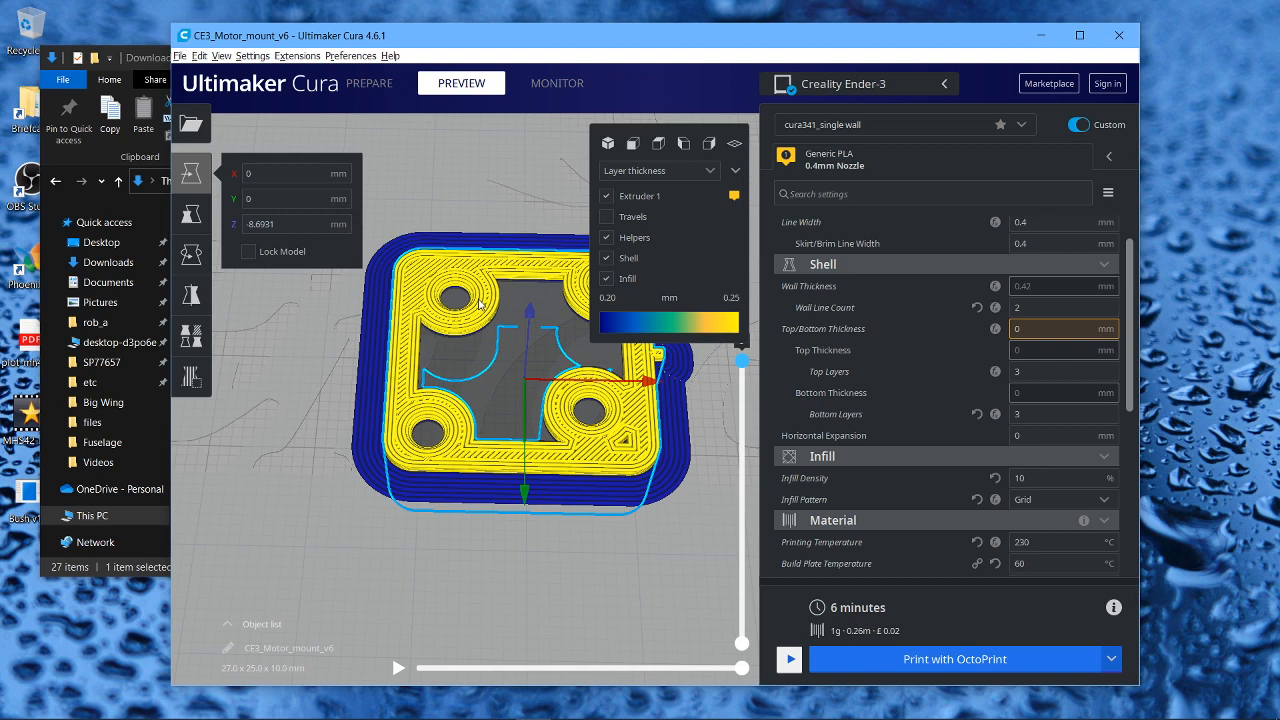
mouse_move(701, 616)
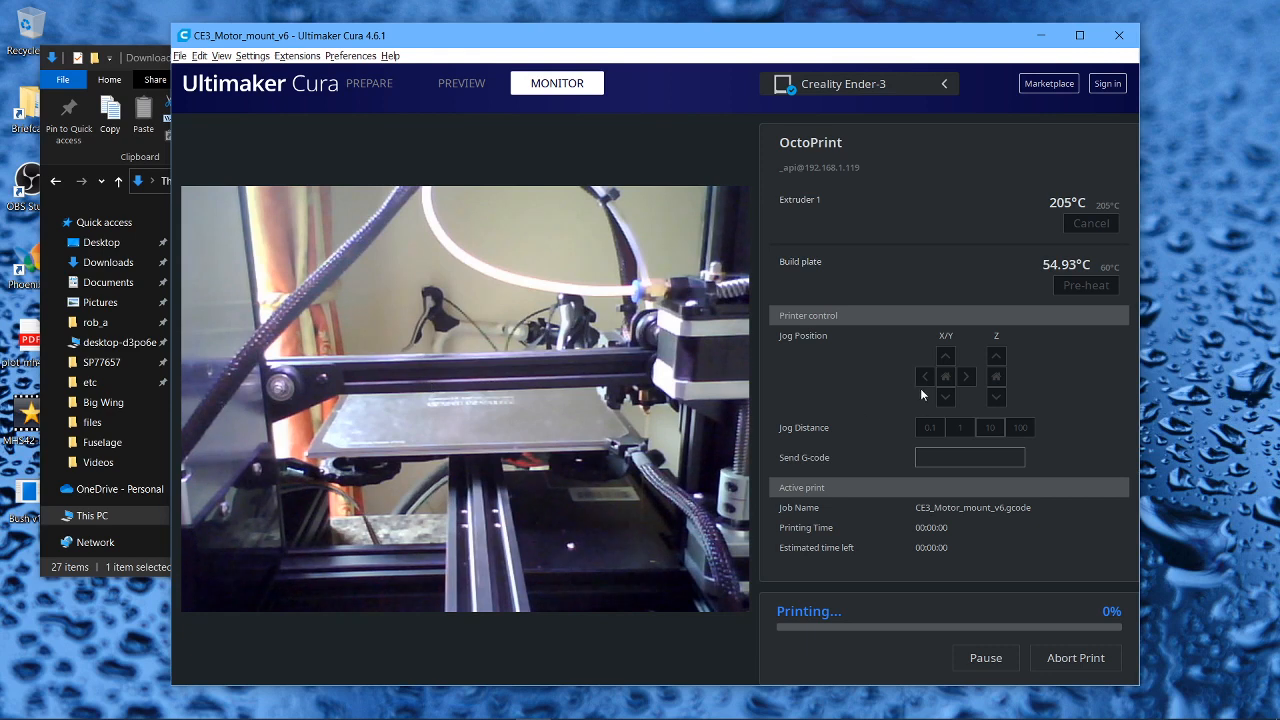
mouse_move(1066, 265)
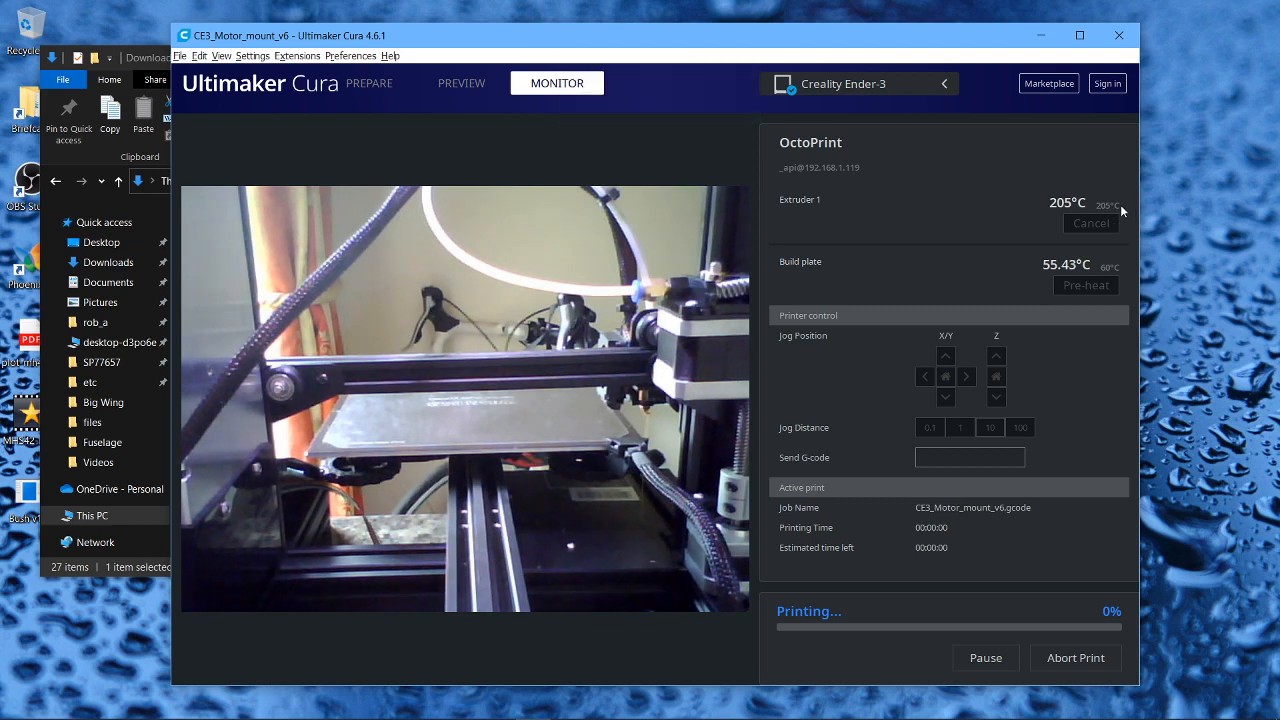
mouse_move(1066, 265)
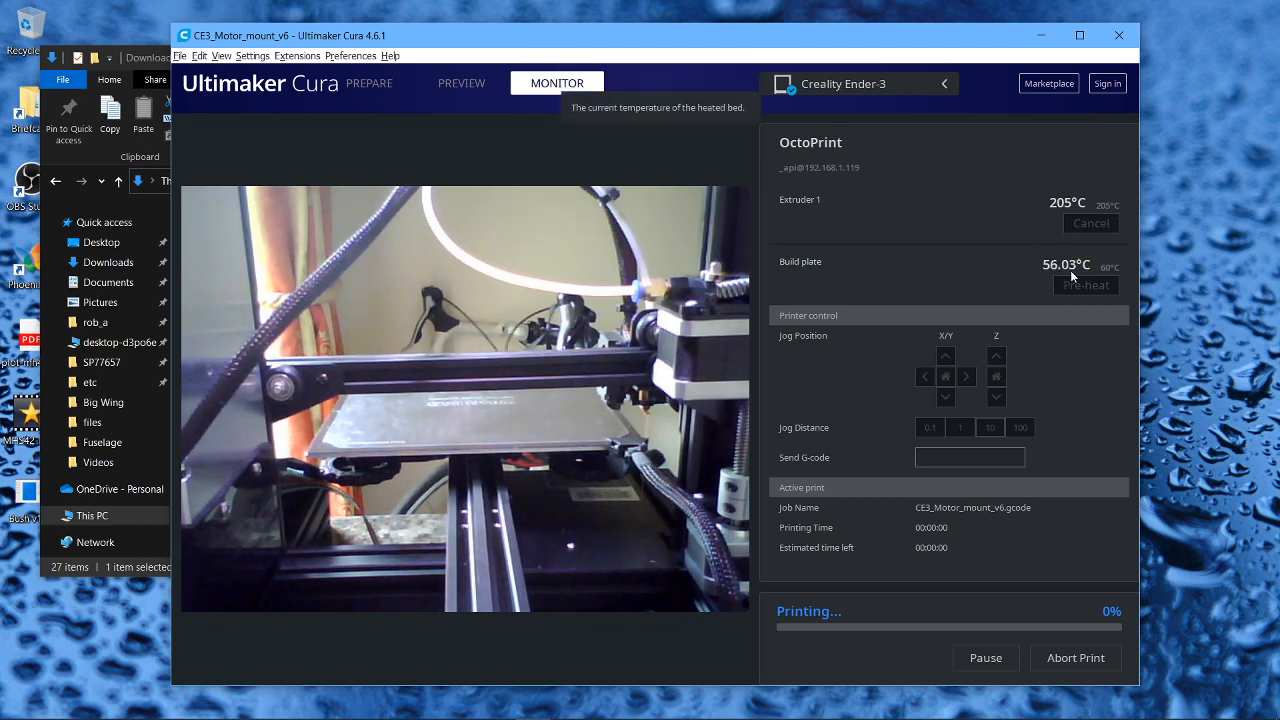
mouse_move(1095, 238)
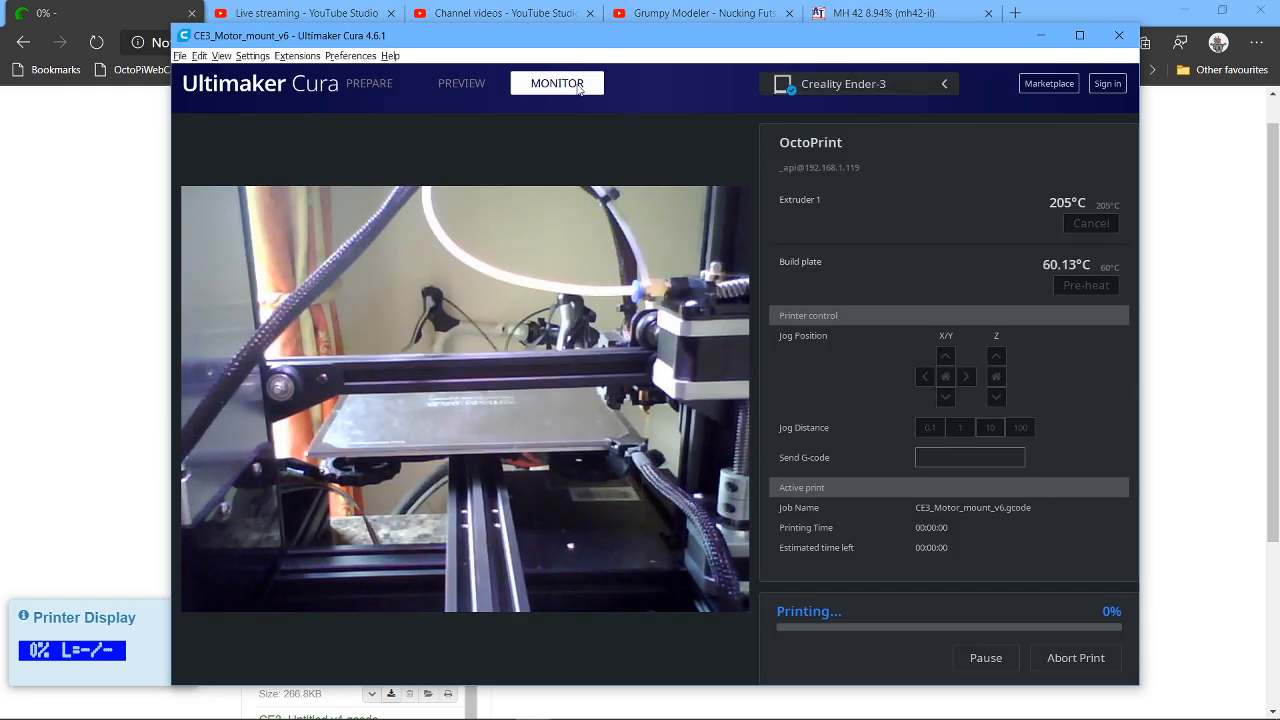
mouse_move(640, 168)
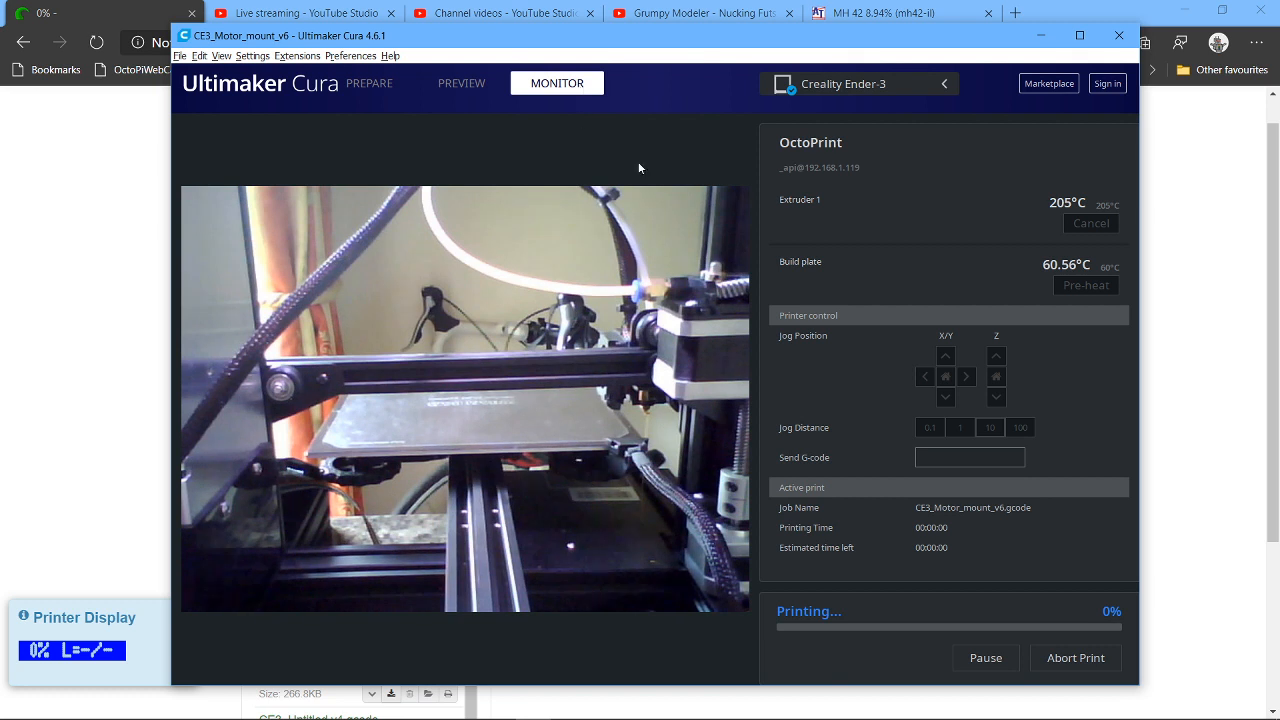
mouse_move(1085, 281)
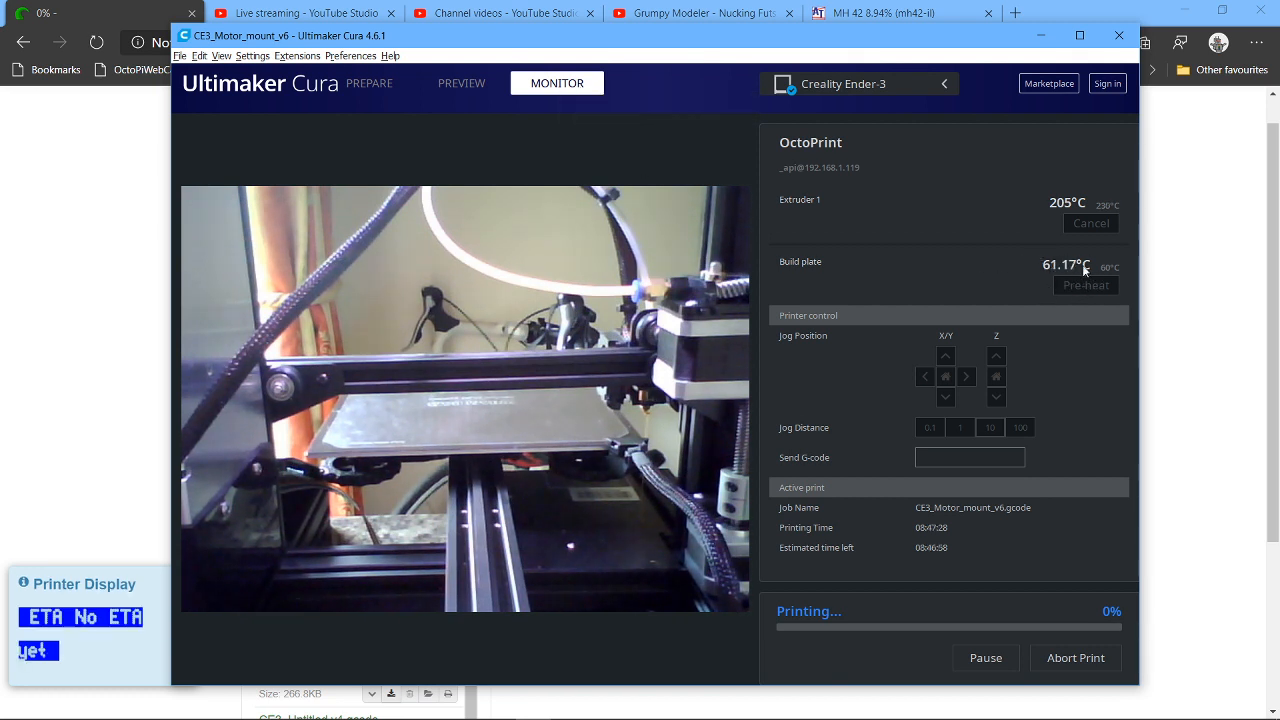
mouse_move(1066, 265)
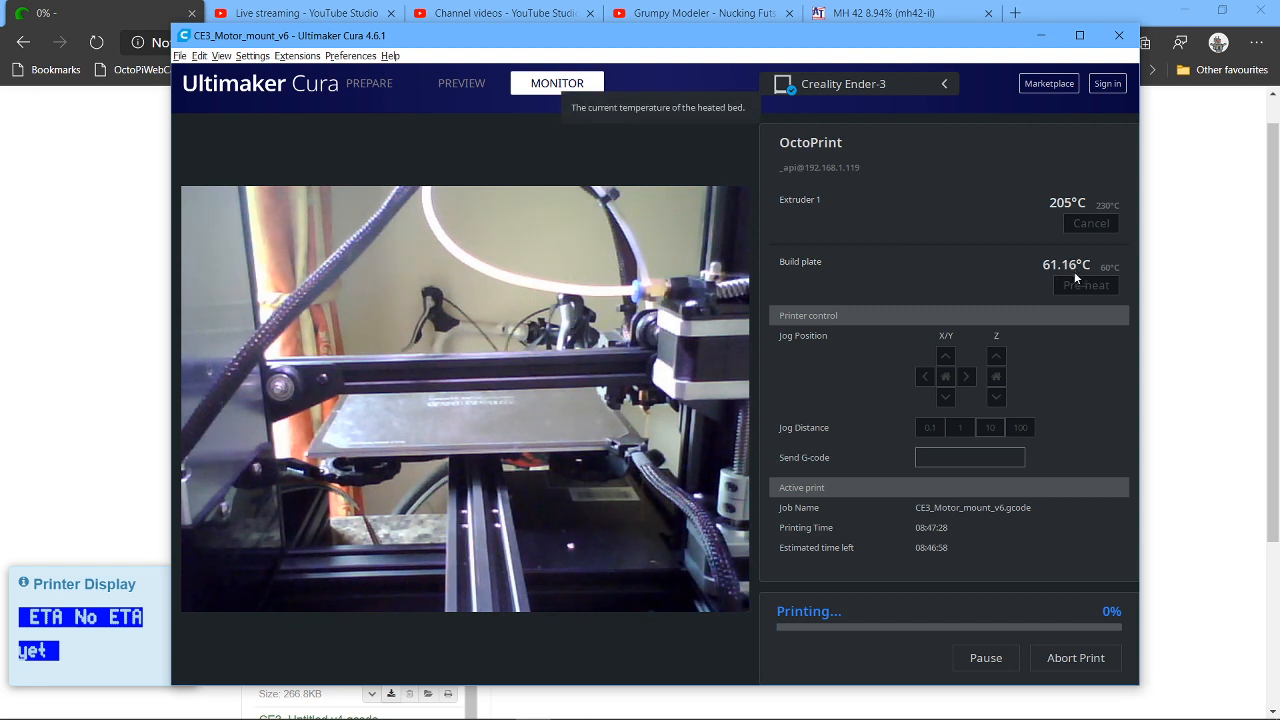
mouse_move(1087, 210)
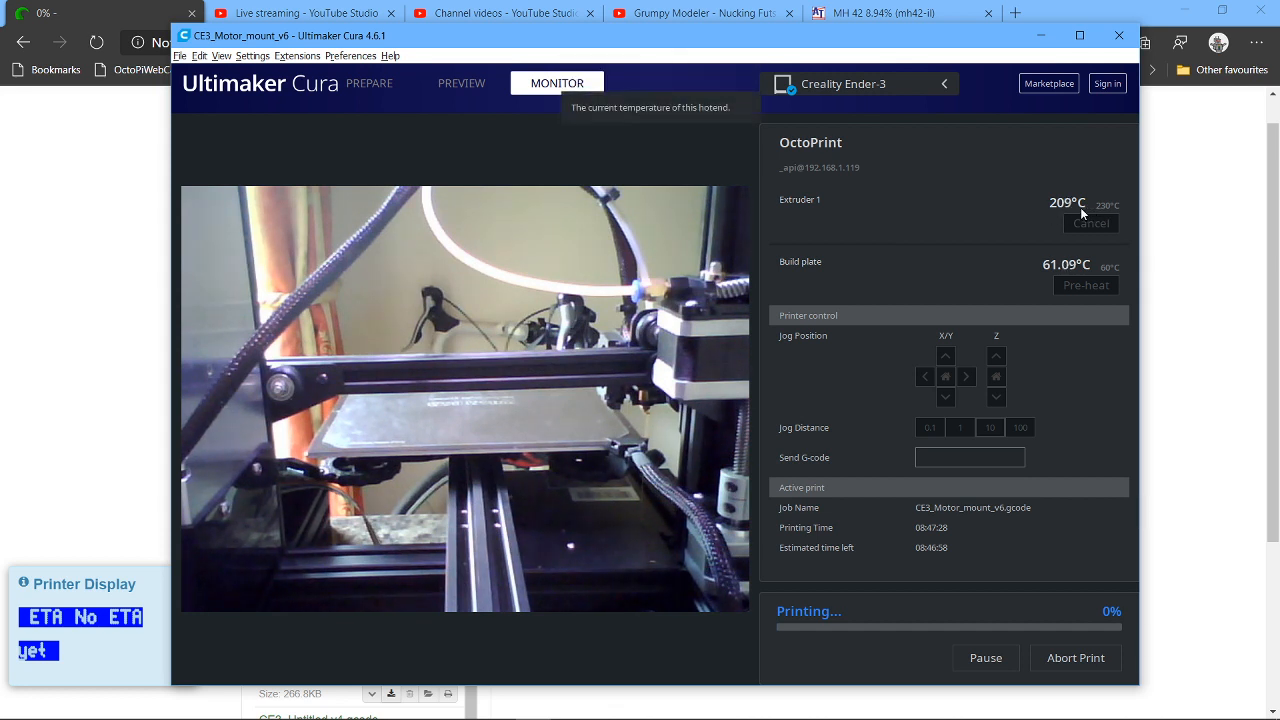
mouse_move(462, 257)
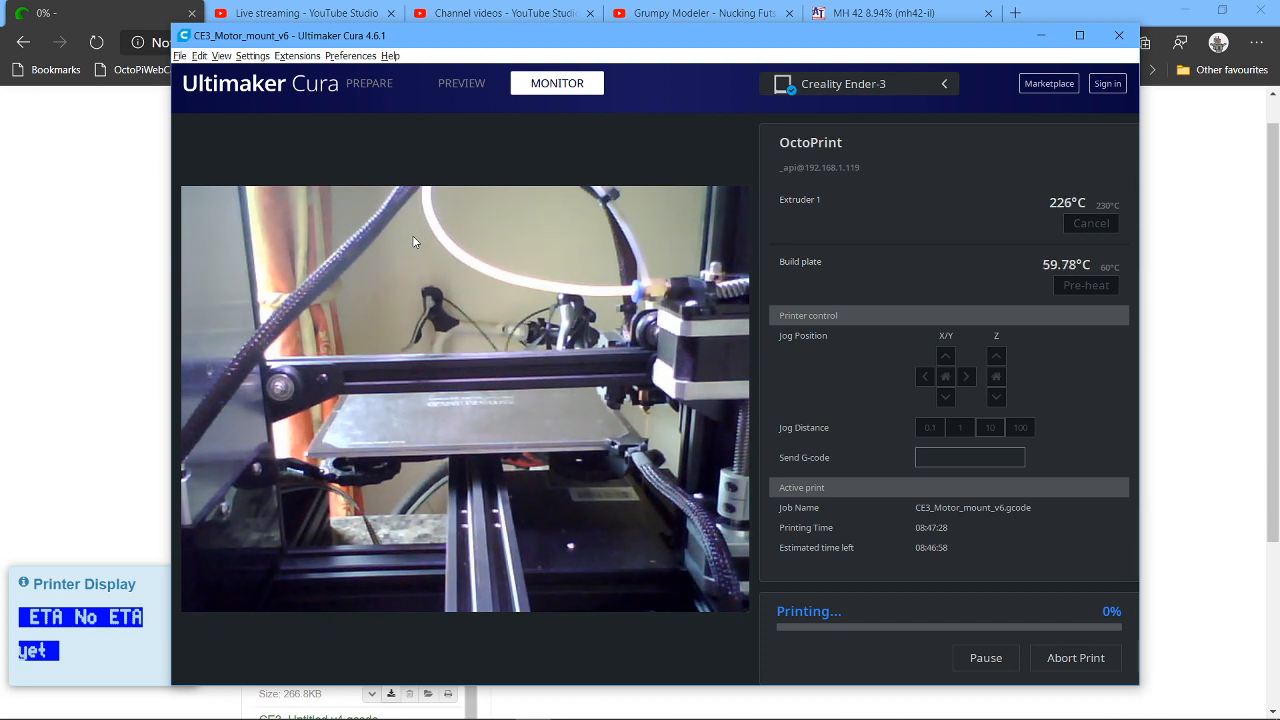
mouse_move(372, 204)
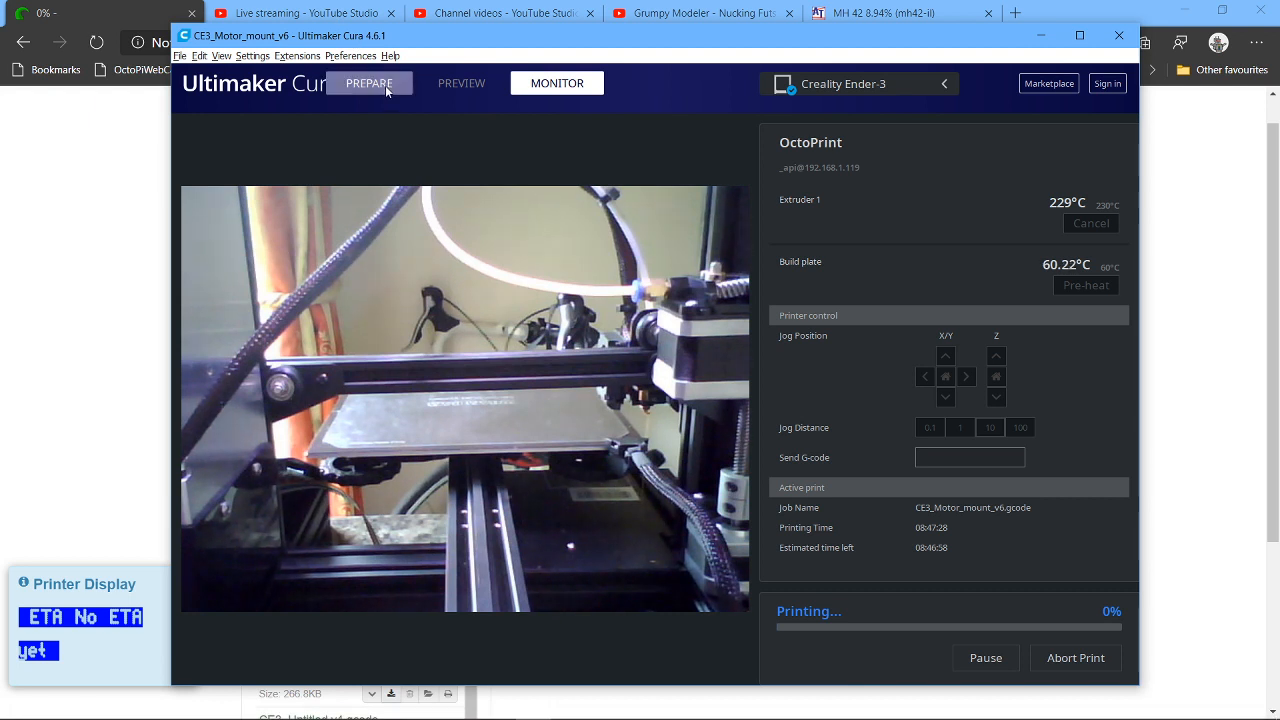
Return Cura to Prepare and browse File Explorer to DATA (D:) › Briefcase › Cura.
left_click(369, 83)
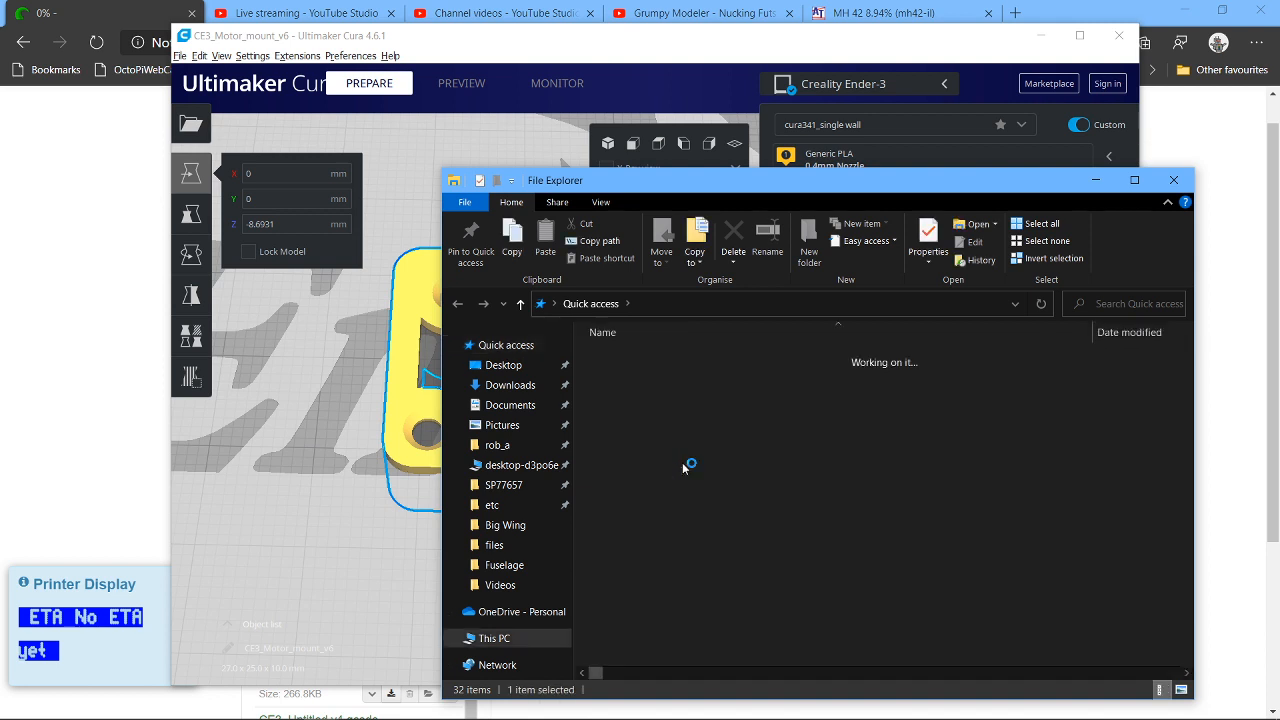
left_click(503, 364)
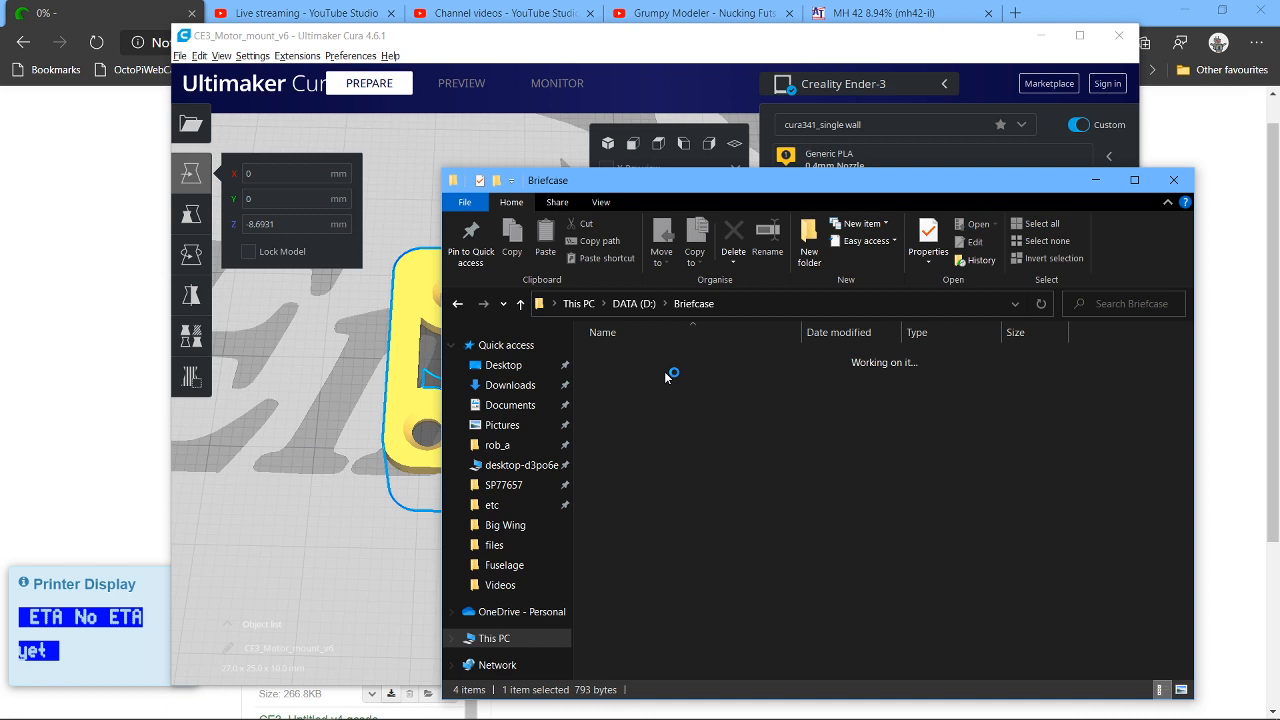
left_click(634, 303)
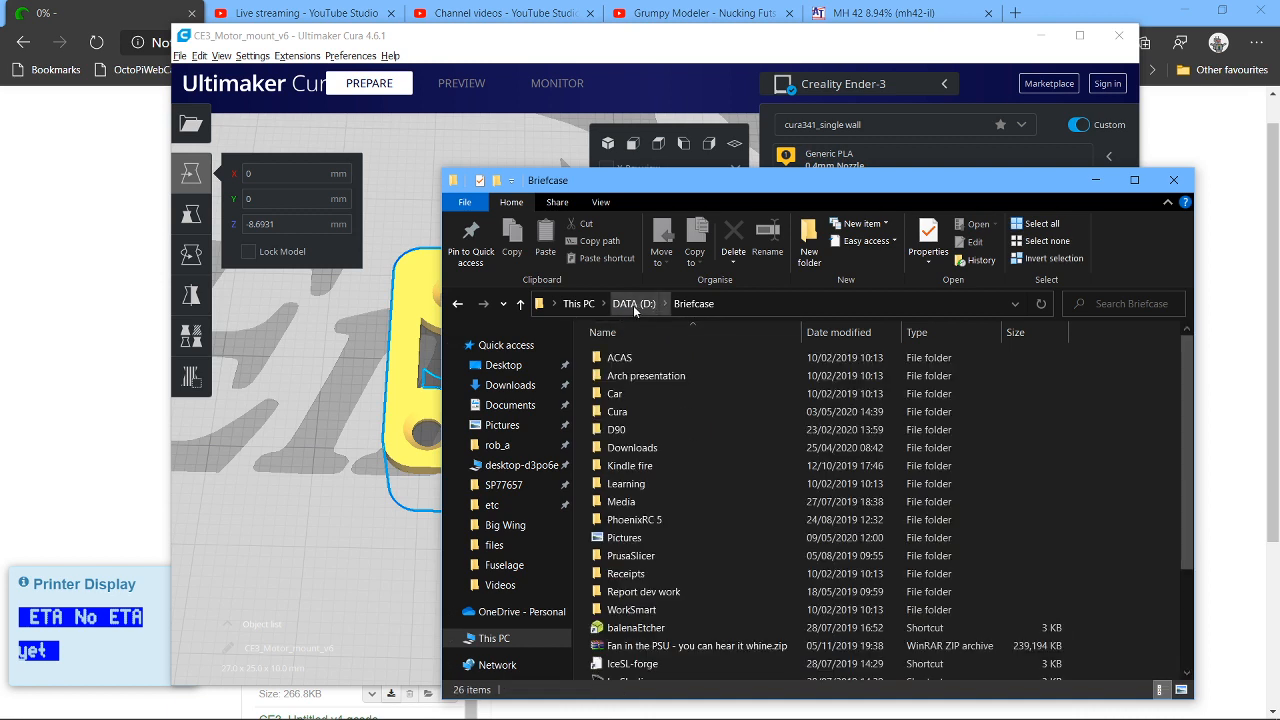
left_click(632, 447)
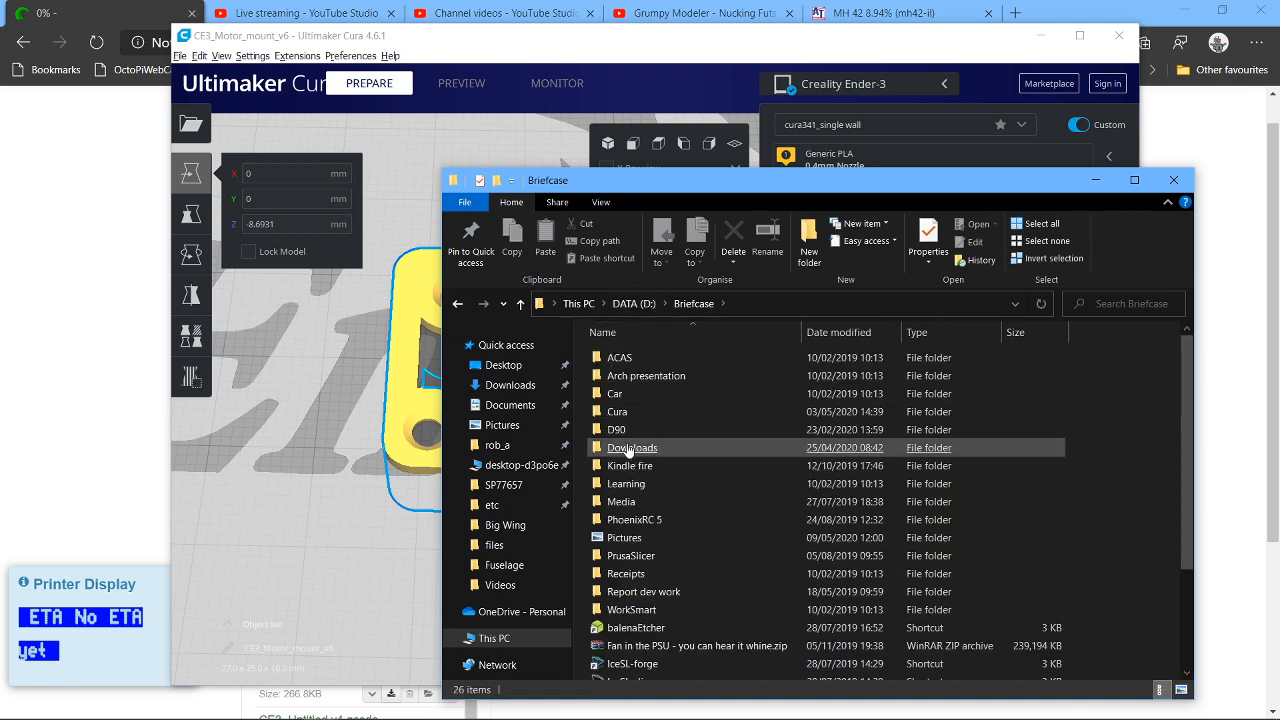
left_click(626, 483)
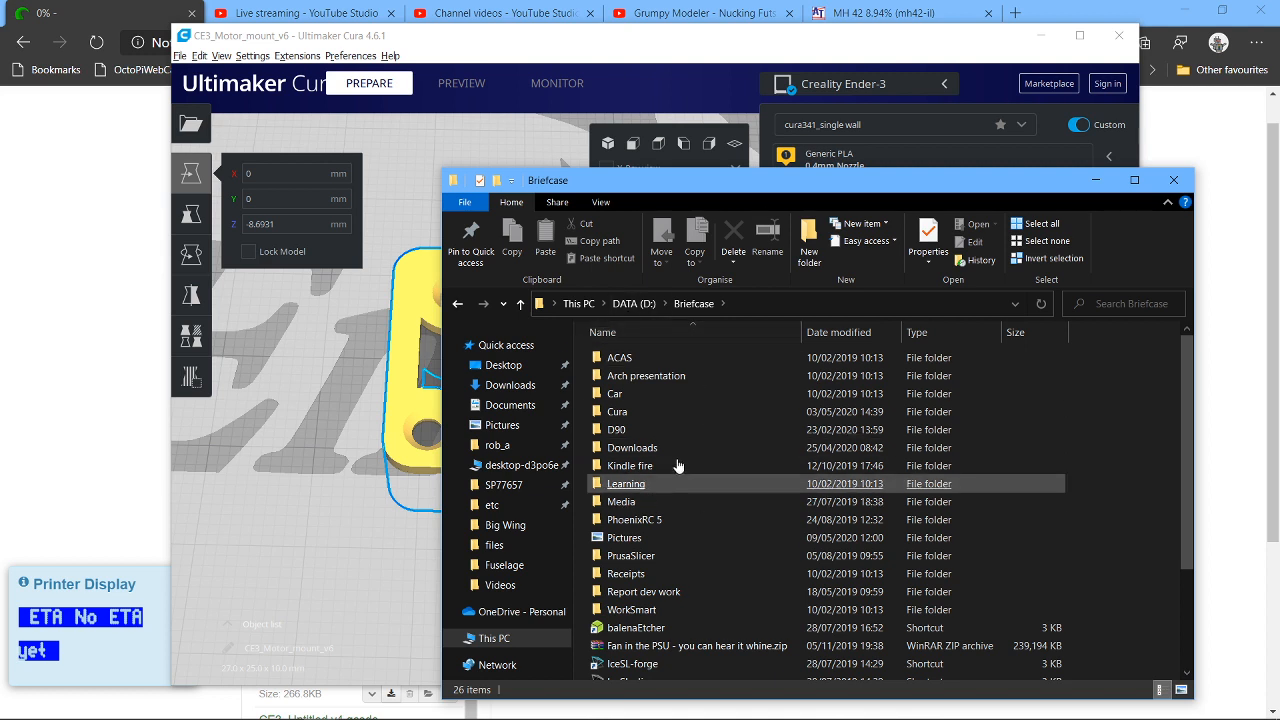
left_click(617, 411)
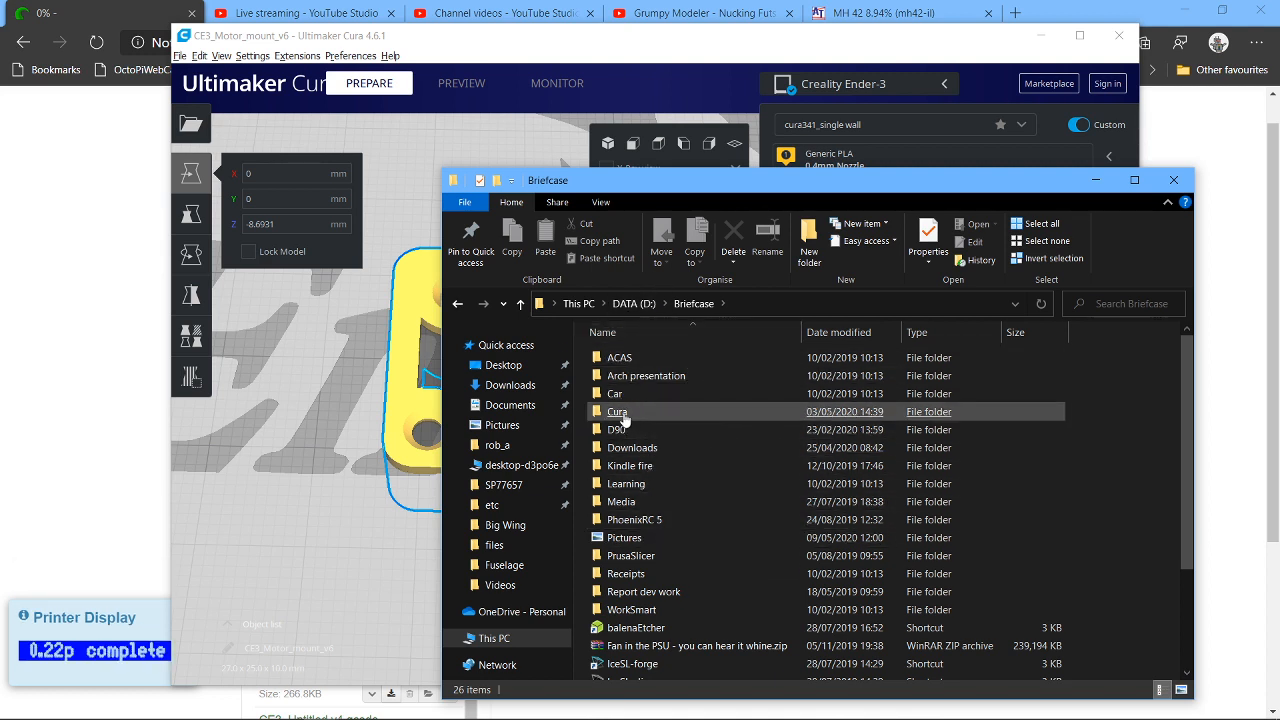
double_click(617, 411)
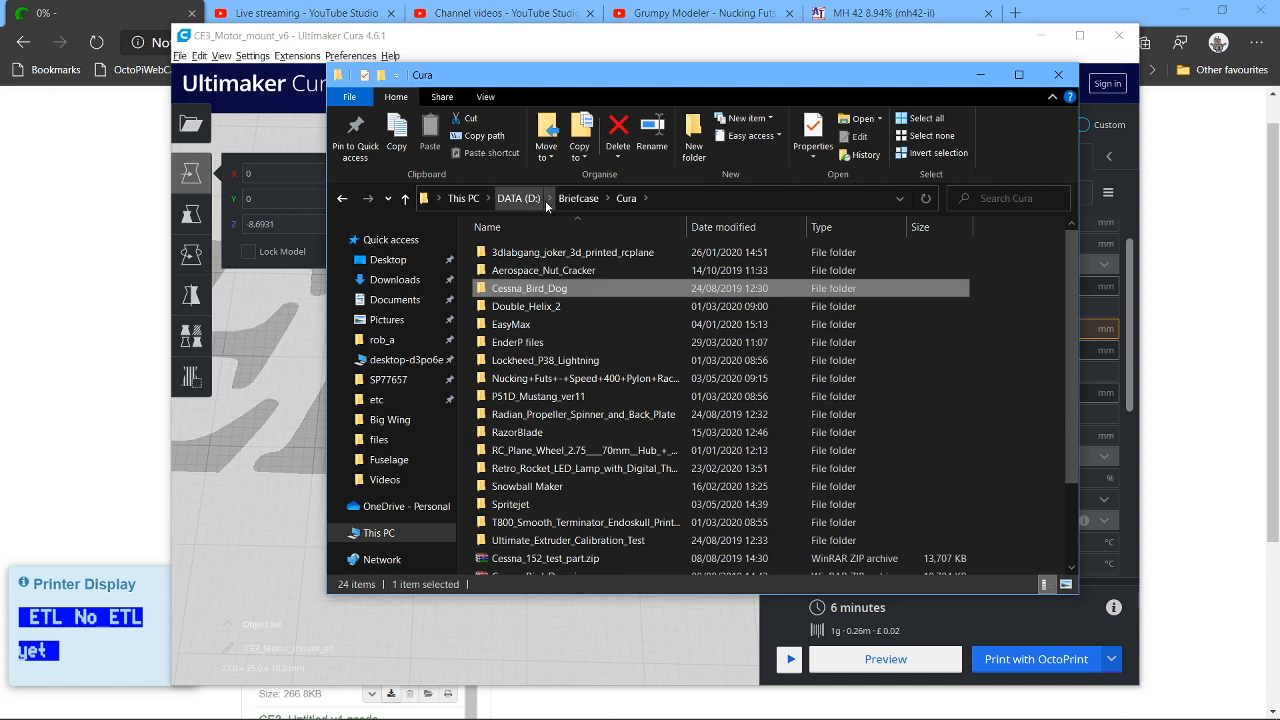
mouse_move(546, 206)
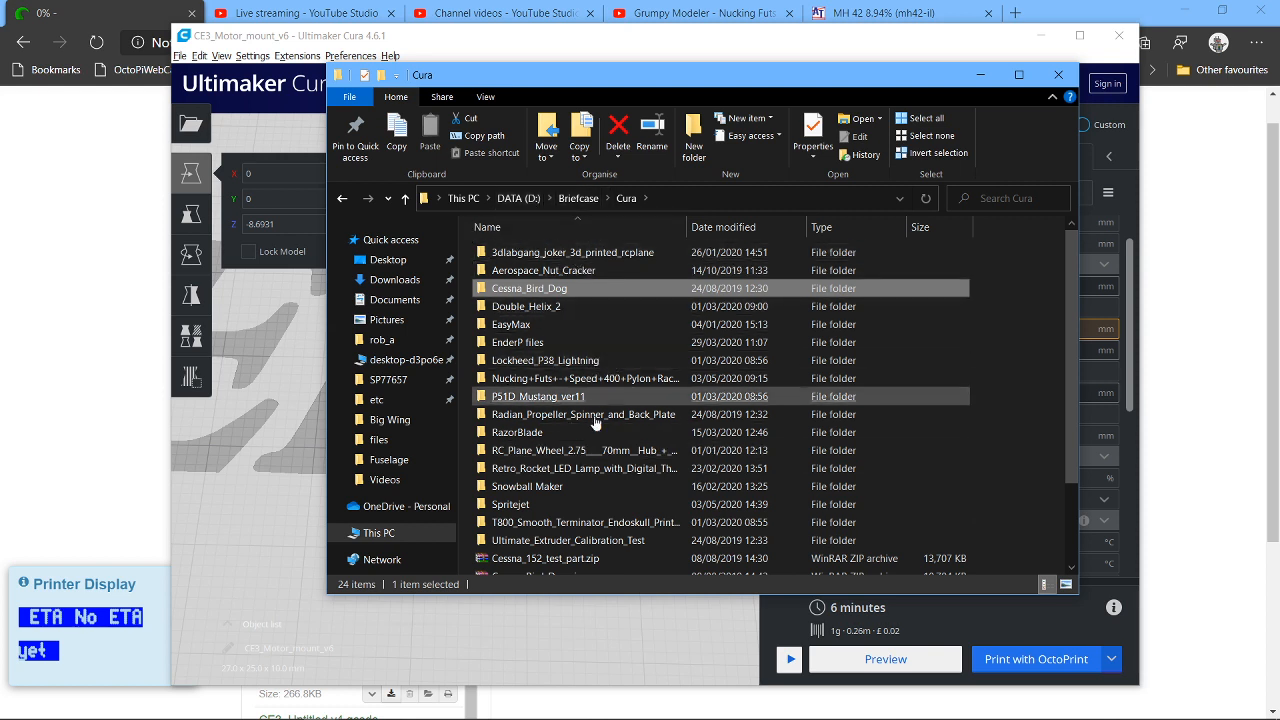
Open the Speed 400 Pylon Racer project's files folder and scroll through its STL parts.
left_click(583, 414)
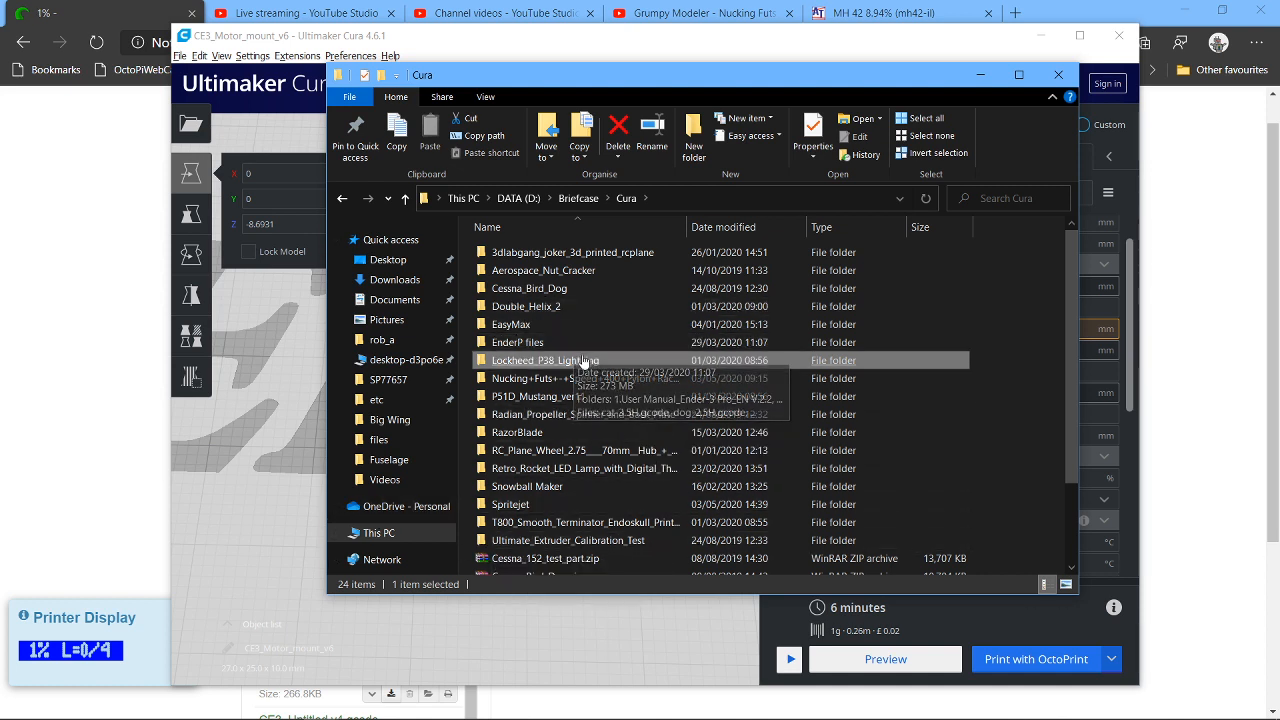
mouse_move(577, 375)
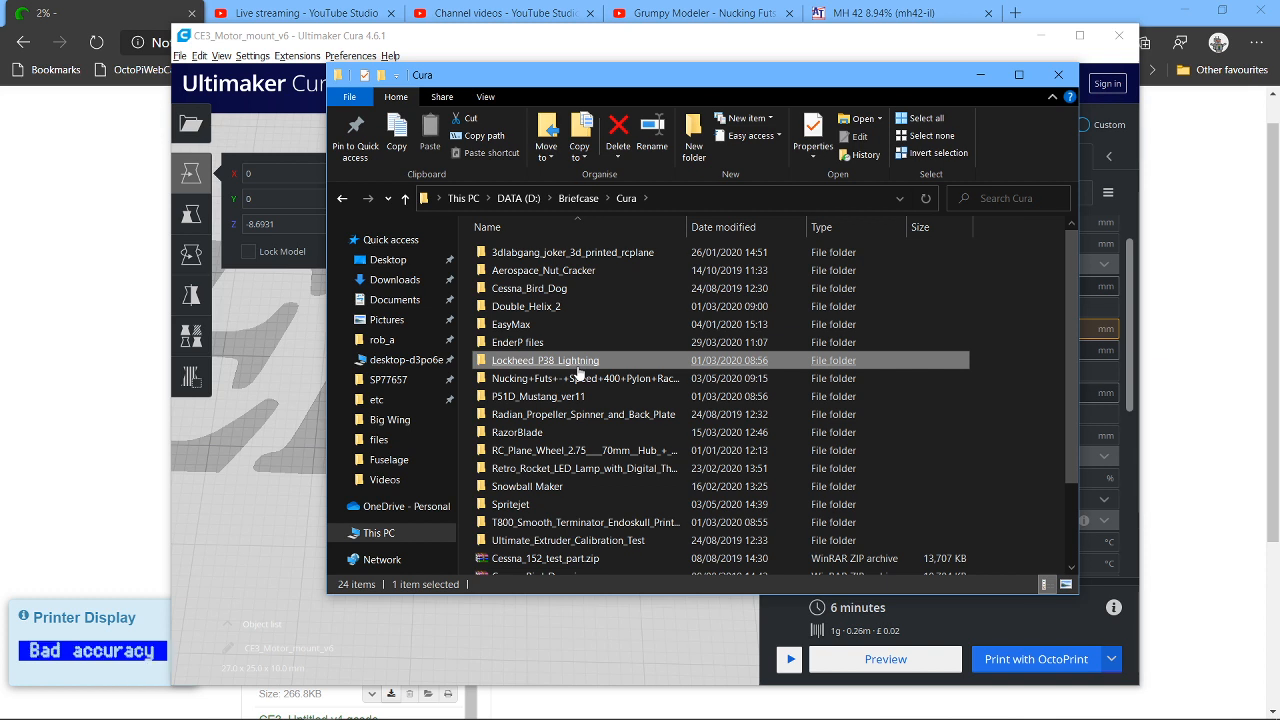
left_click(538, 396)
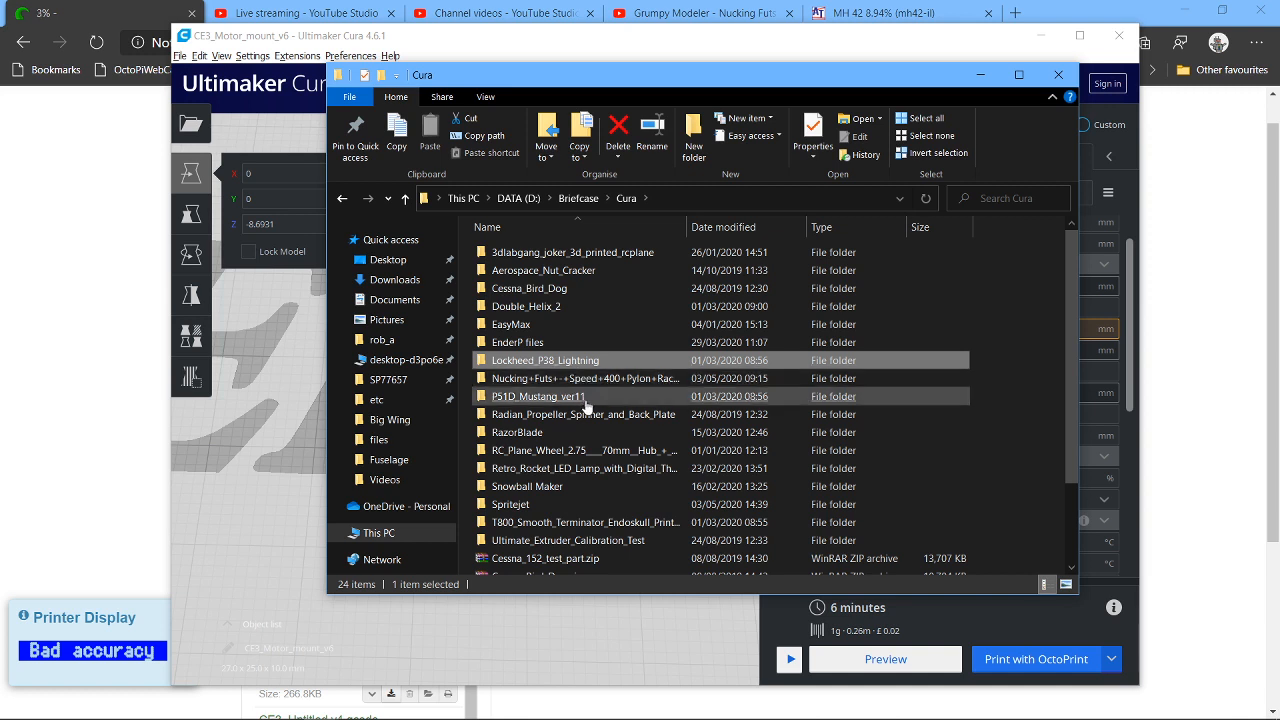
double_click(584, 378)
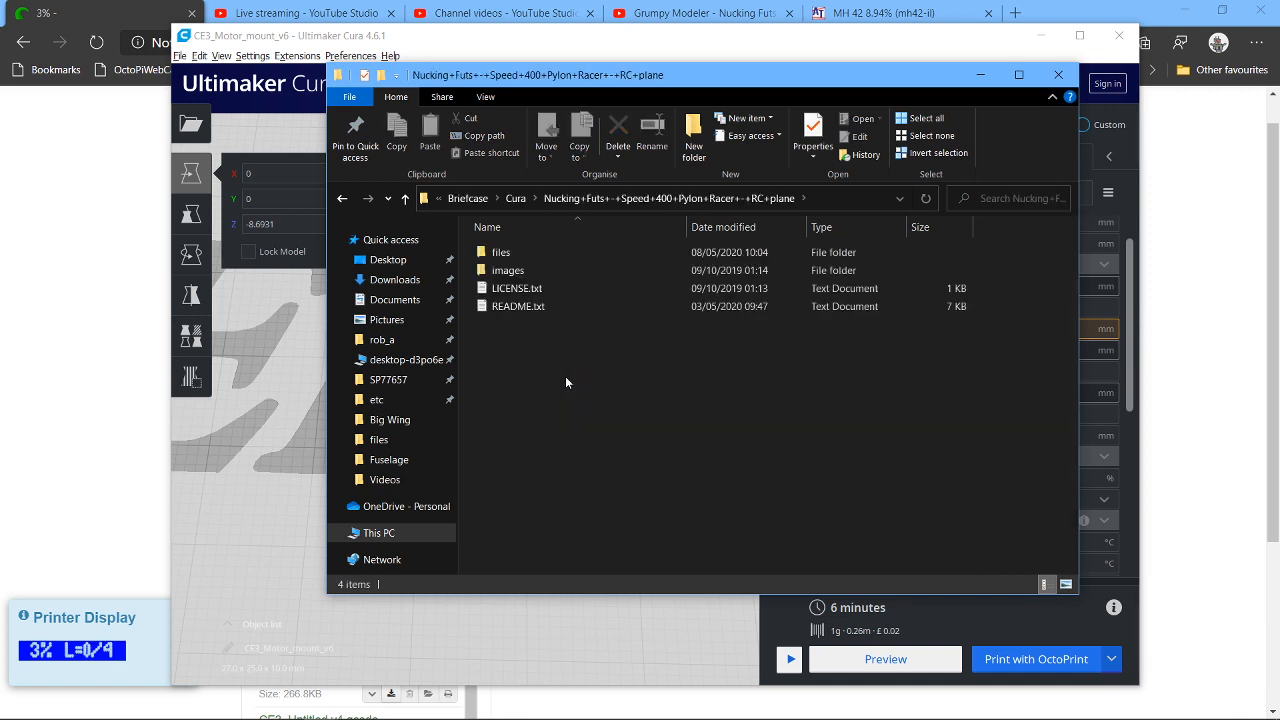
double_click(501, 252)
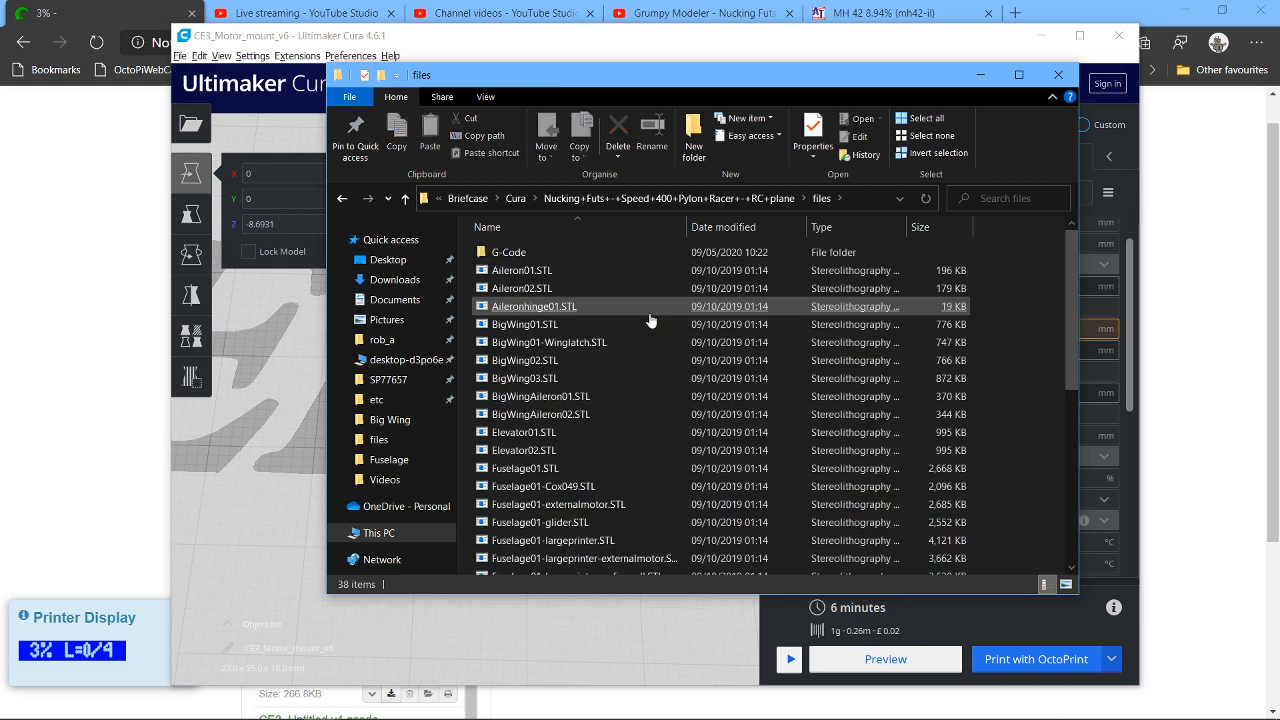
left_click(541, 414)
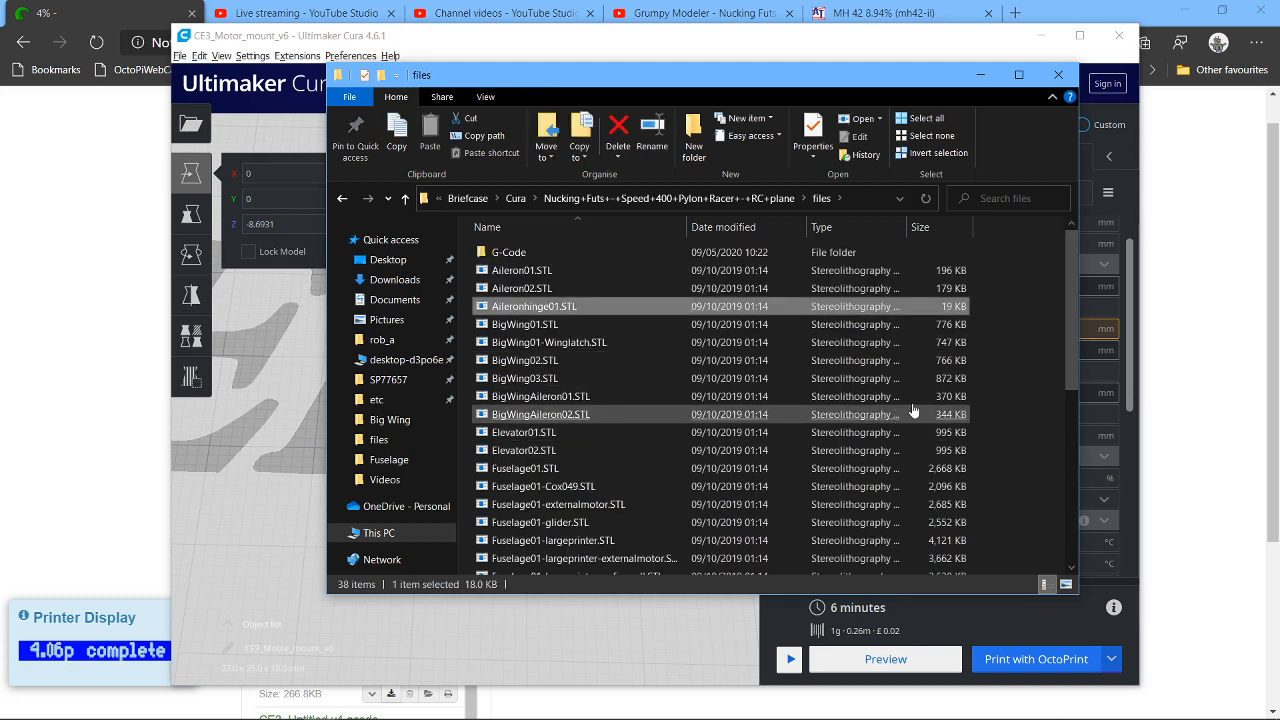
scroll("down", 3)
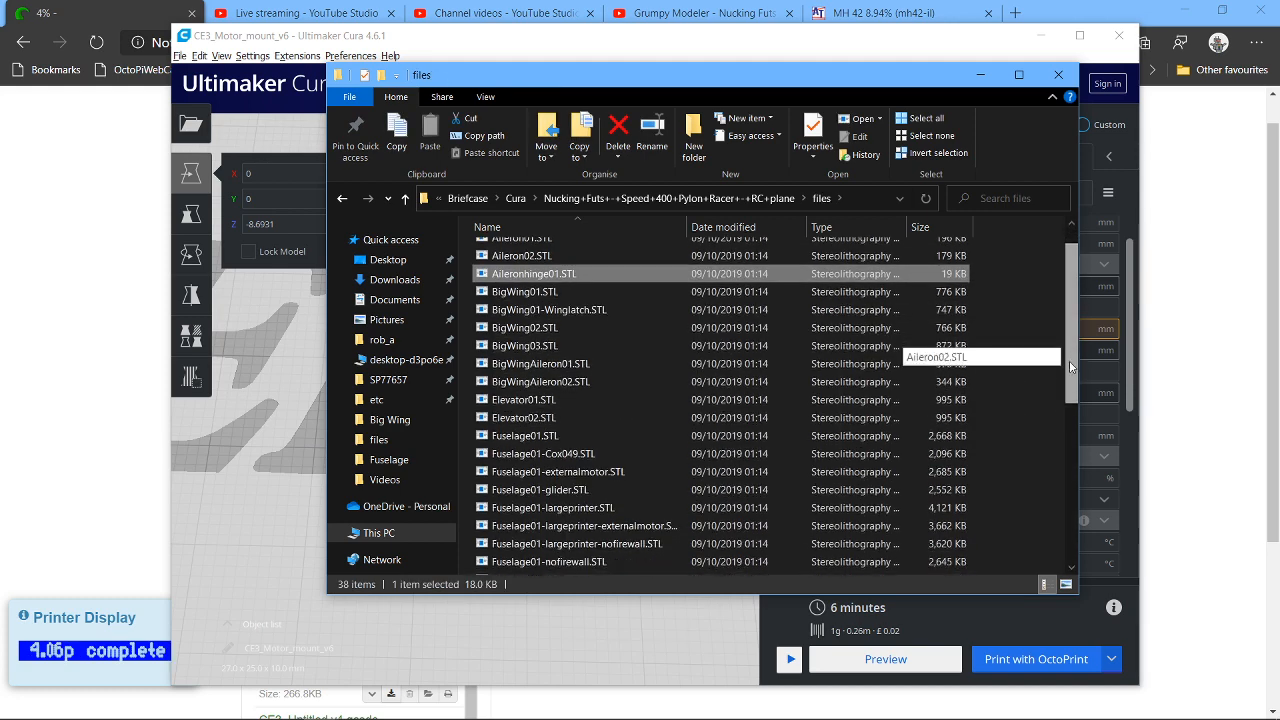
scroll("down", 3)
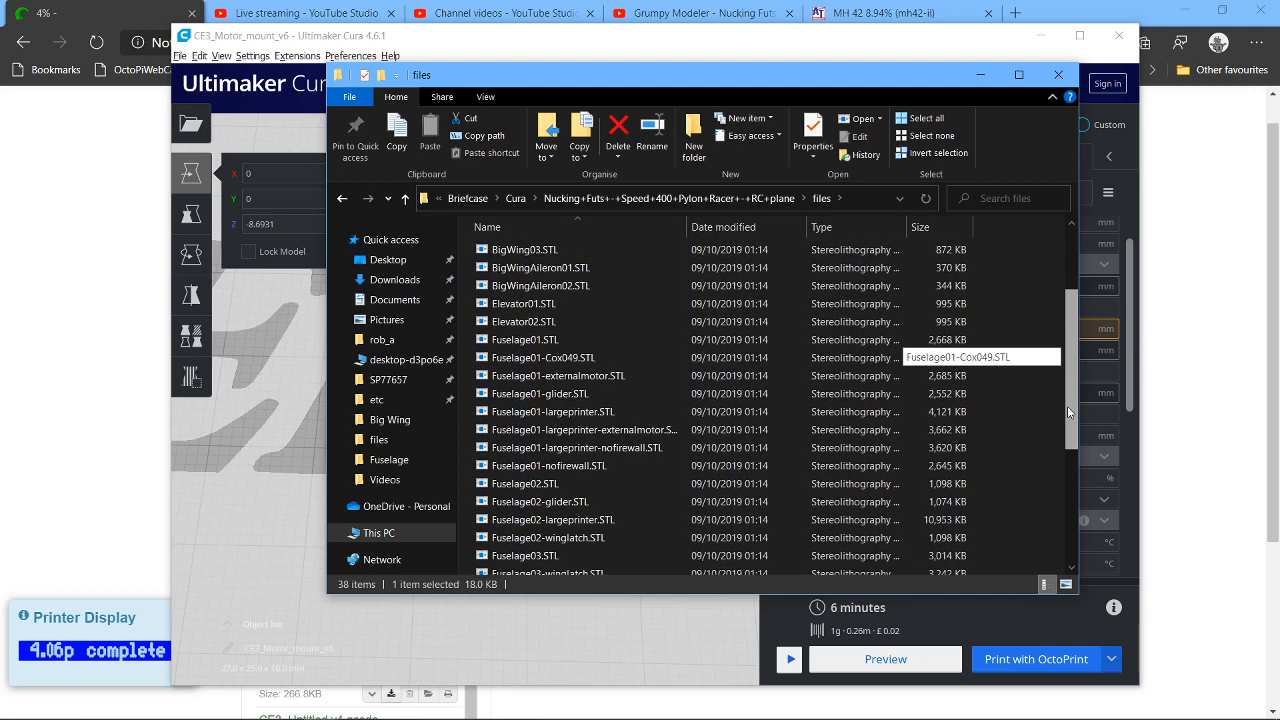
left_click(525, 339)
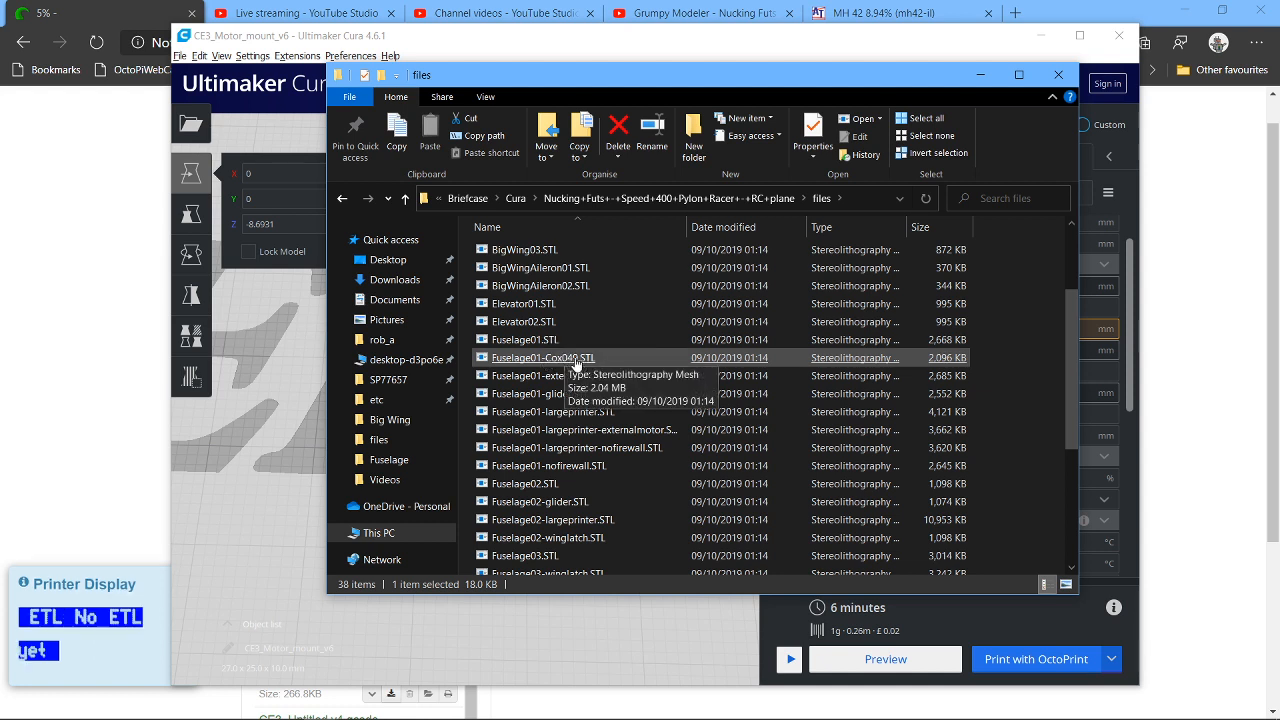
Compare Fuselage01-externalmotor, Fuselage01-glider, Fuselage02 and Fuselage02-glider STL files.
left_click(558, 375)
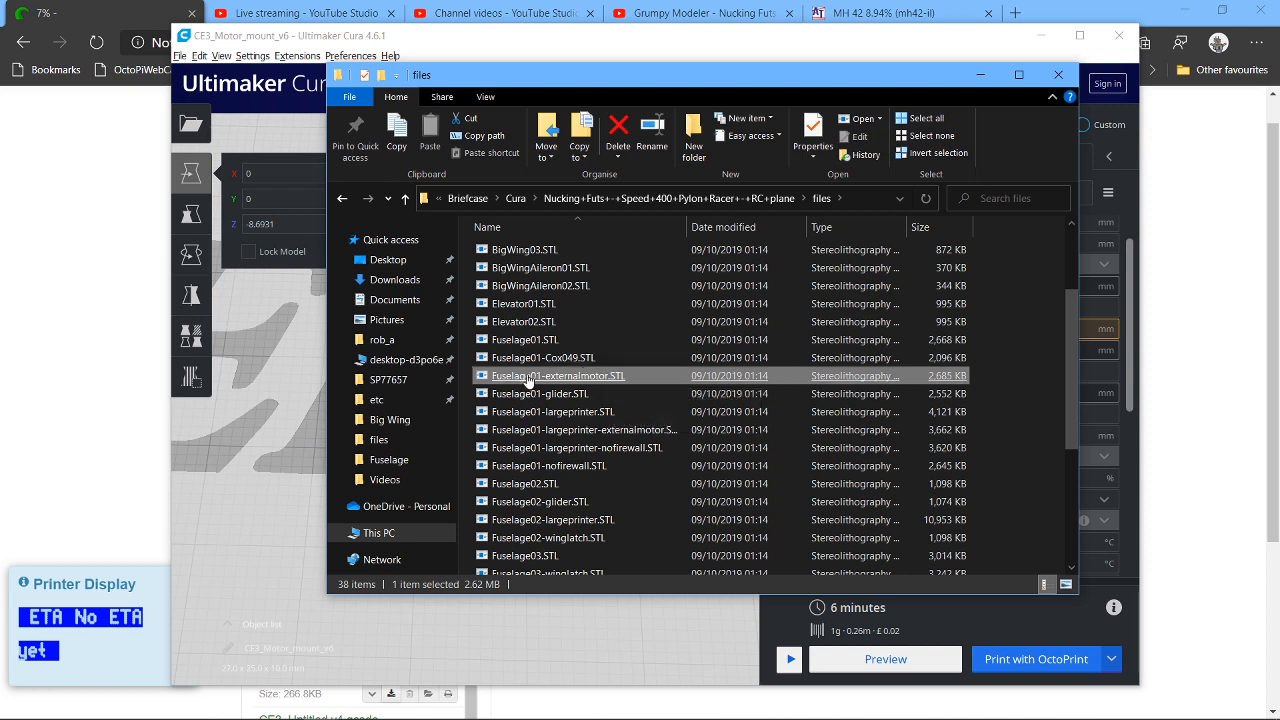
left_click(540, 393)
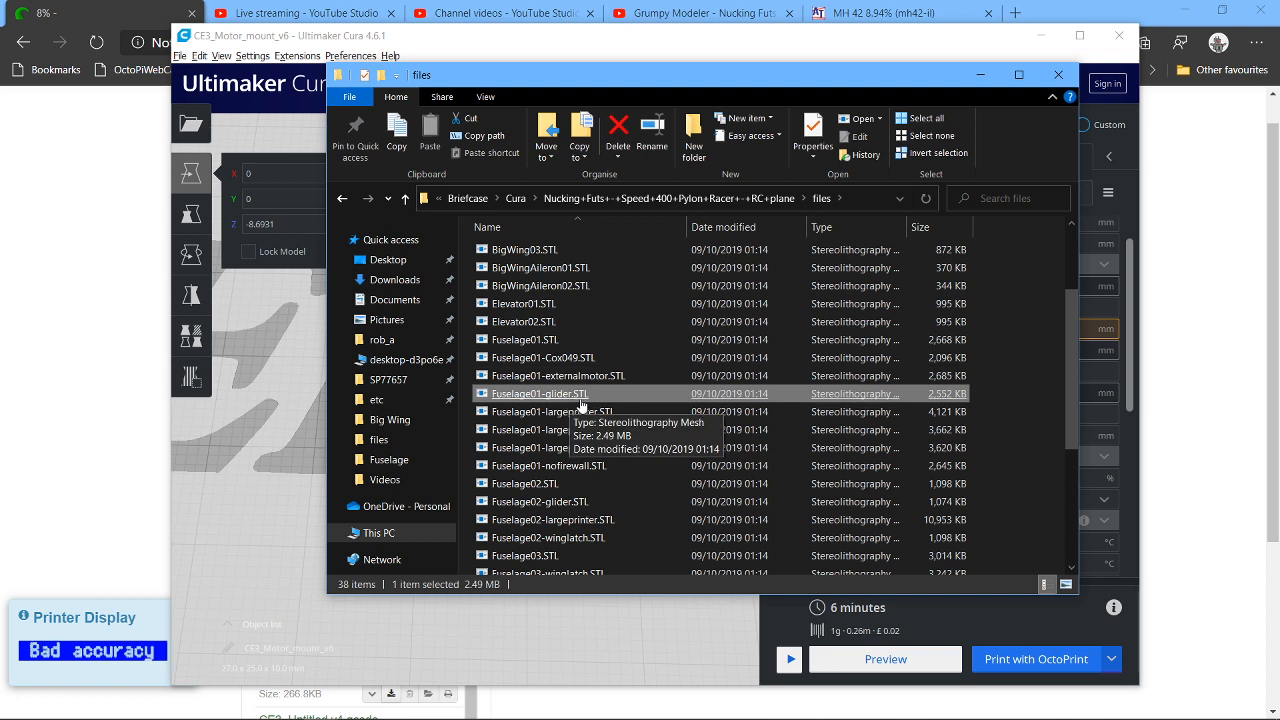
left_click(525, 483)
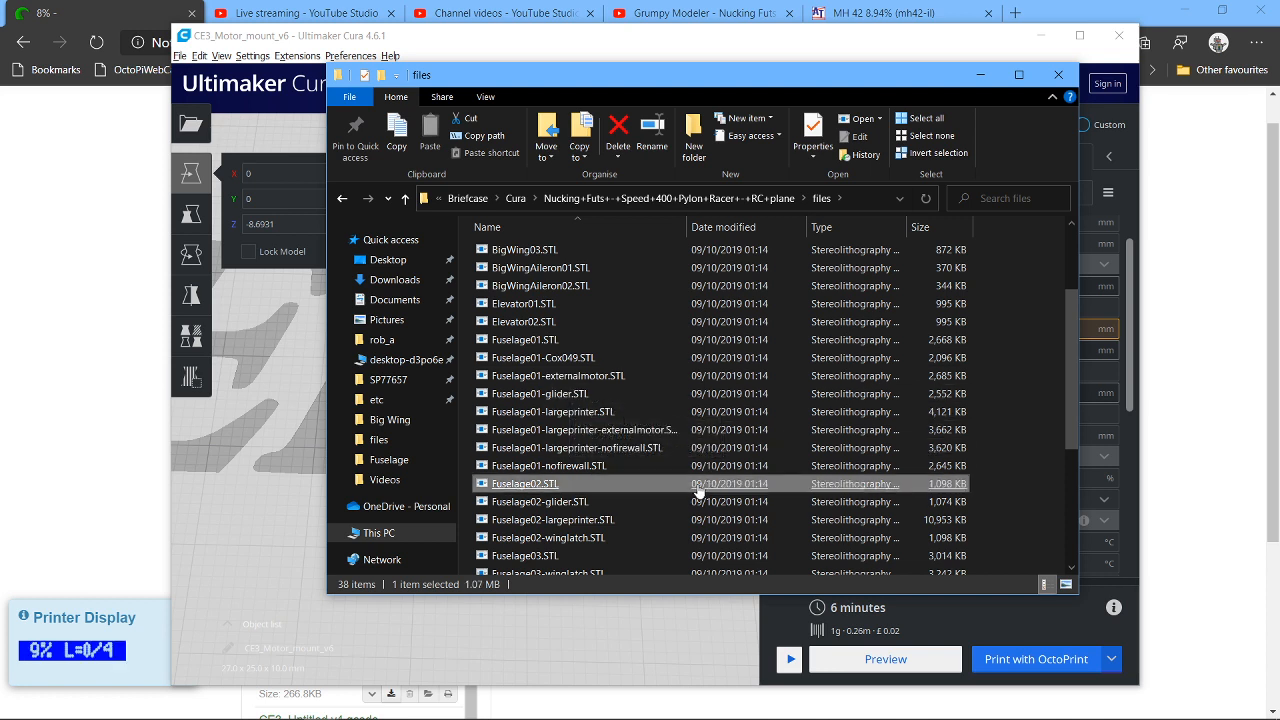
left_click(540, 501)
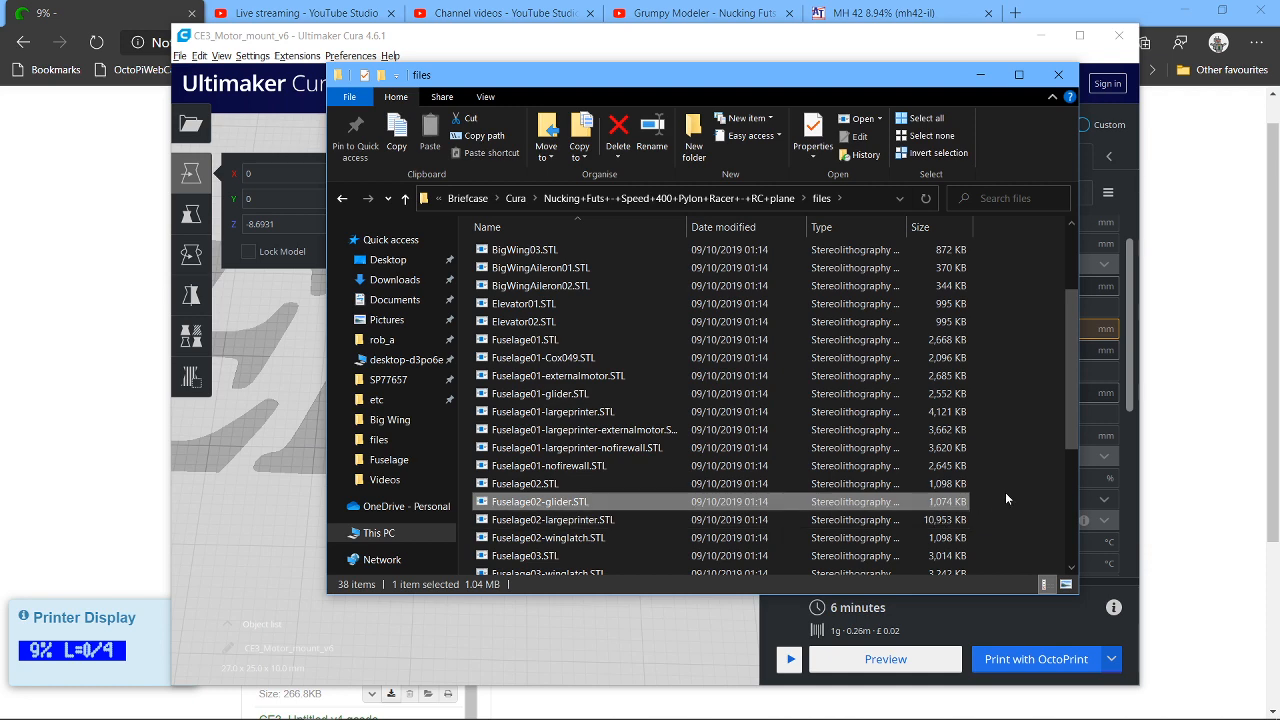
mouse_move(1124, 429)
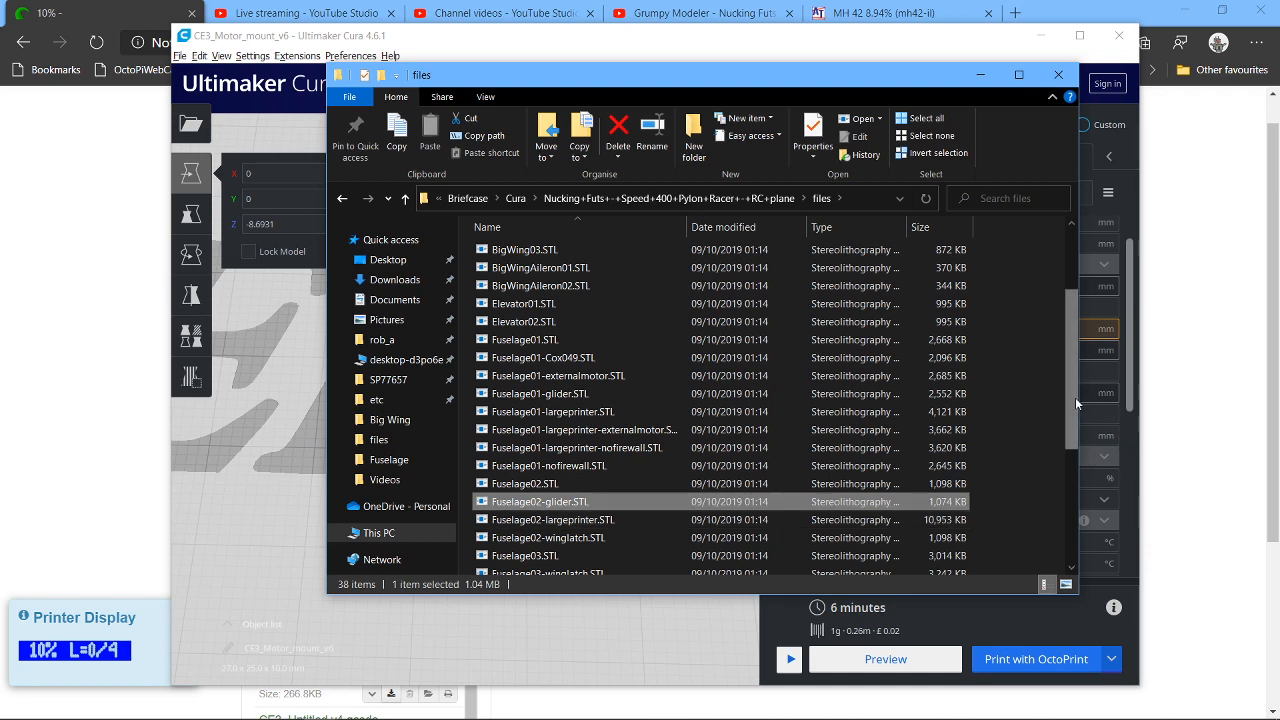
Review the Fuselage01 largeprinter, glider and externalmotor variants, ending with Fuselage01.STL selected.
scroll("down", 3)
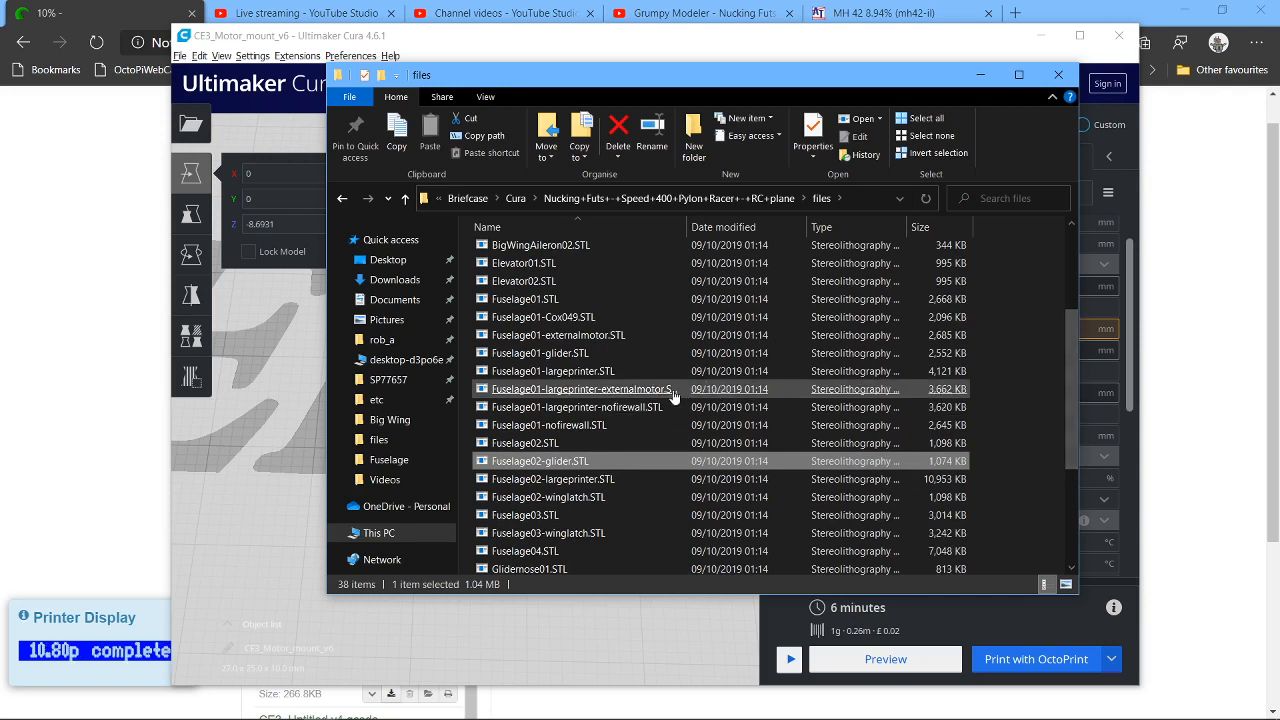
left_click(553, 371)
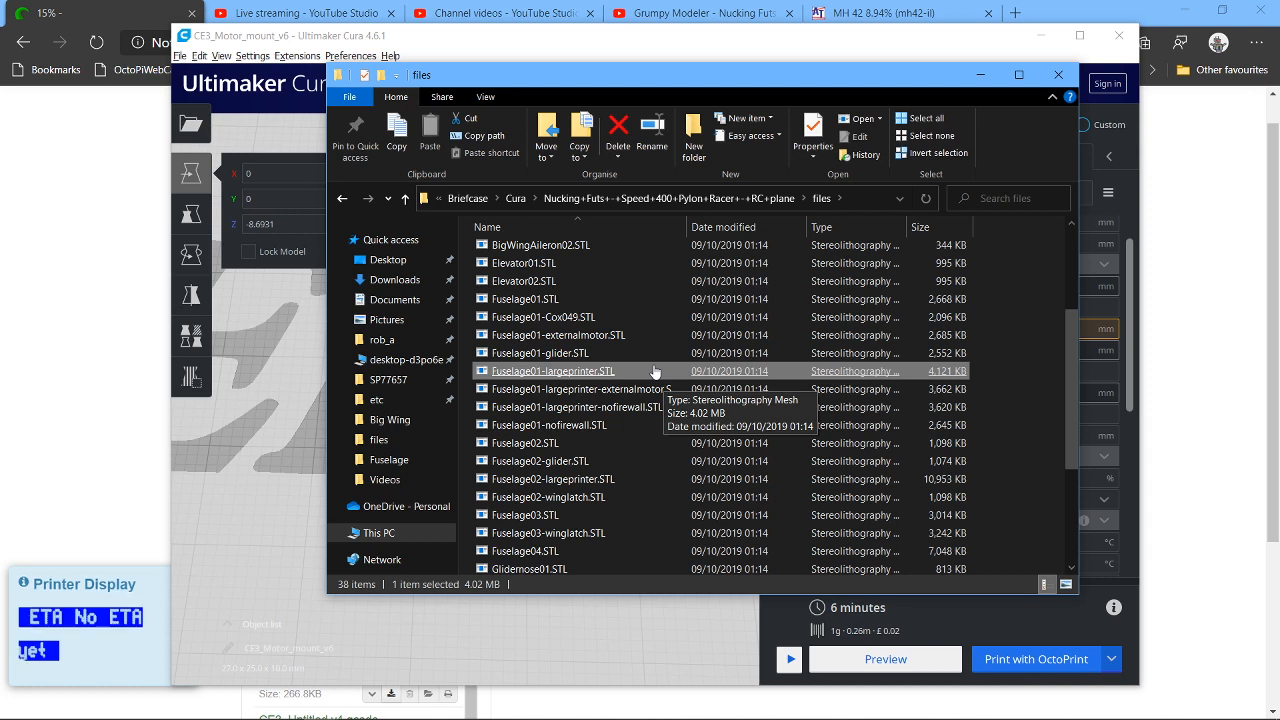
left_click(540, 353)
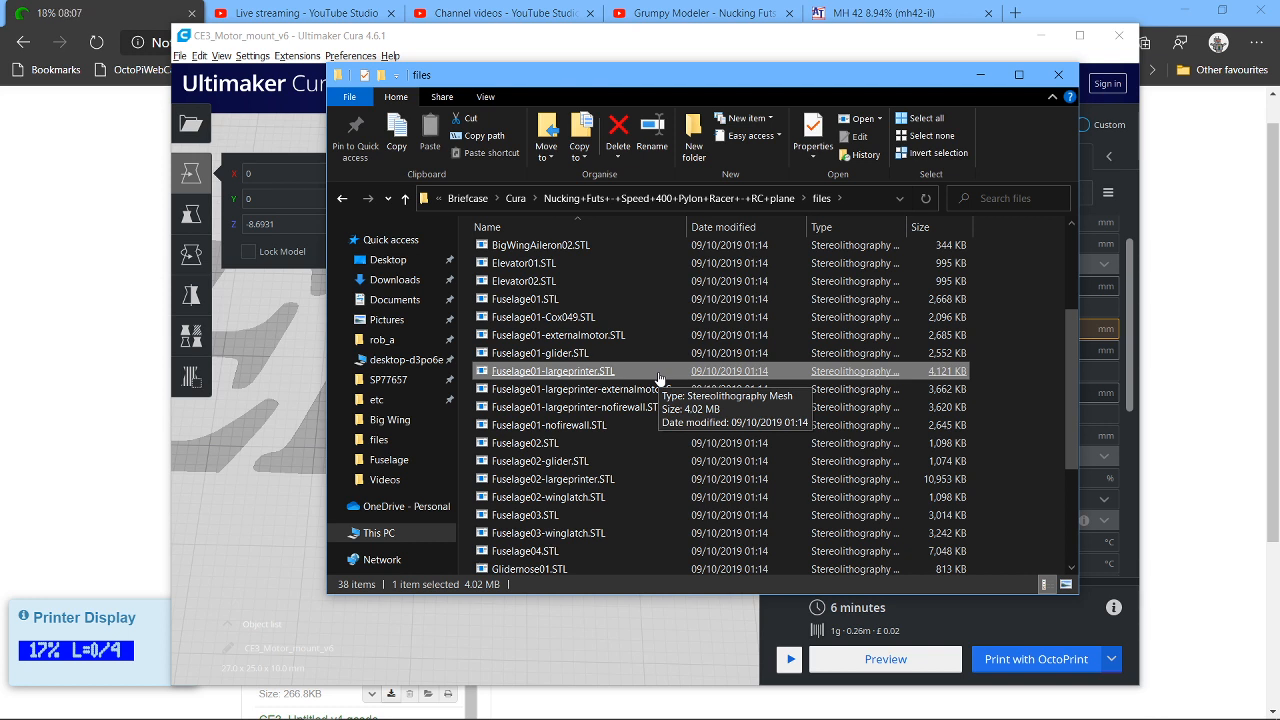
left_click(540, 353)
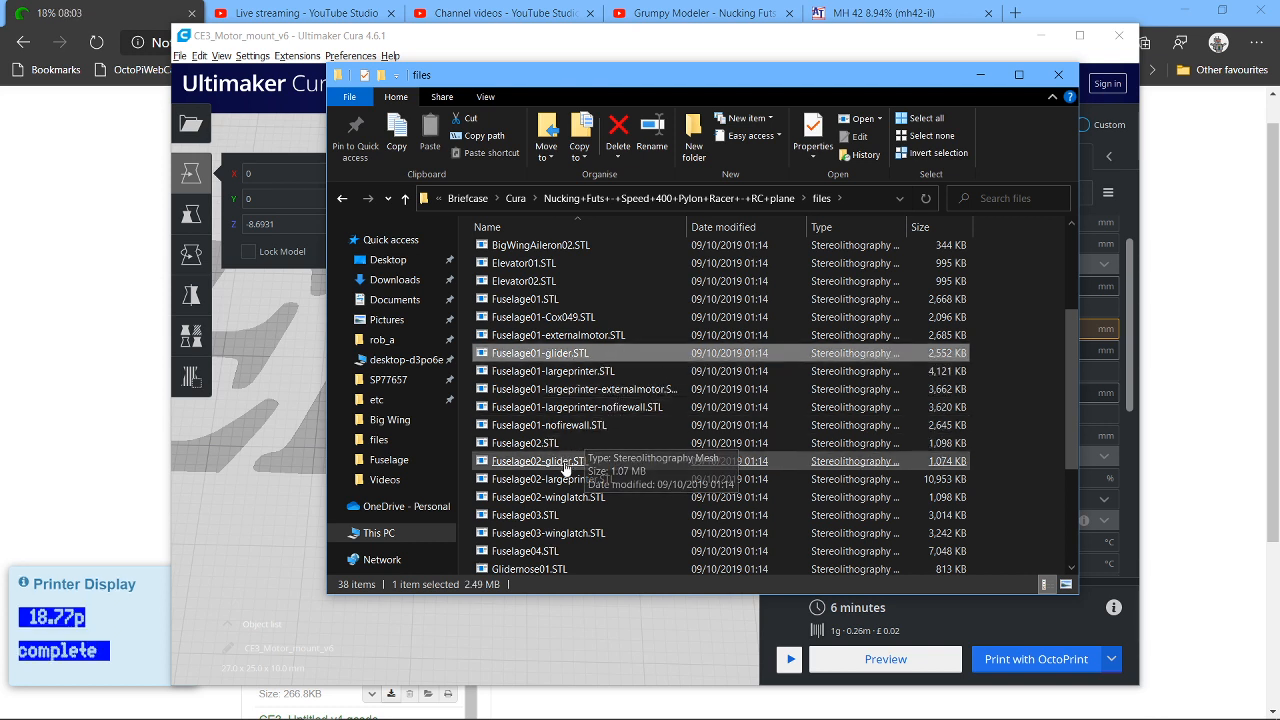
left_click(558, 335)
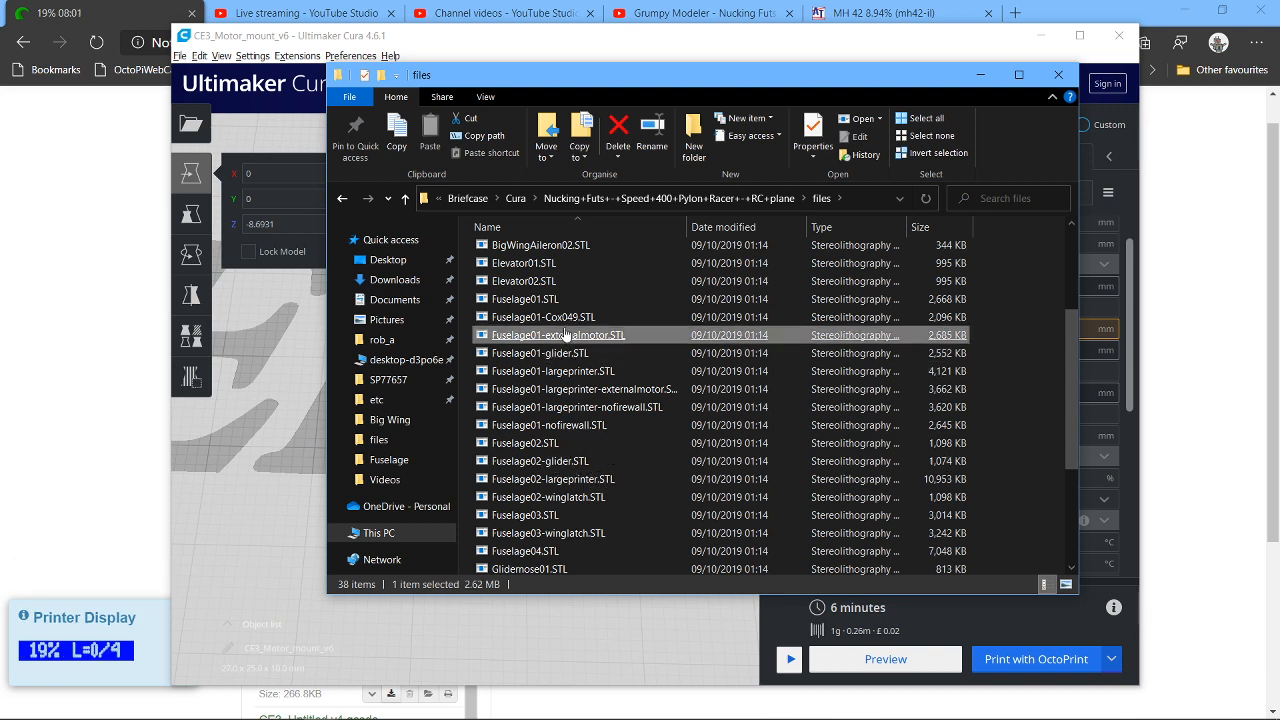
left_click(525, 299)
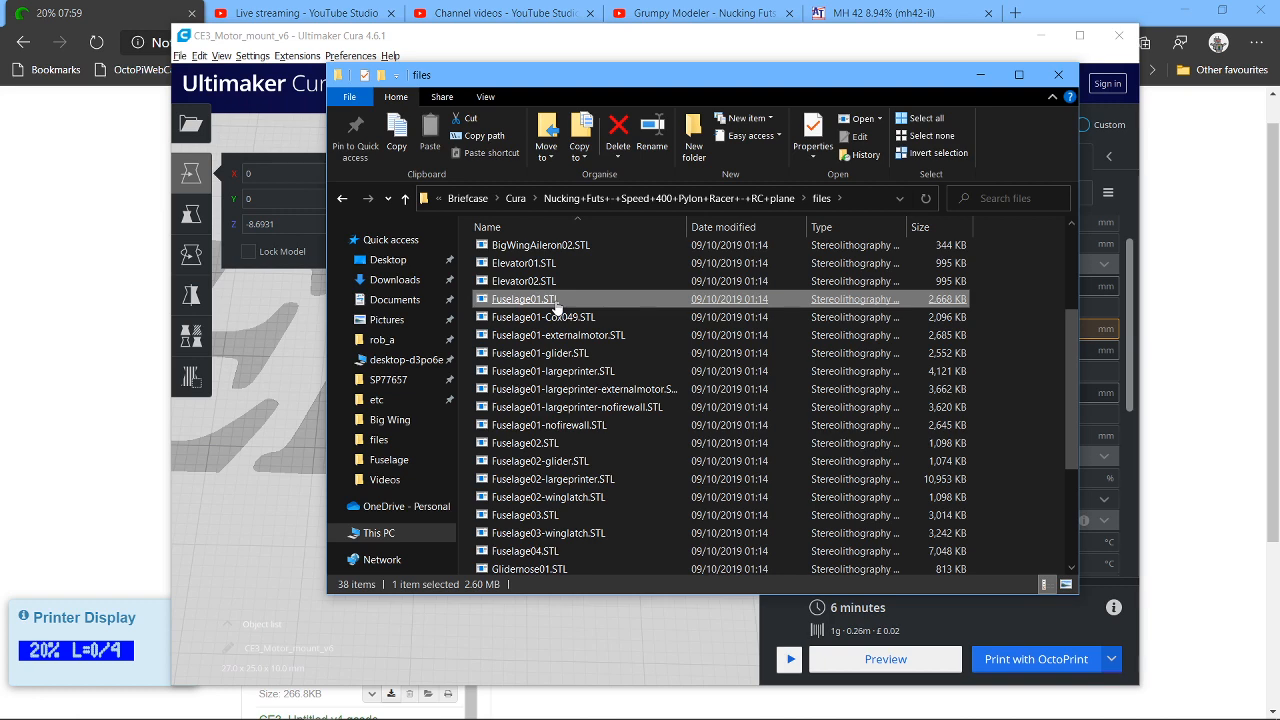
Cancel the app-choice prompt and load Fuselage01.STL into Cura beside the motor mount.
double_click(524, 299)
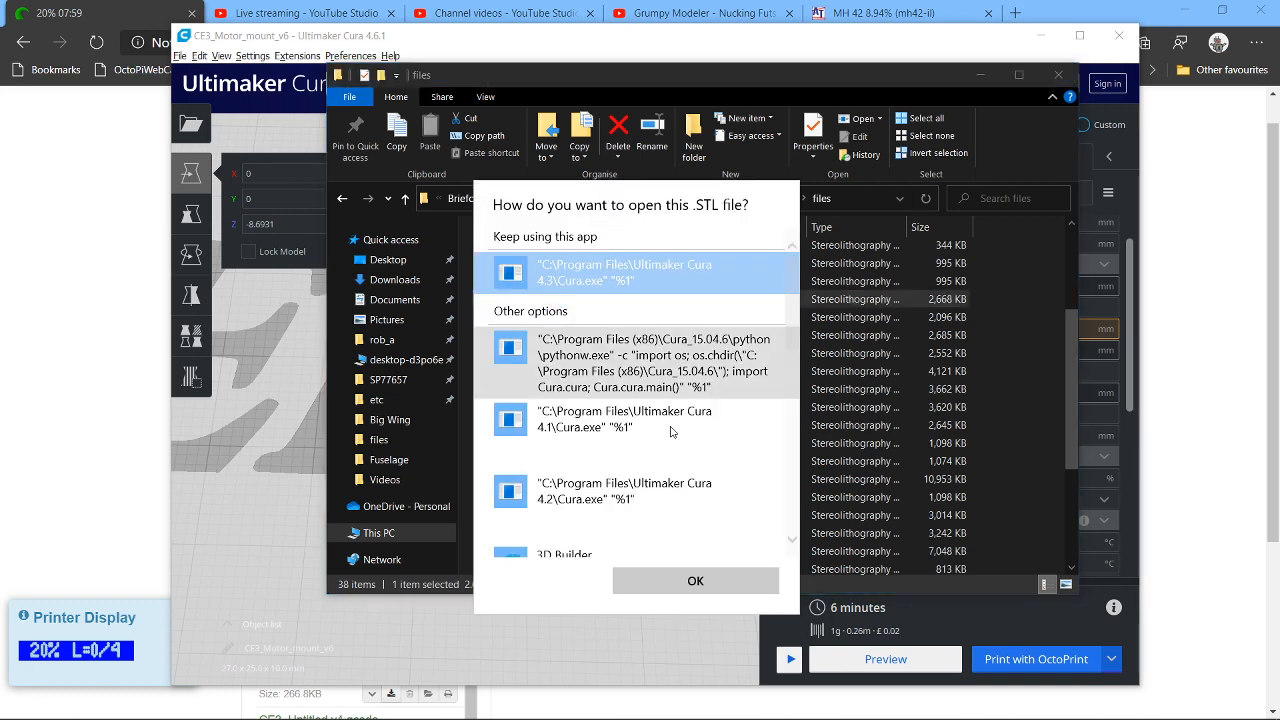
left_click(695, 581)
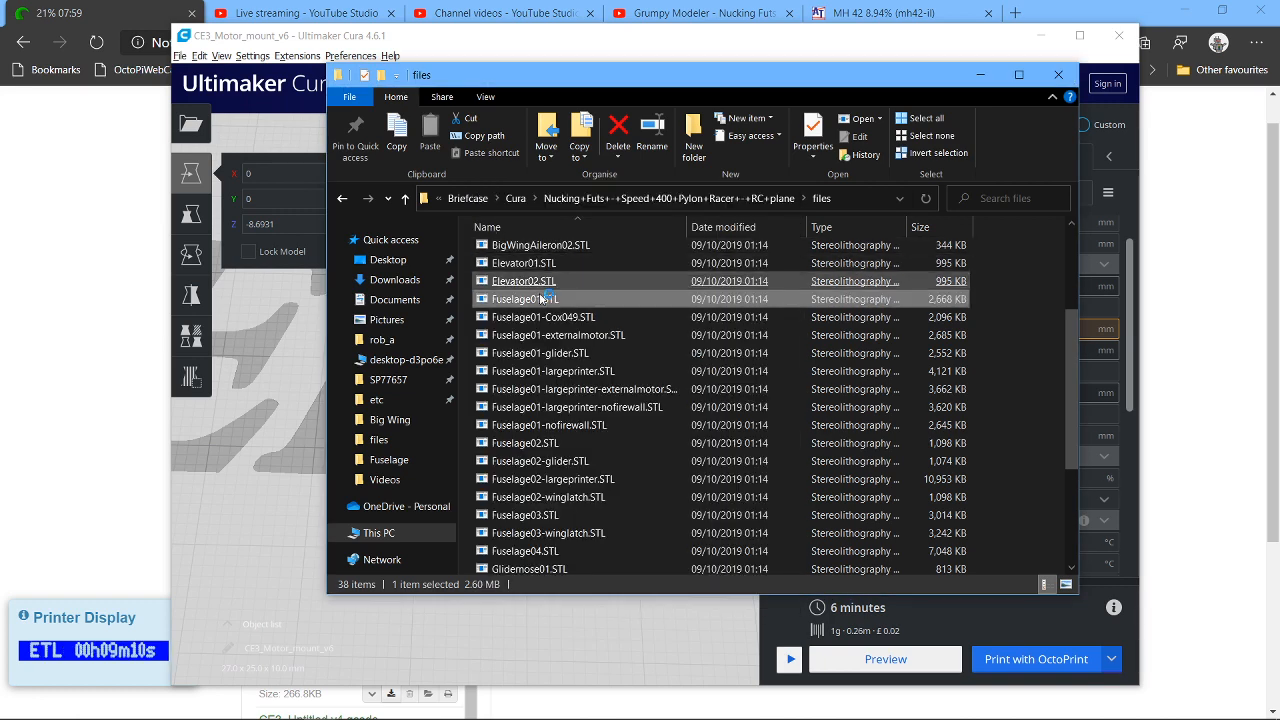
left_click(525, 298)
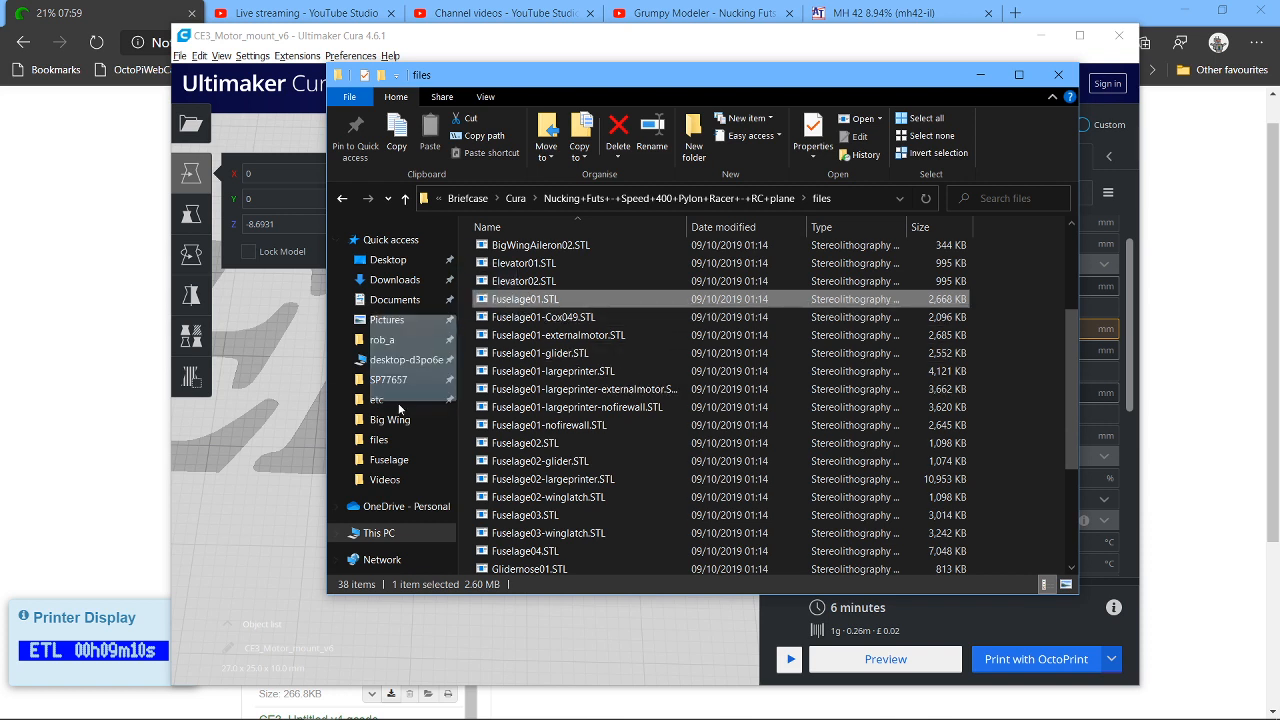
double_click(525, 299)
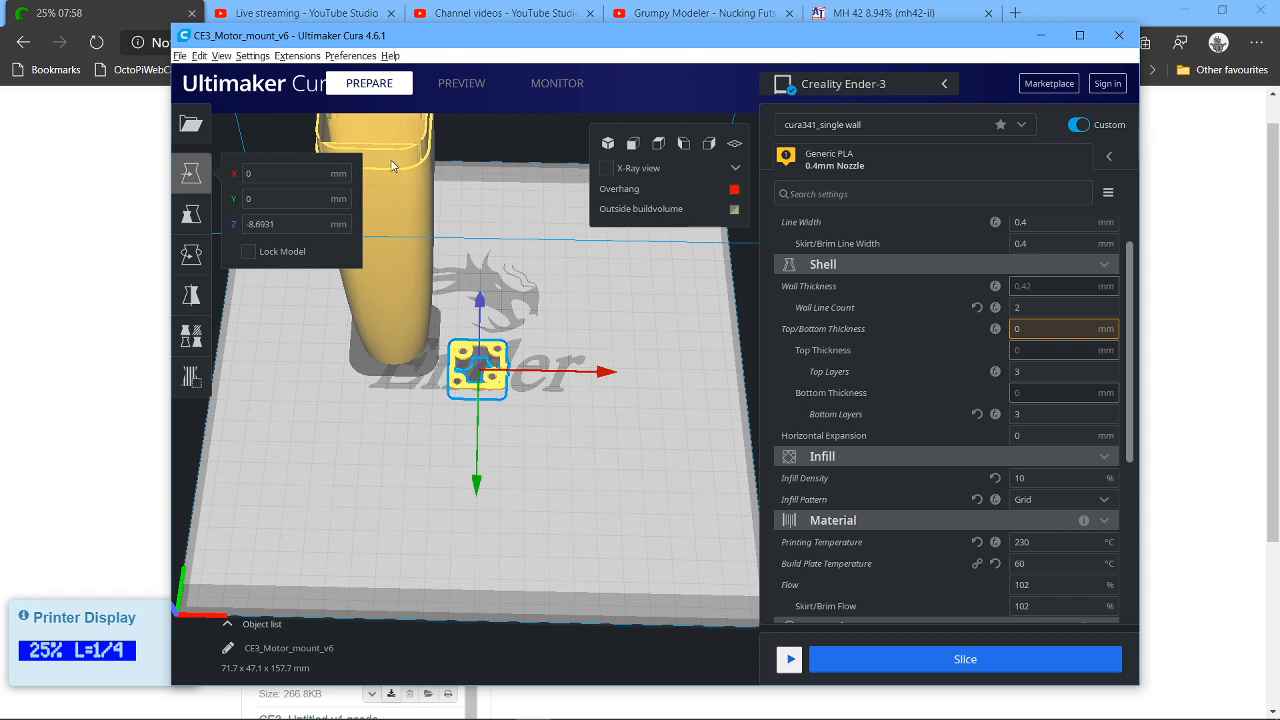
mouse_move(430, 135)
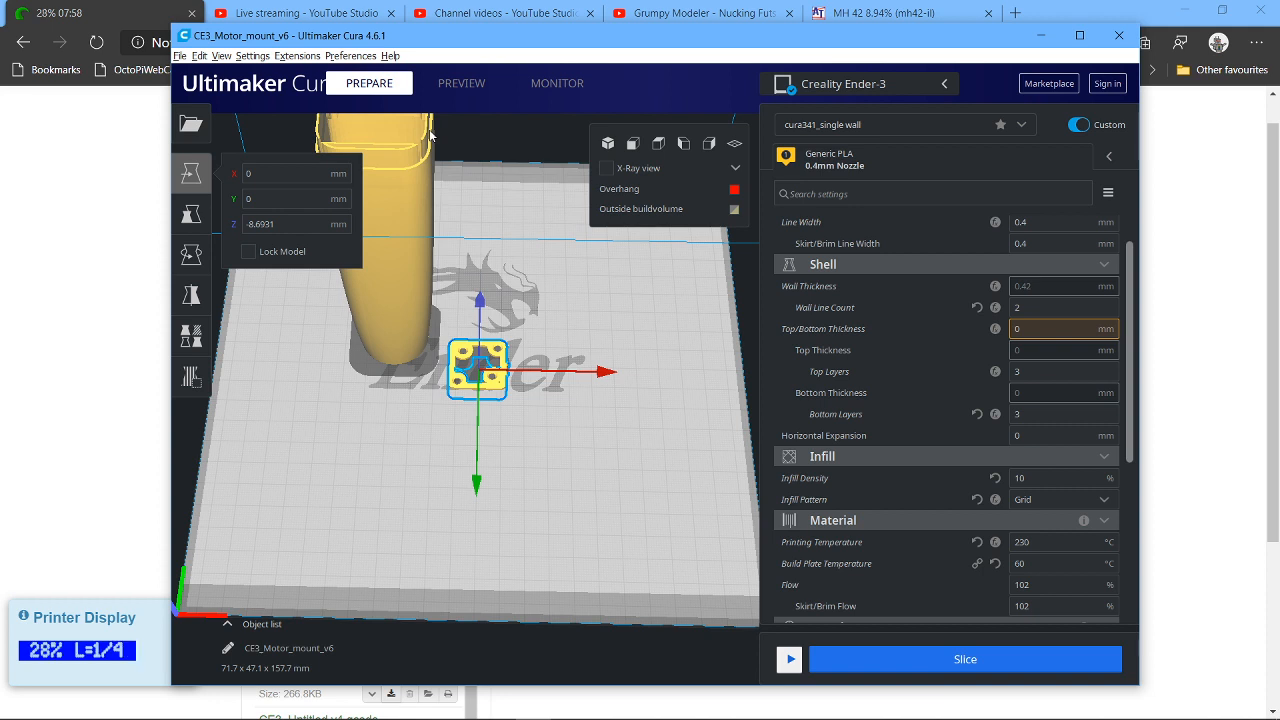
mouse_move(370, 163)
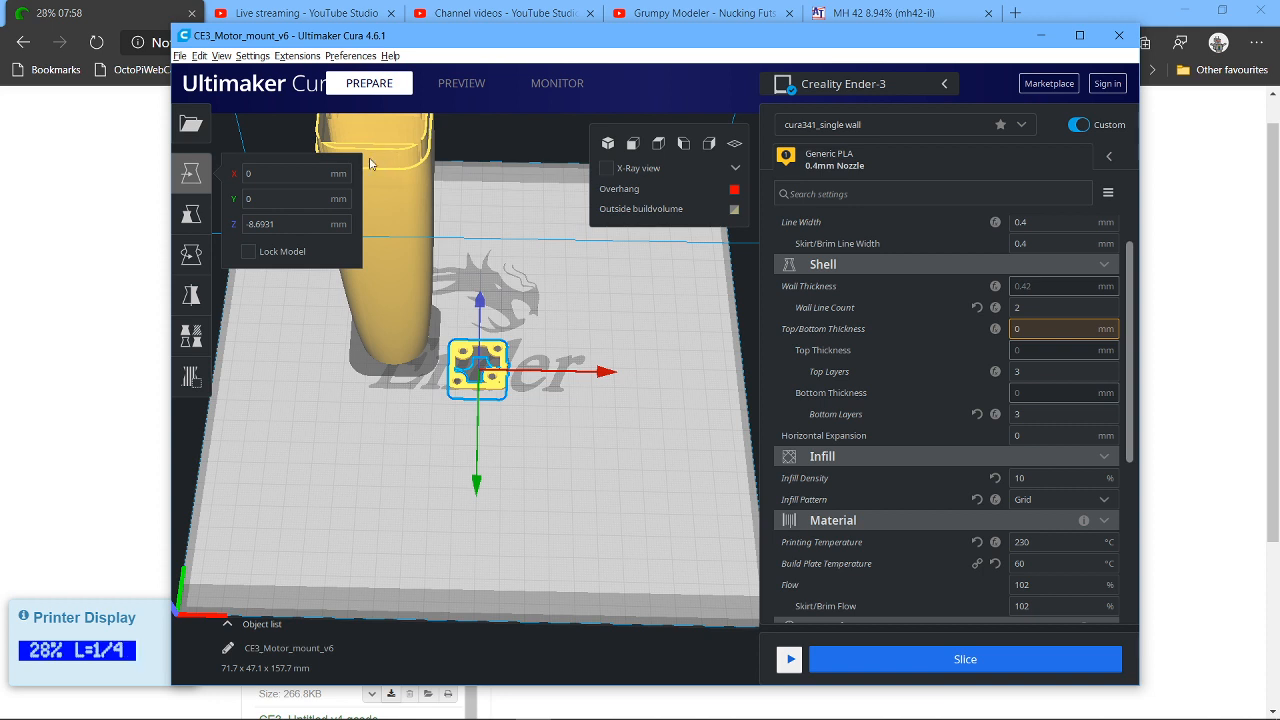
mouse_move(413, 184)
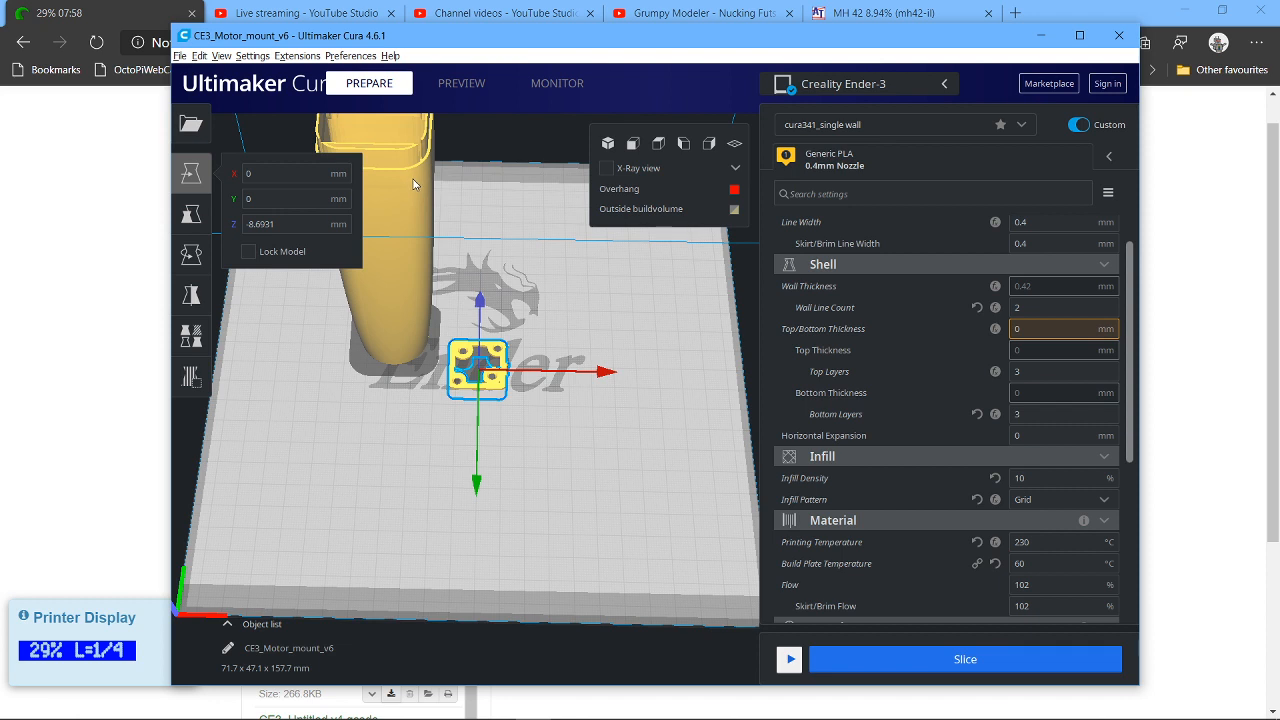
mouse_move(370, 157)
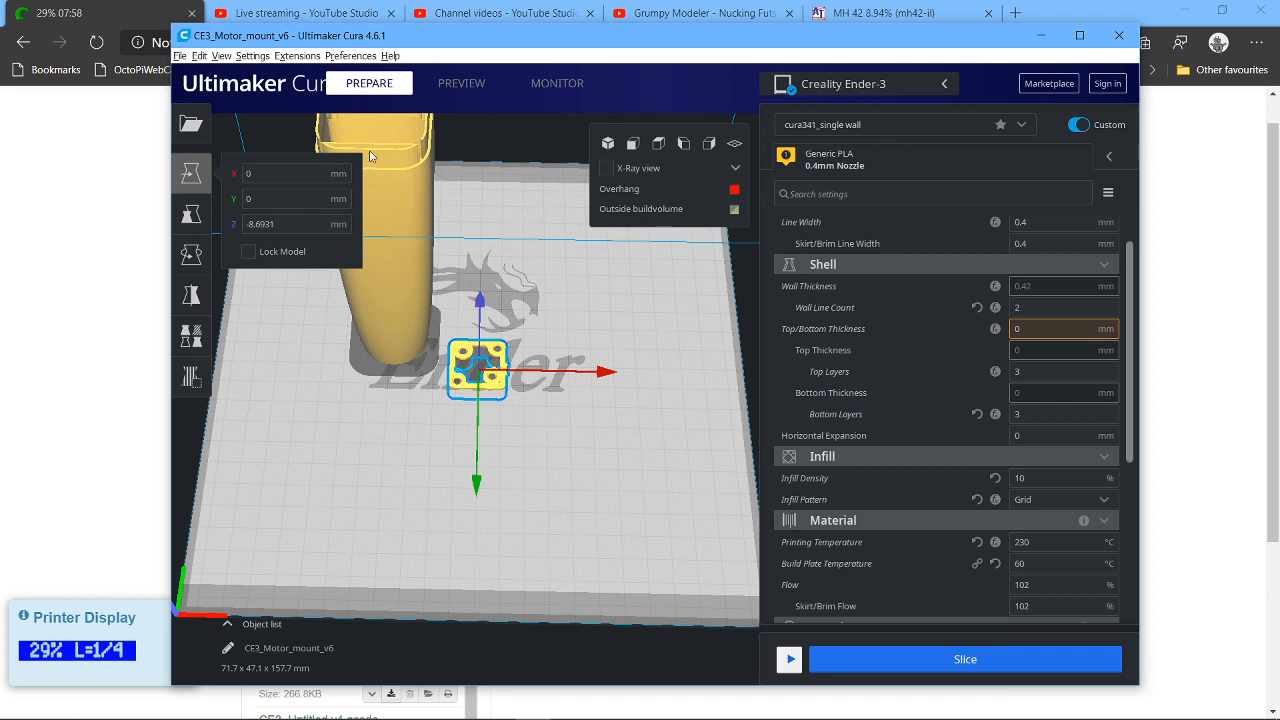
mouse_move(534, 202)
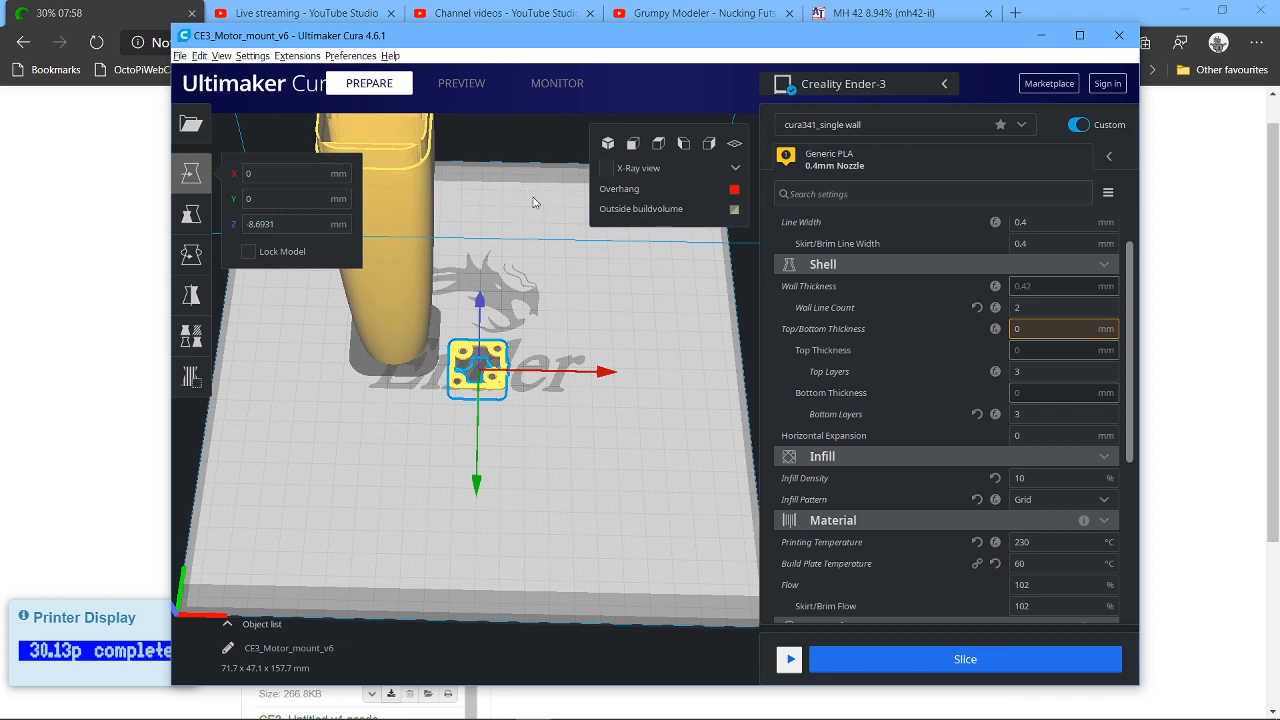
left_click_drag(535, 200, 665, 398)
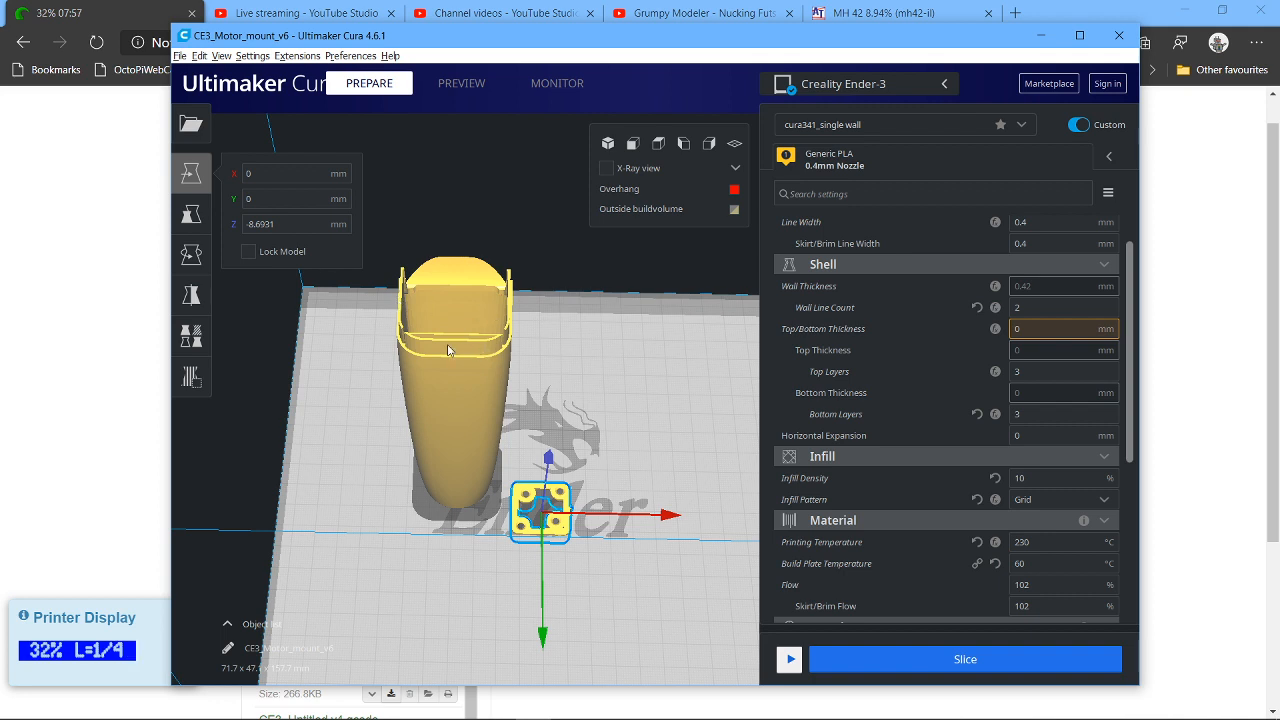
mouse_move(503, 338)
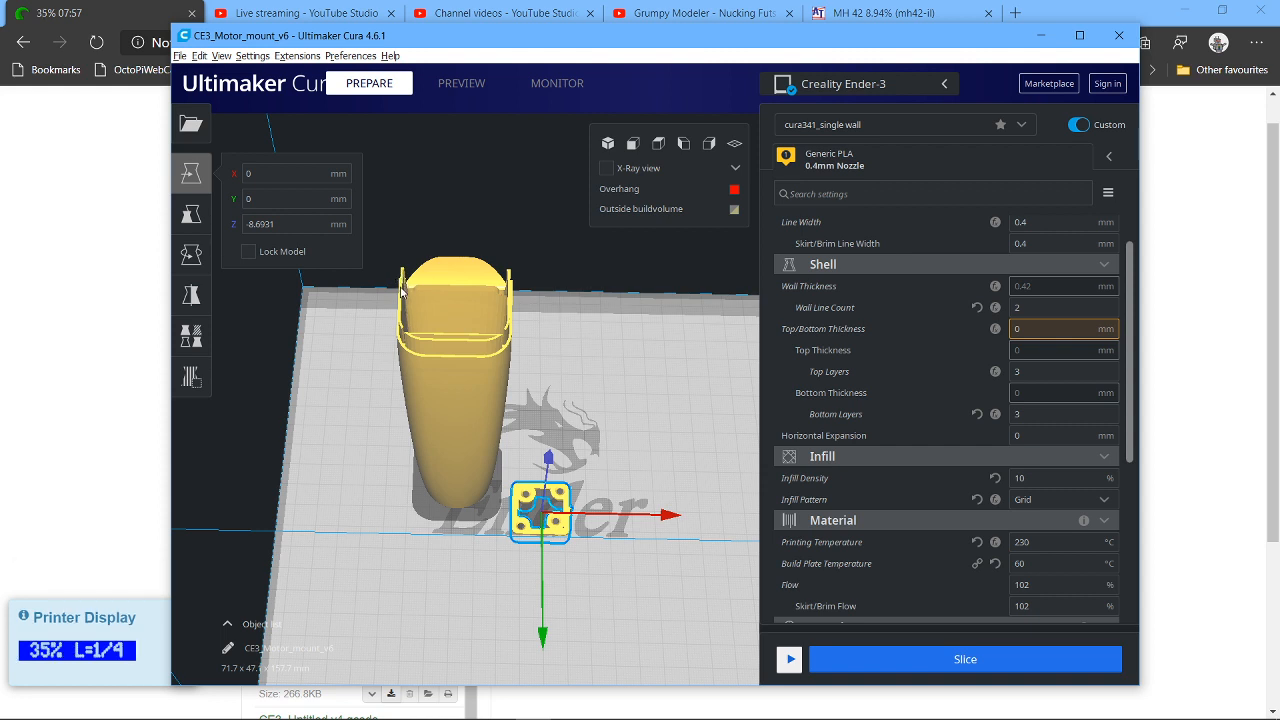
mouse_move(413, 327)
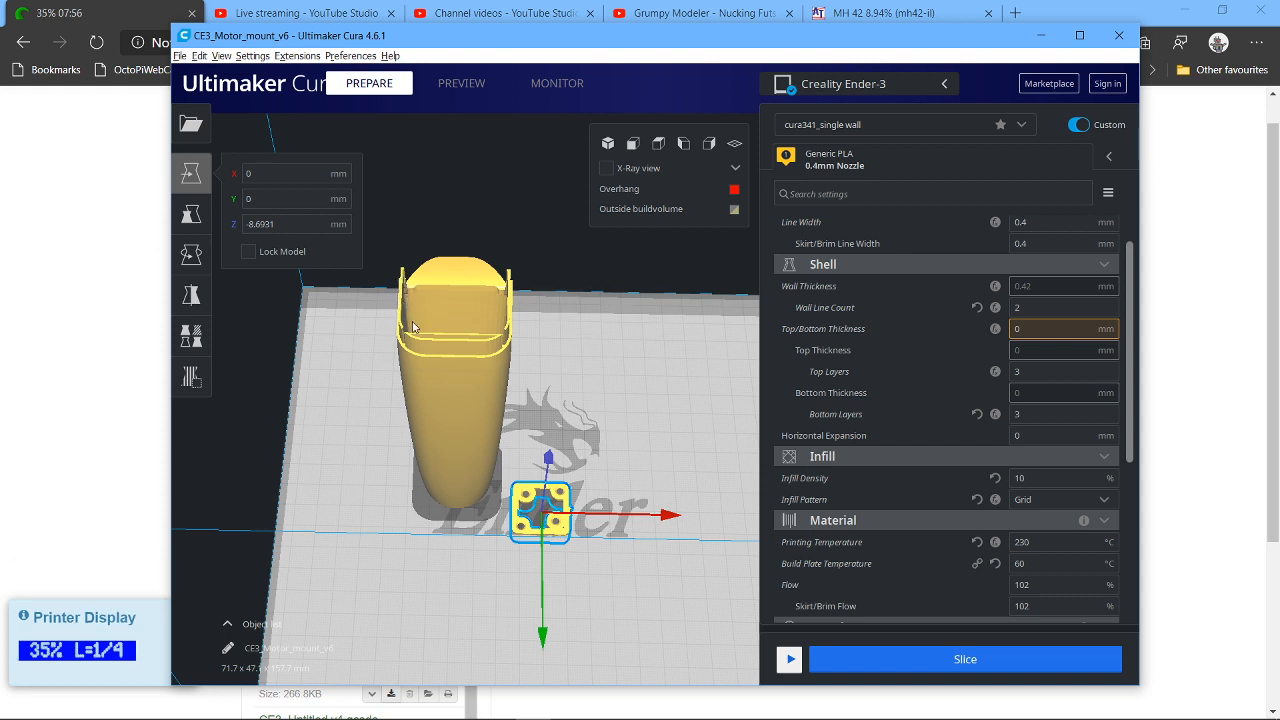
mouse_move(512, 293)
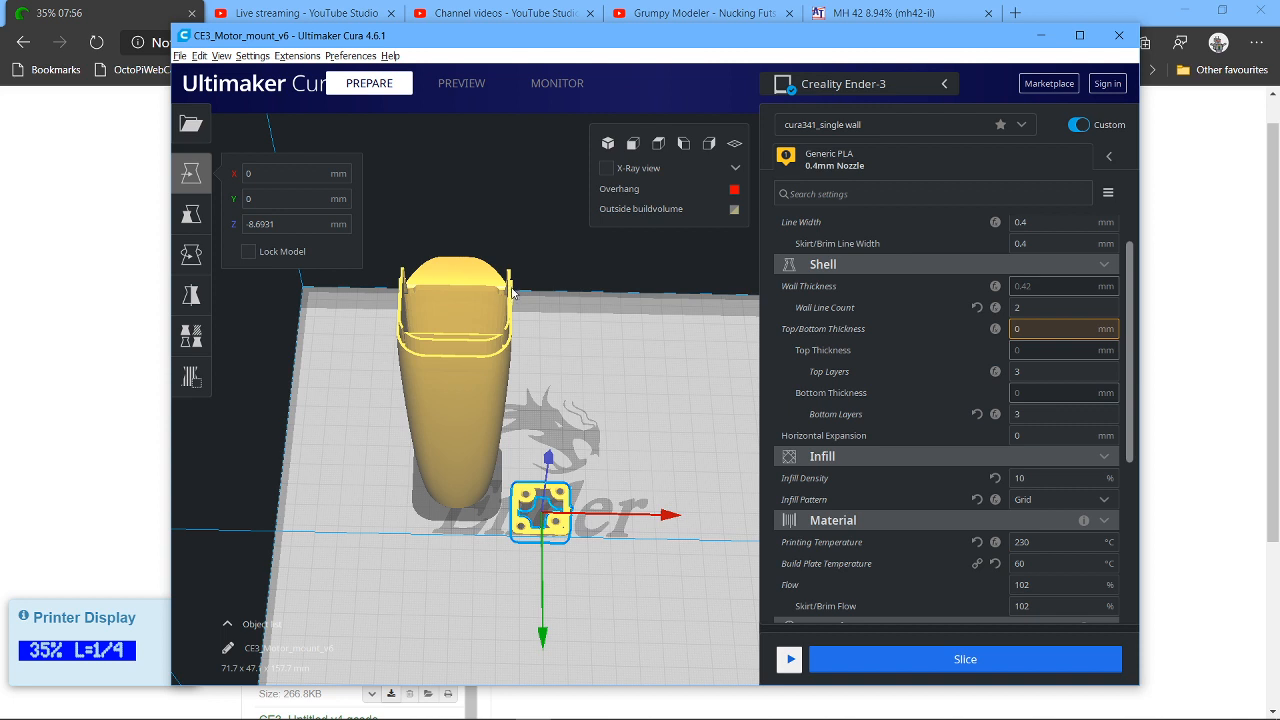
mouse_move(445, 362)
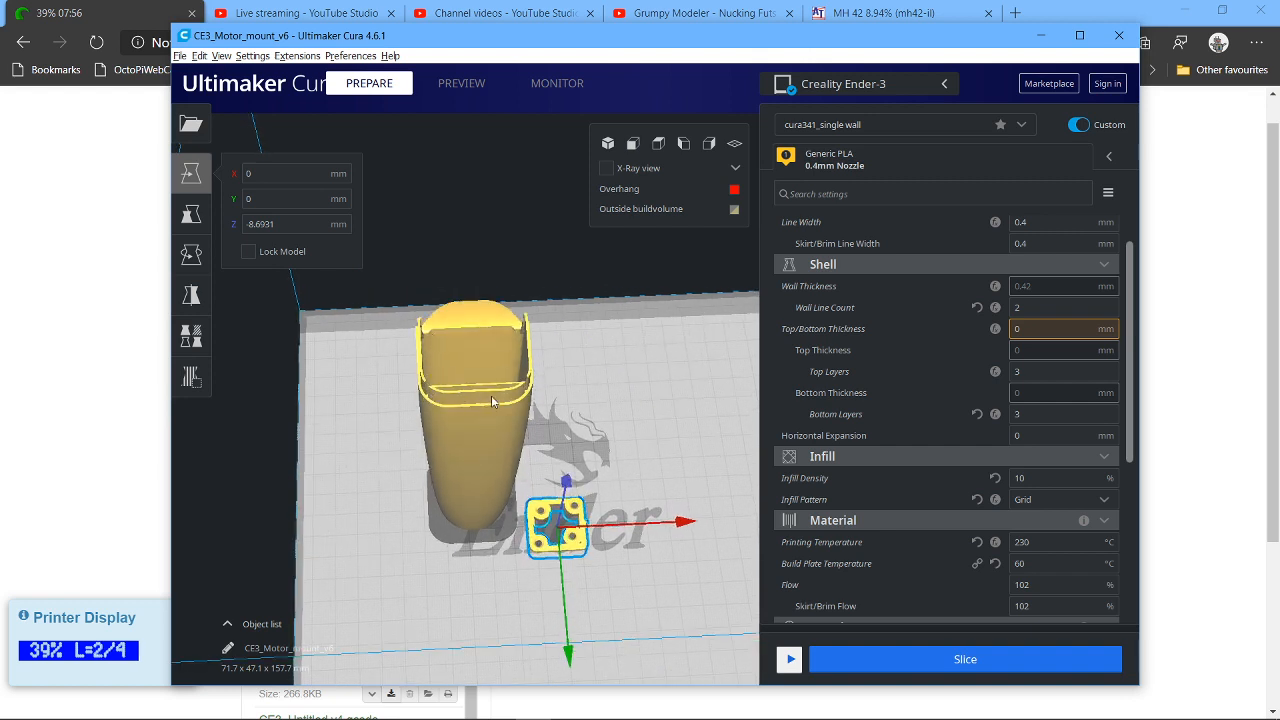
mouse_move(448, 403)
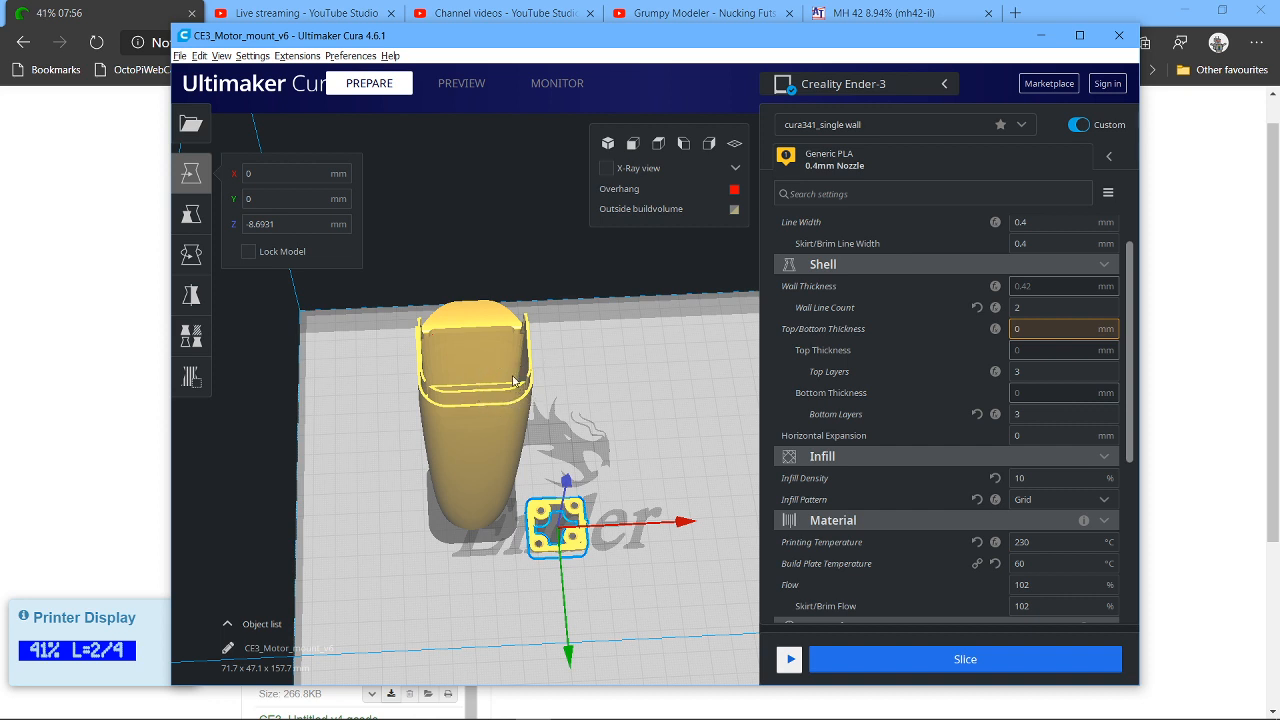
mouse_move(587, 402)
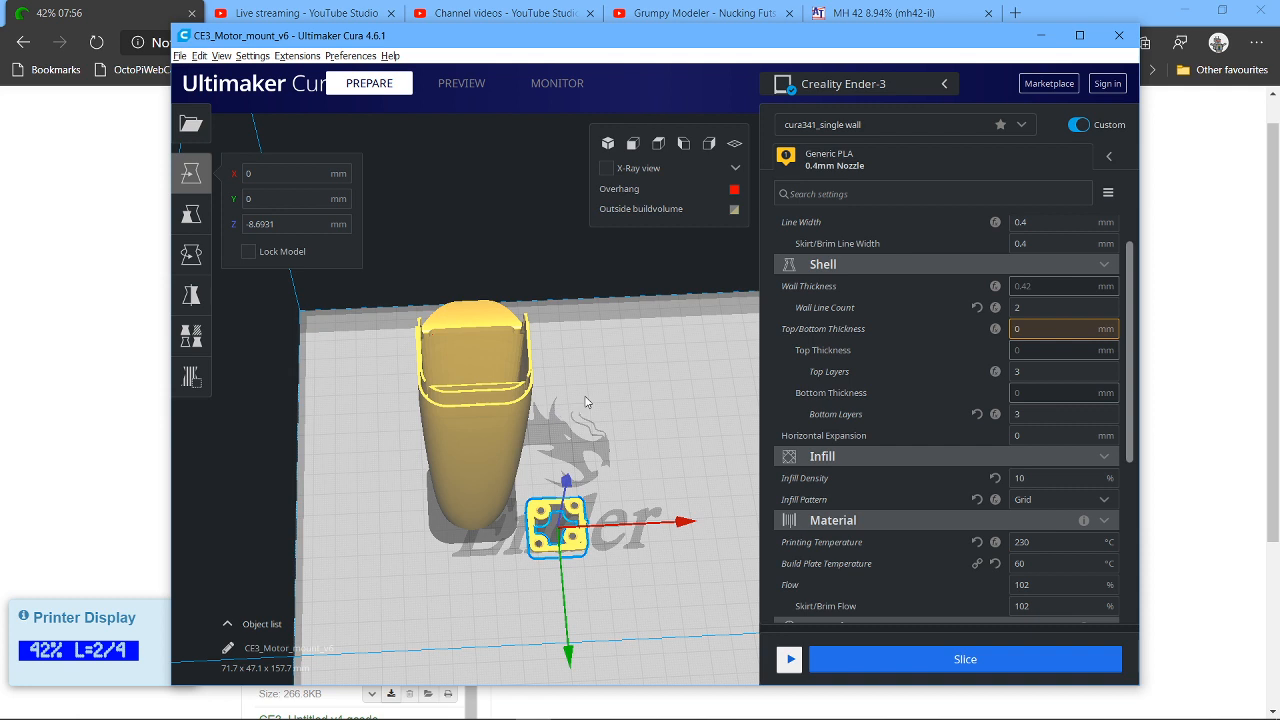
mouse_move(583, 371)
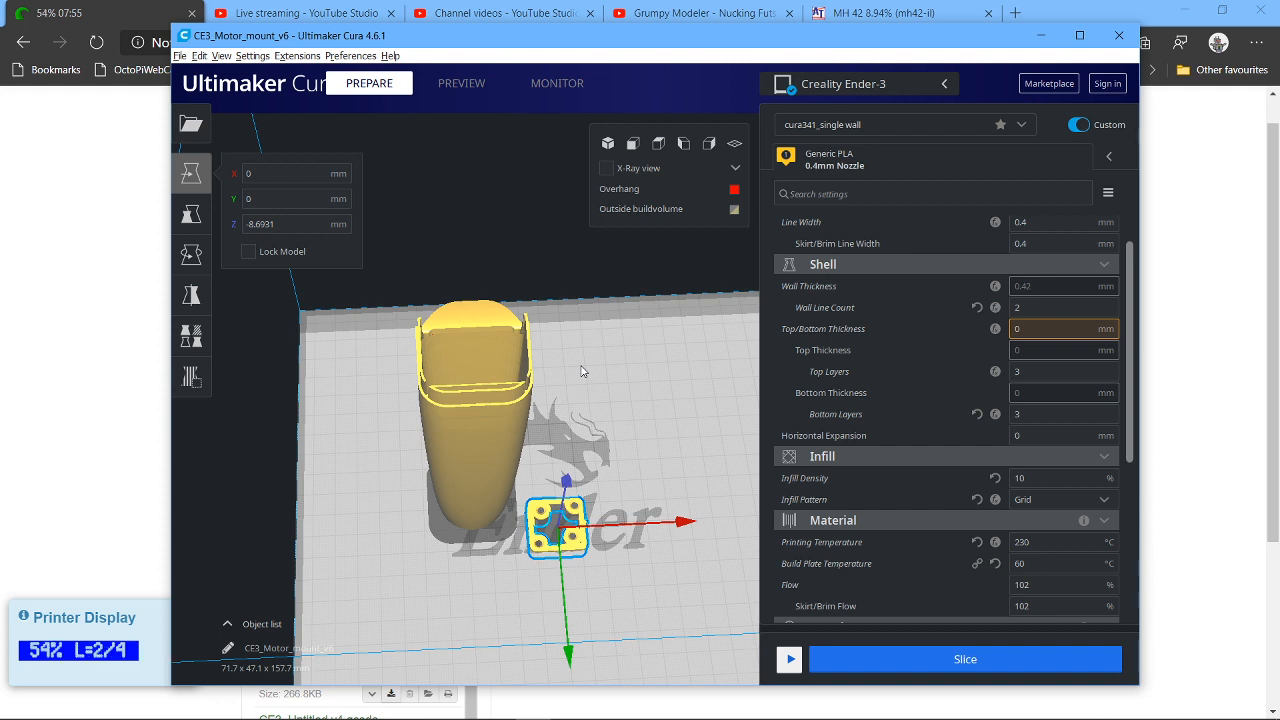
mouse_move(615, 381)
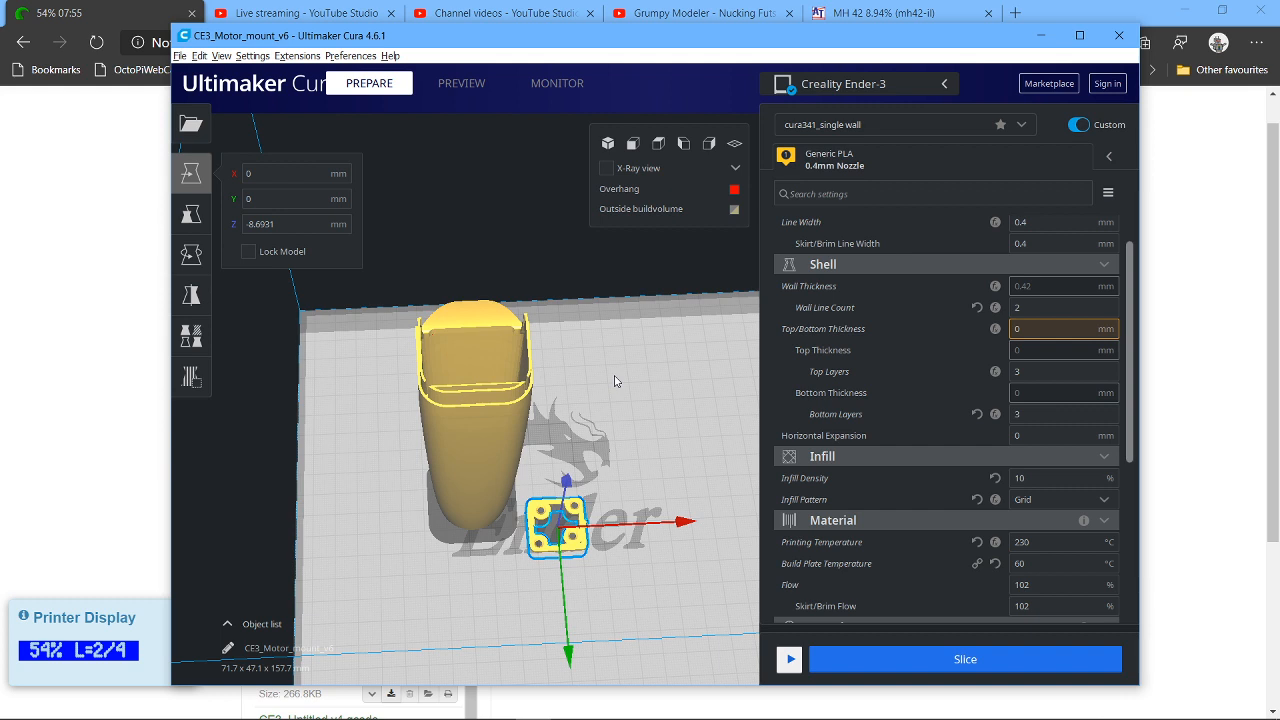
key("alt+tab")
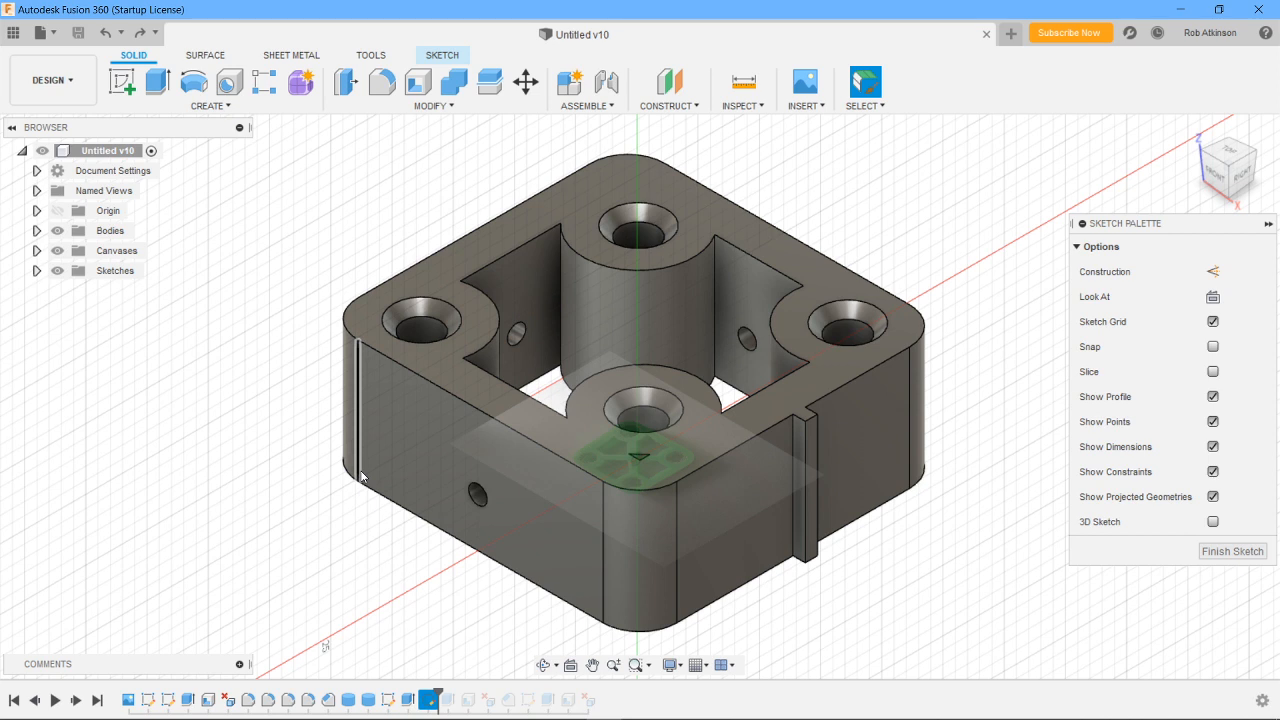
mouse_move(262, 257)
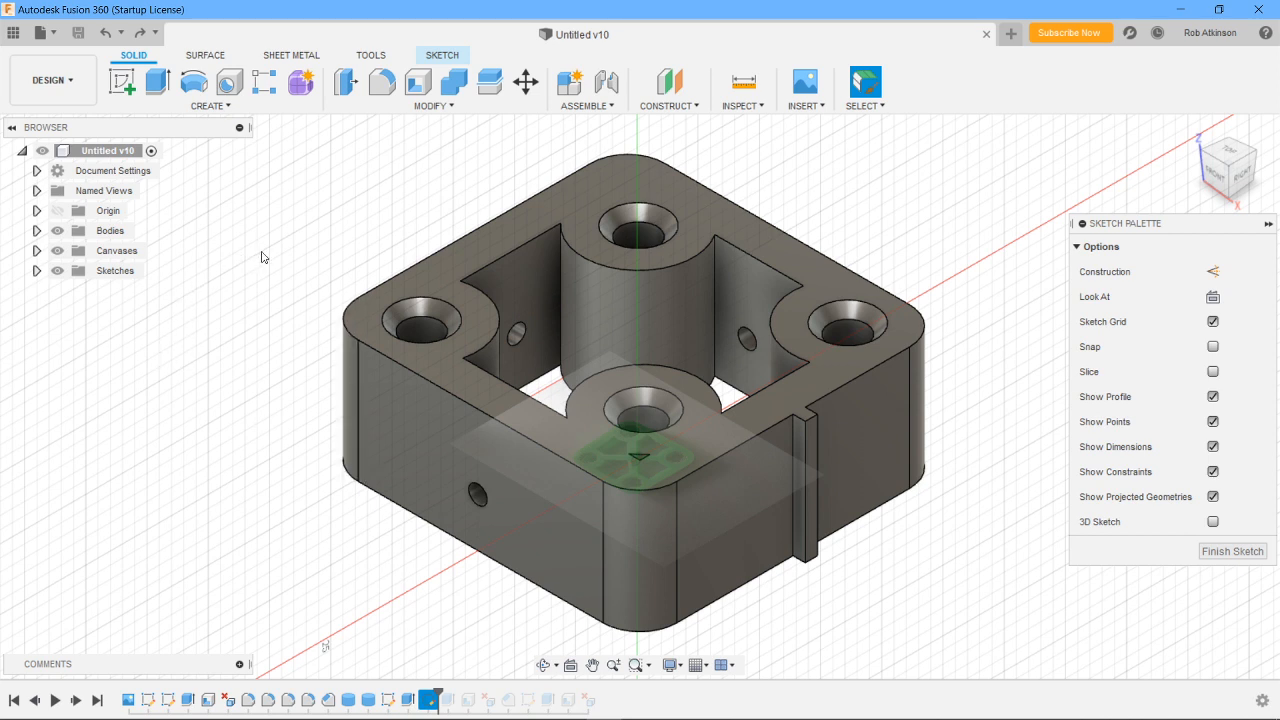